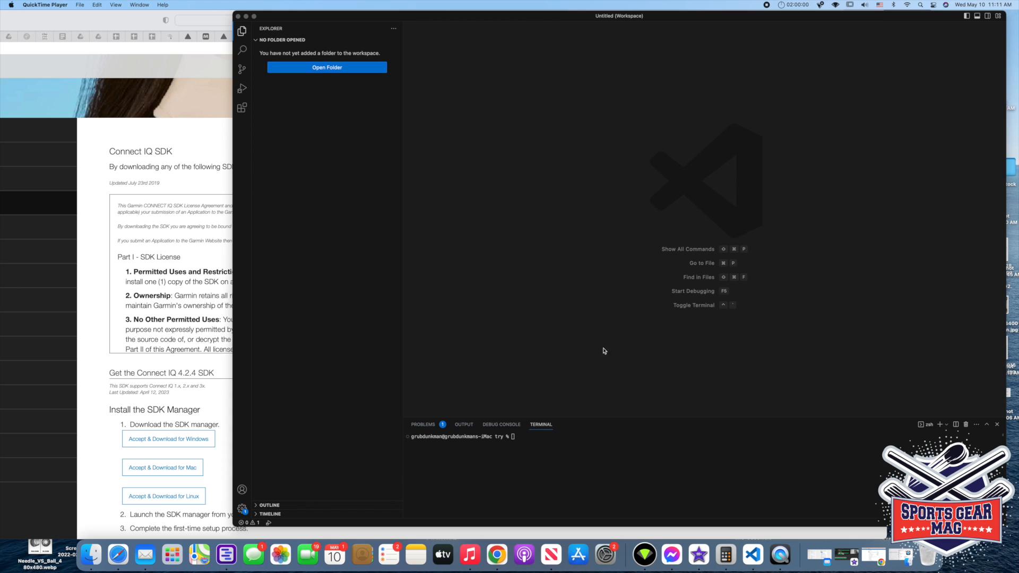
mouse_move(550, 287)
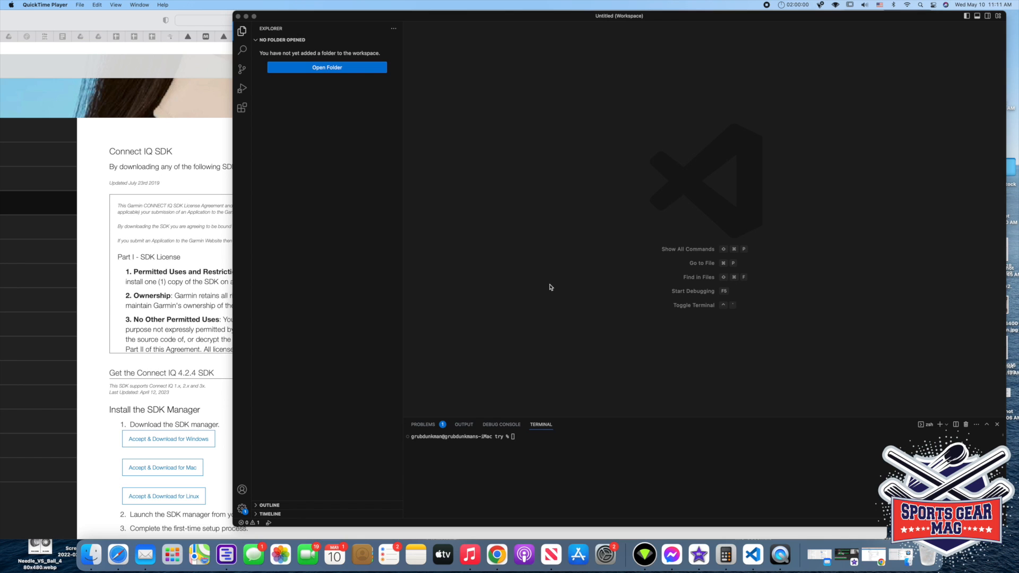
- Bring the Visual Studio Code window to the front to show the Monkey C commands
click(509, 254)
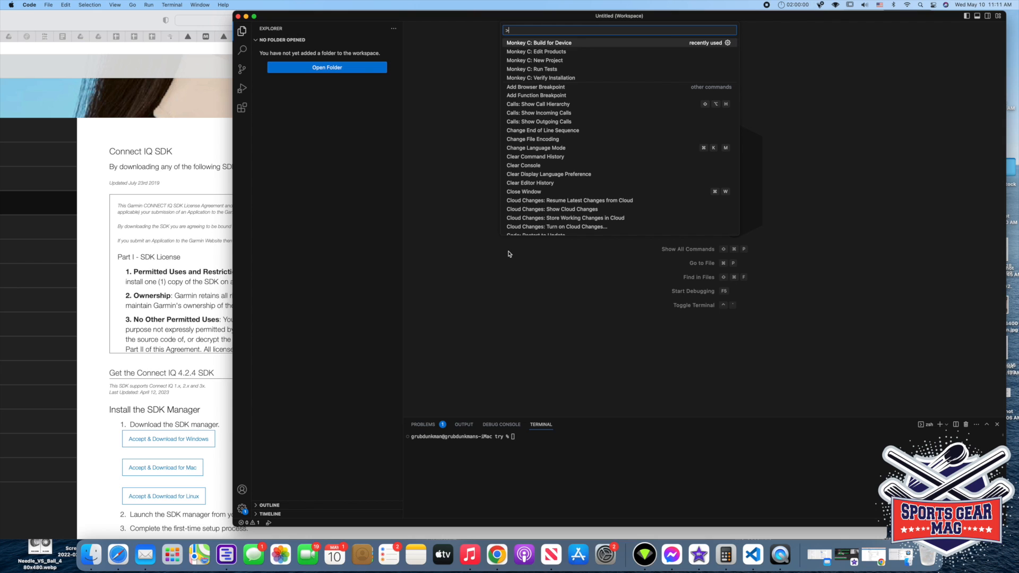
mouse_move(550, 61)
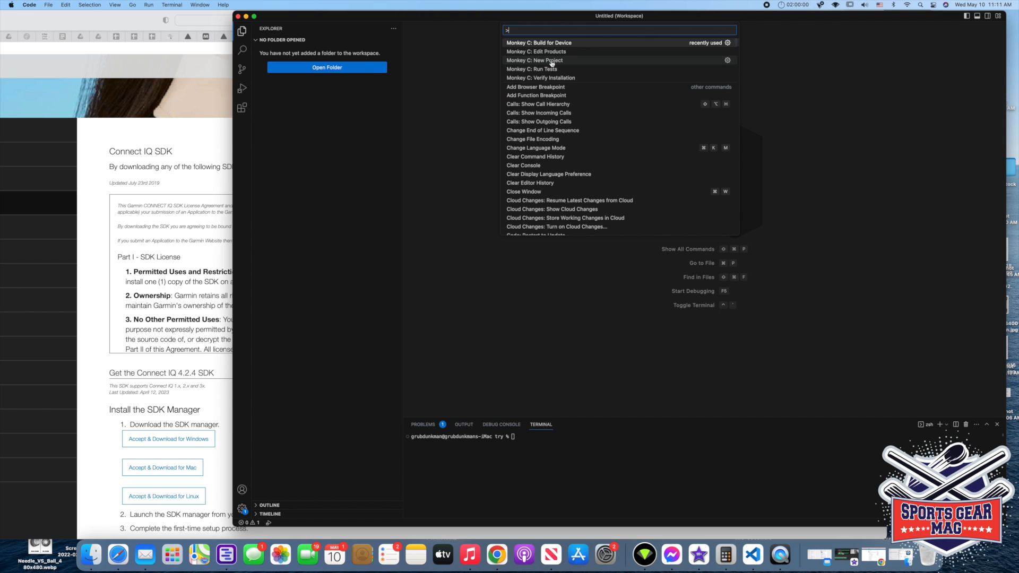
- Create a new Monkey C project named Splash of type Watch App
click(534, 60)
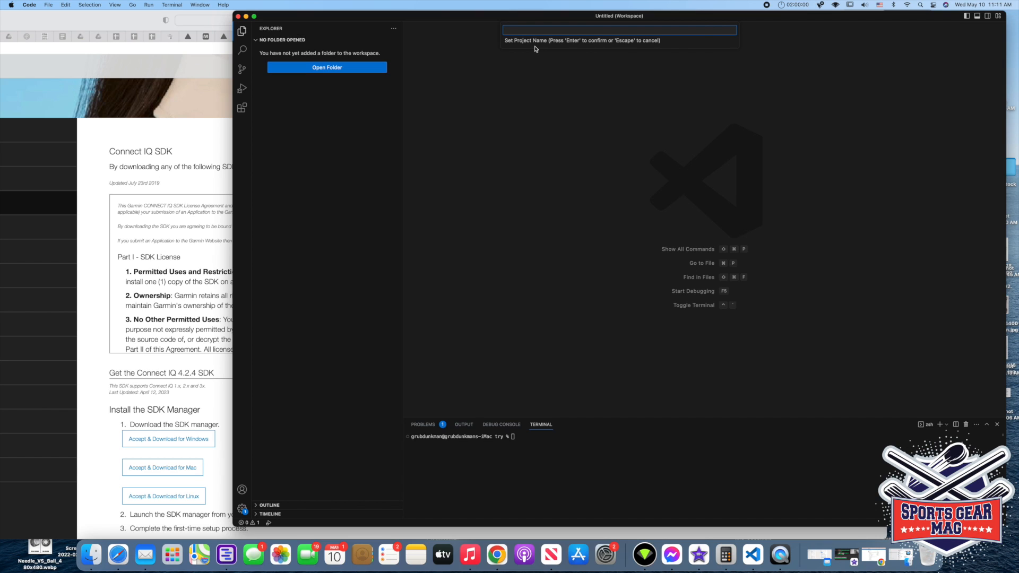
text(s)
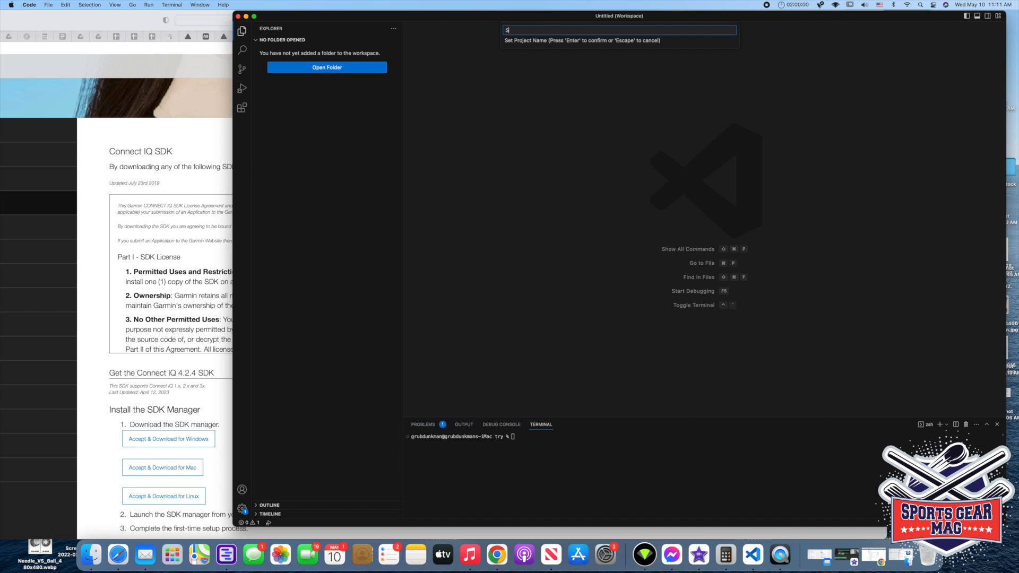
text(plash)
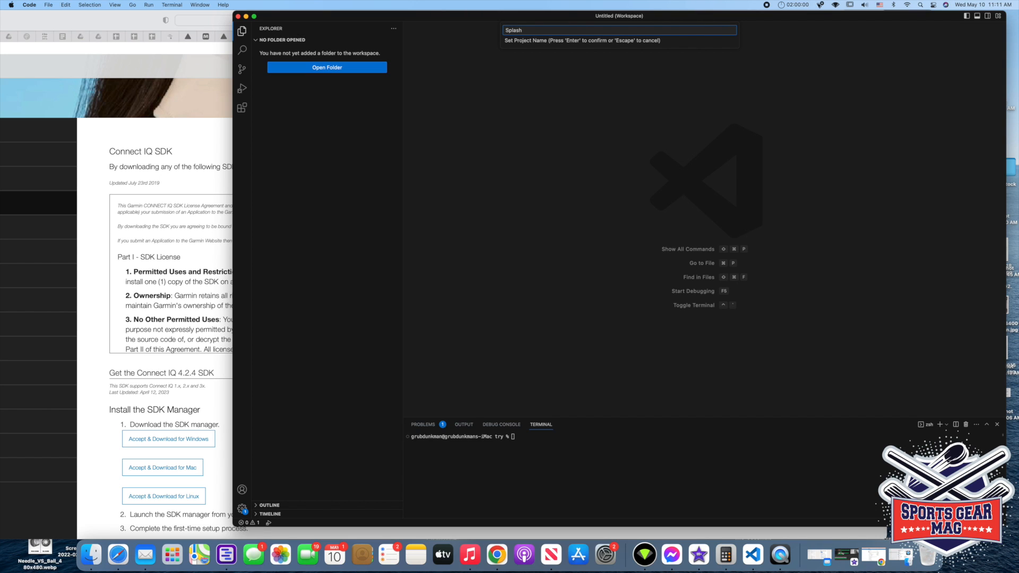
key(Return)
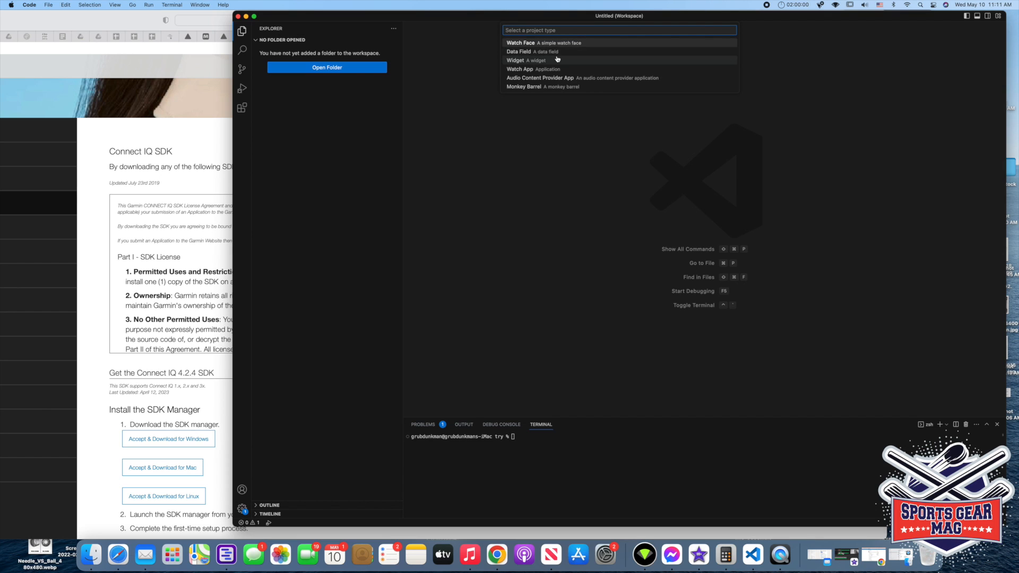
mouse_move(534, 43)
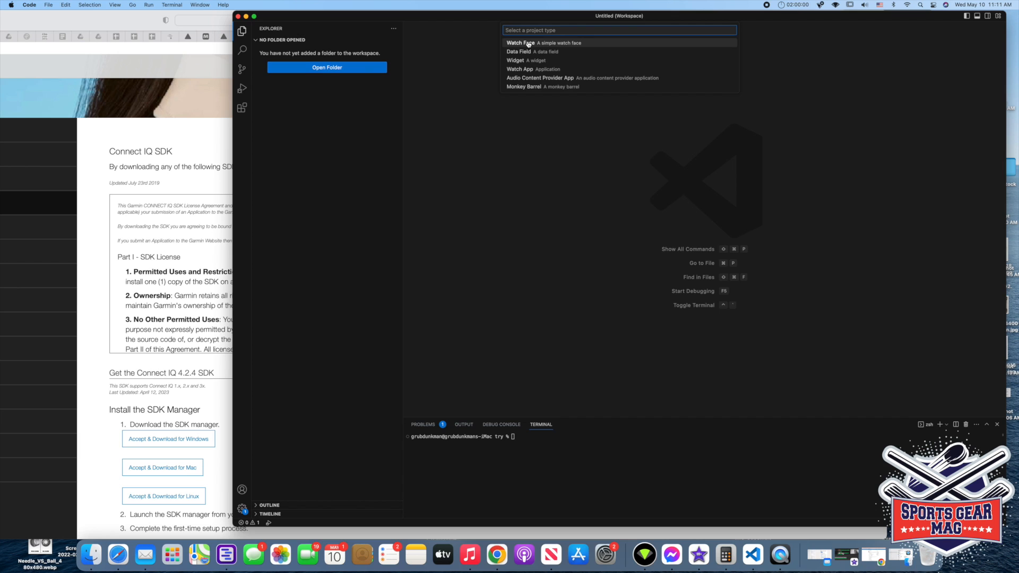
mouse_move(521, 69)
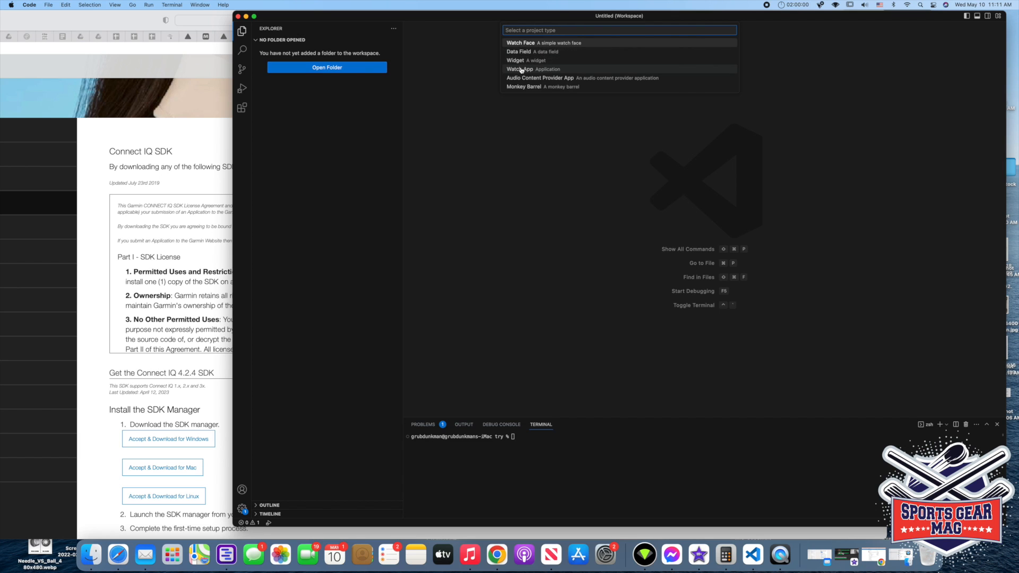
mouse_move(519, 70)
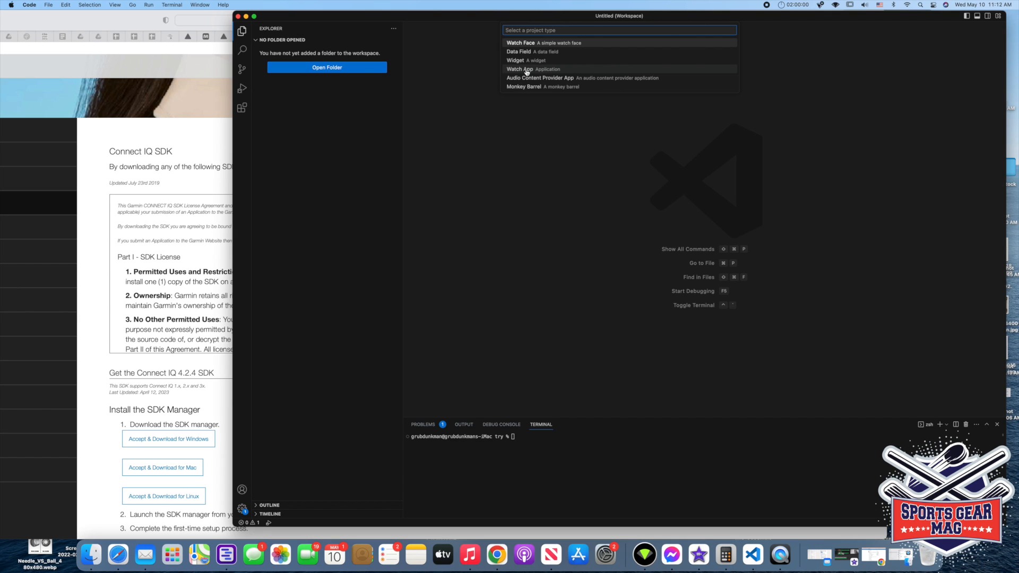
click(523, 69)
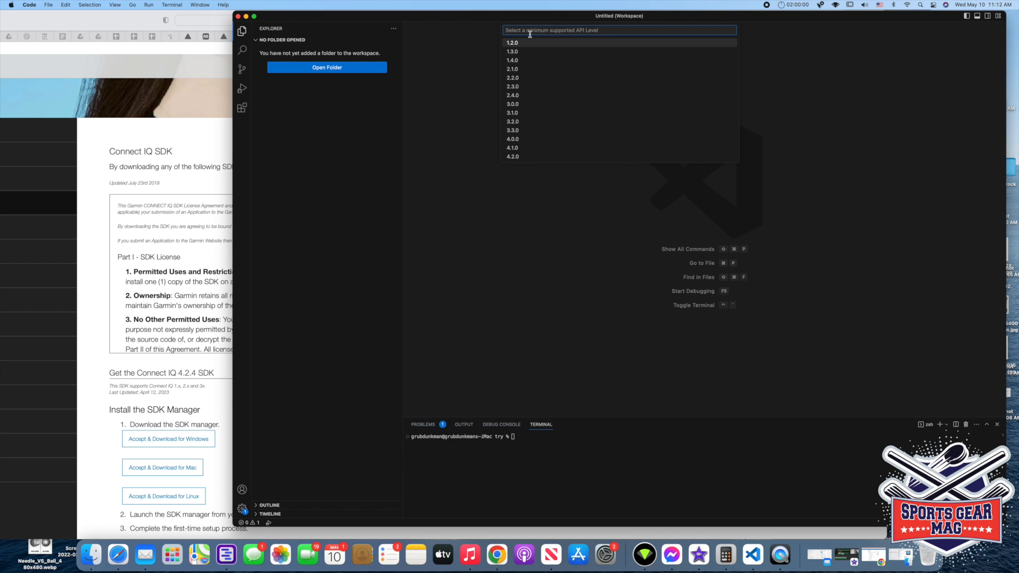
mouse_move(602, 31)
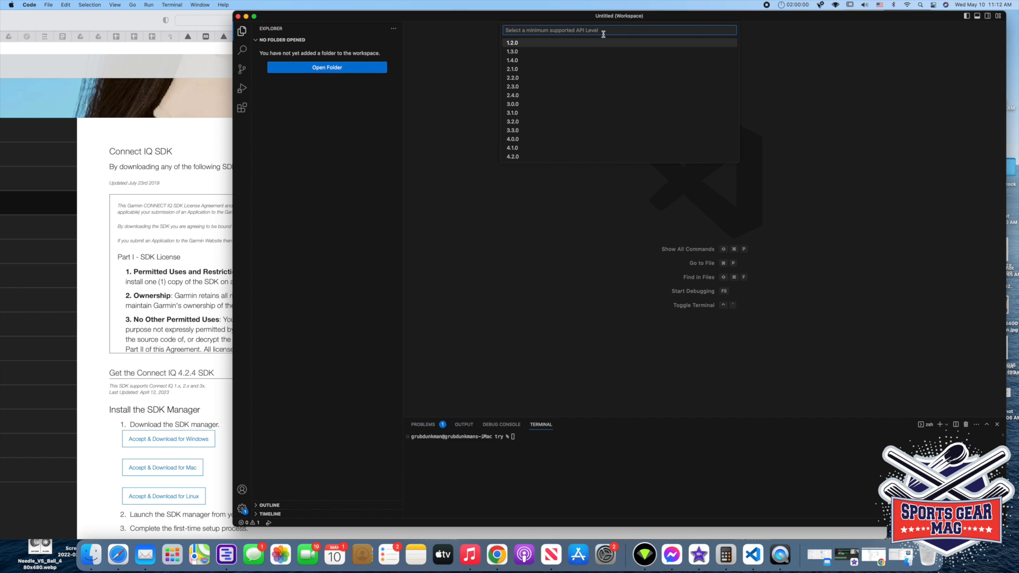
mouse_move(477, 128)
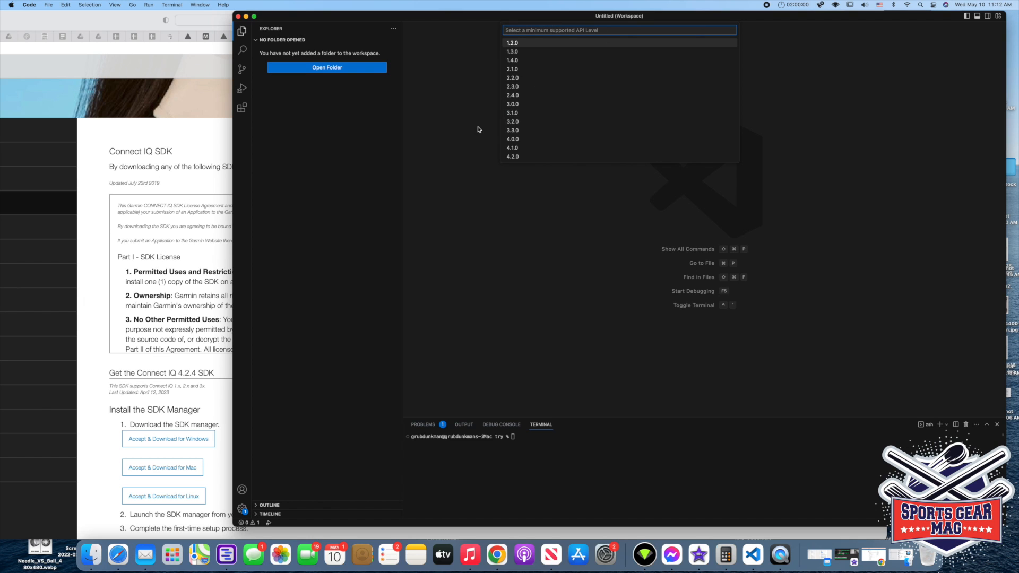
mouse_move(473, 133)
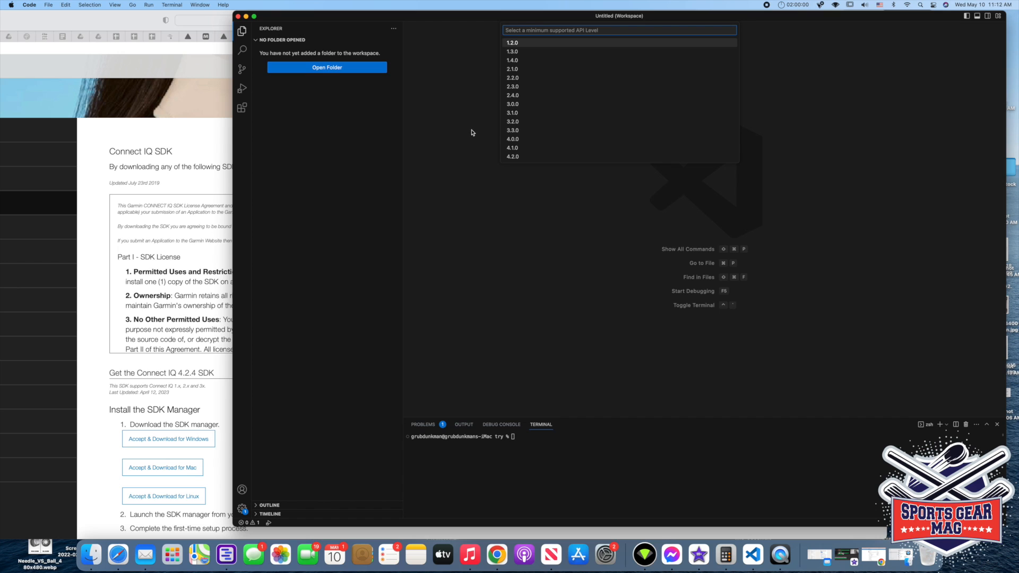
mouse_move(492, 125)
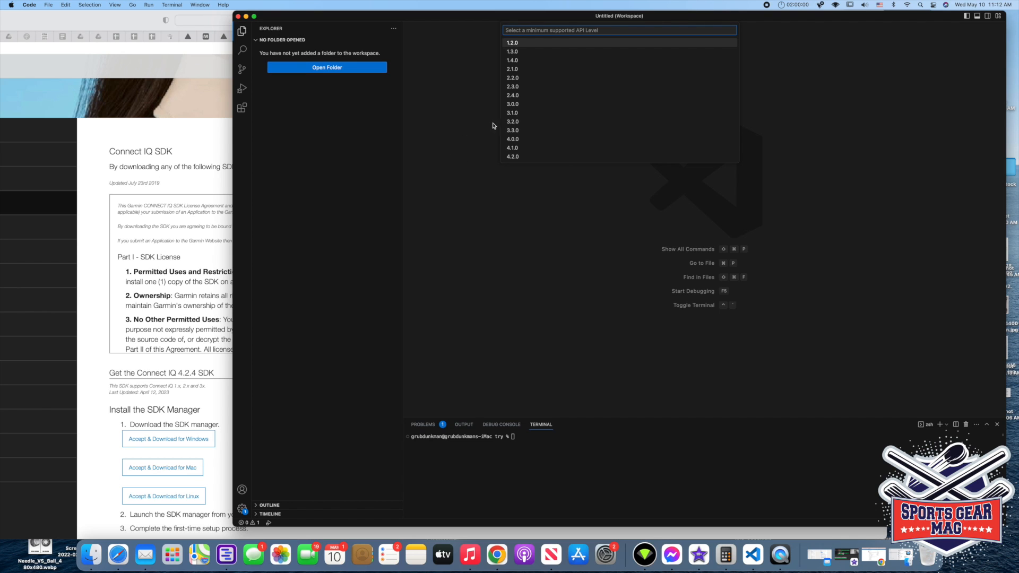
mouse_move(512, 121)
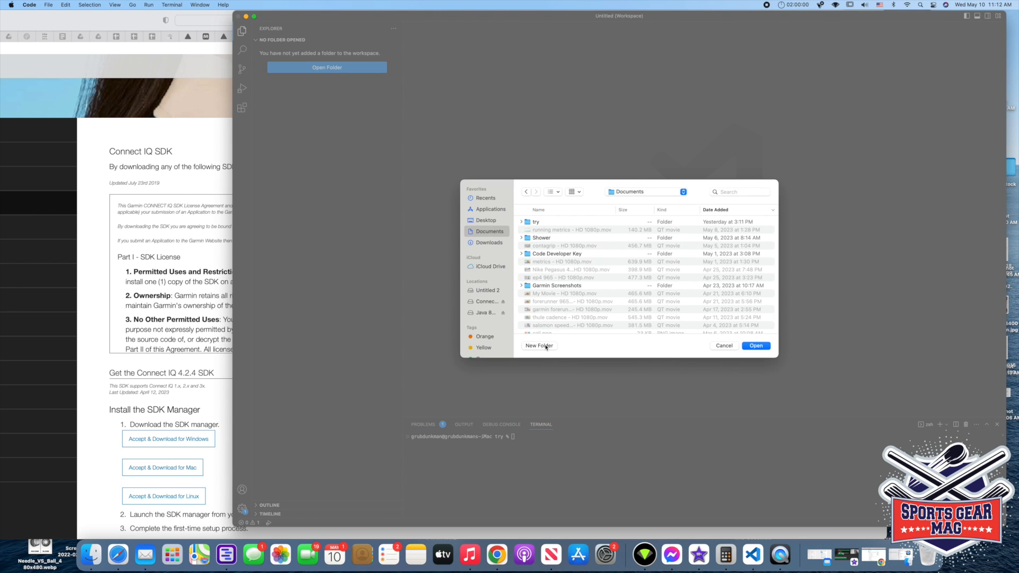
- Create a Splash folder in Documents, open the project there, and trust its files
click(538, 346)
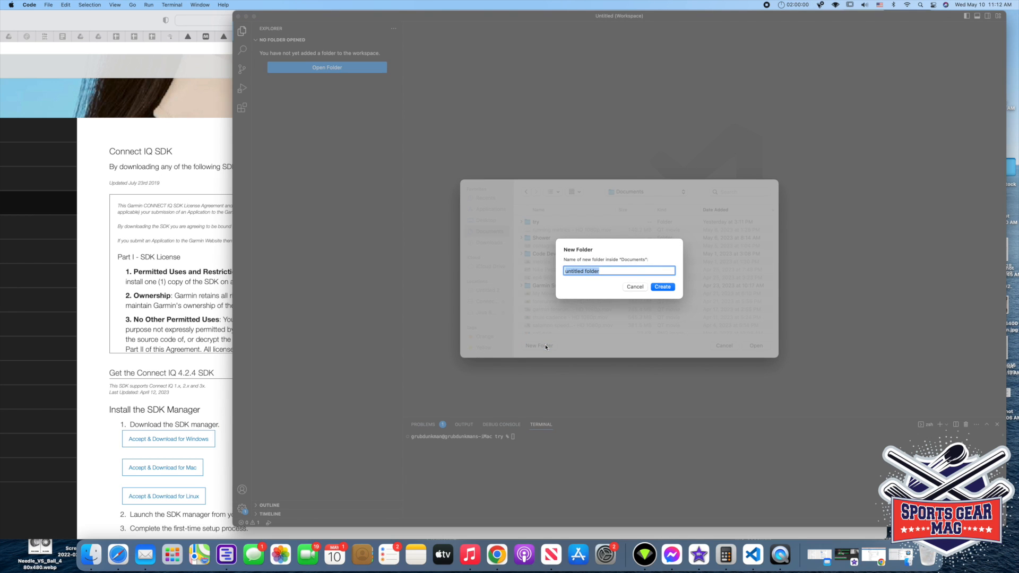
text(splash)
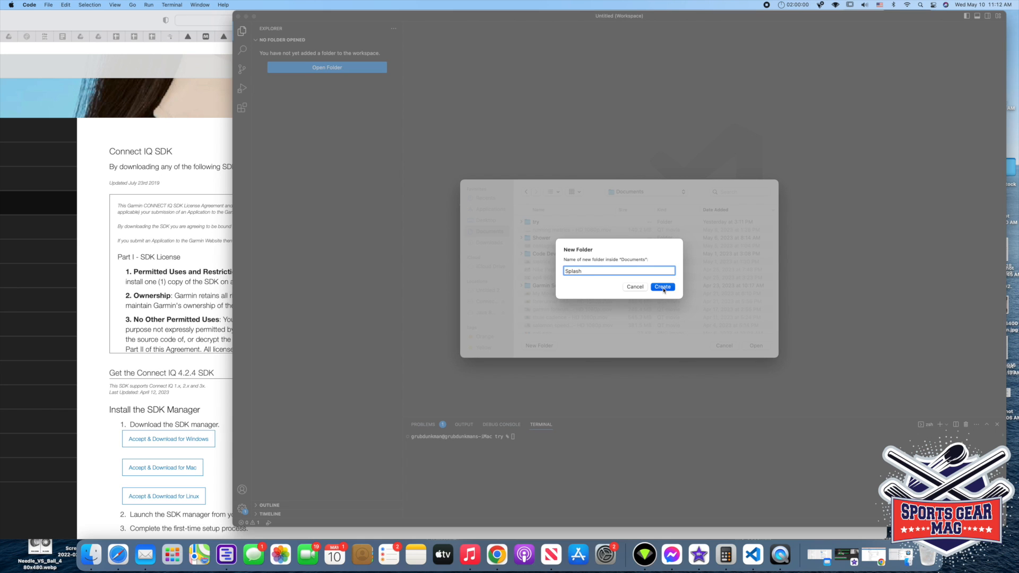
click(662, 286)
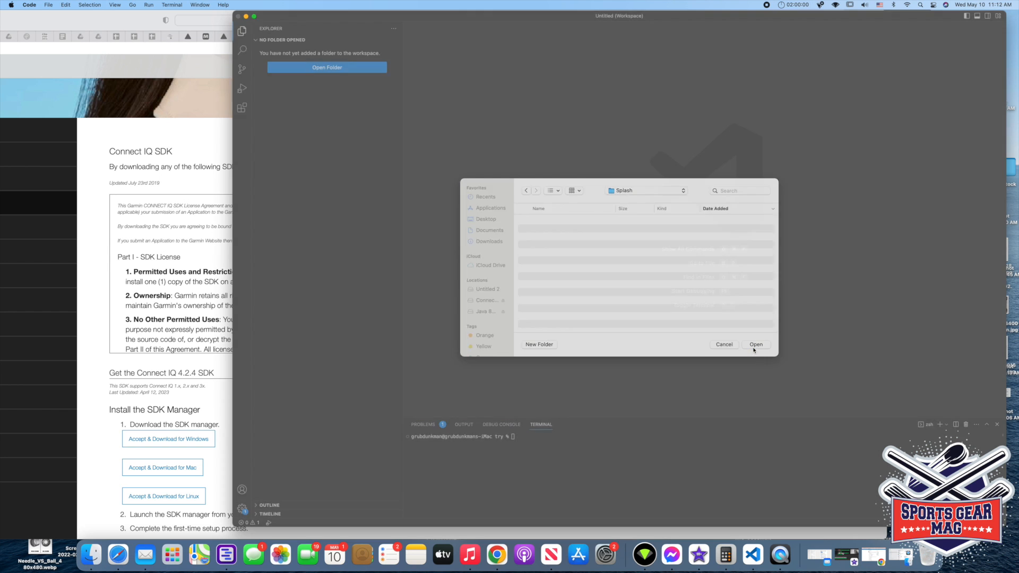
click(755, 344)
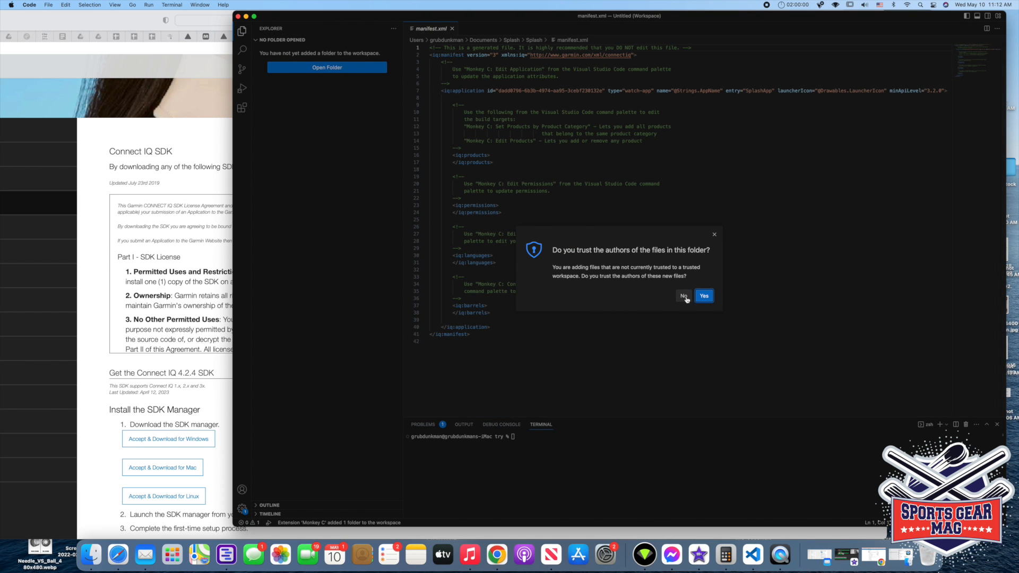
click(703, 296)
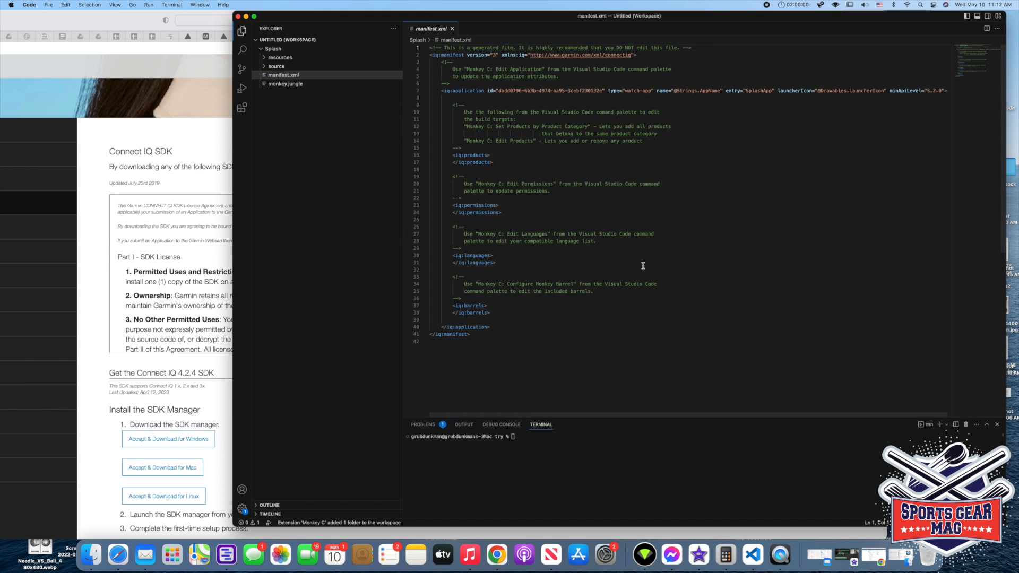
mouse_move(639, 245)
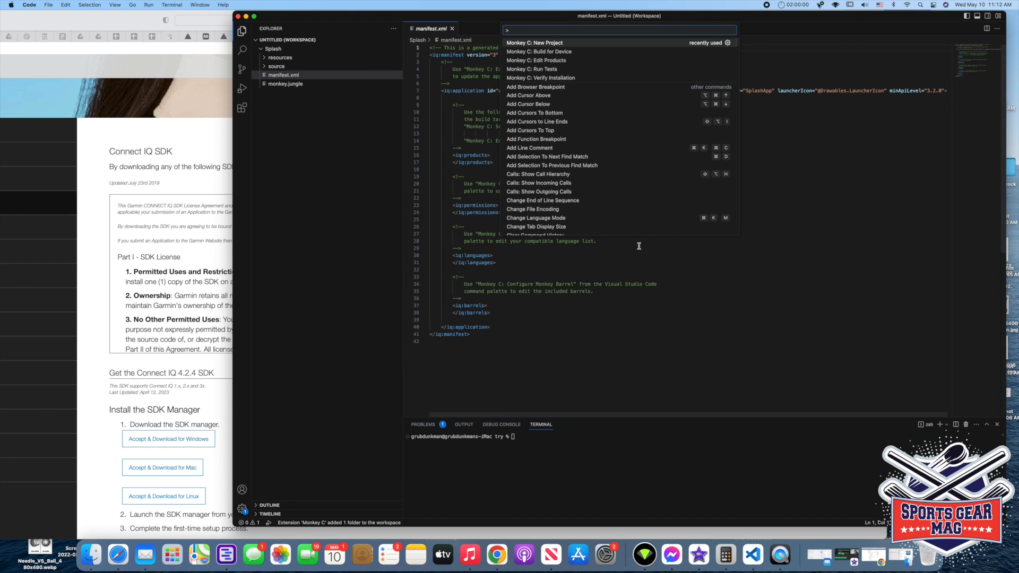
mouse_move(554, 60)
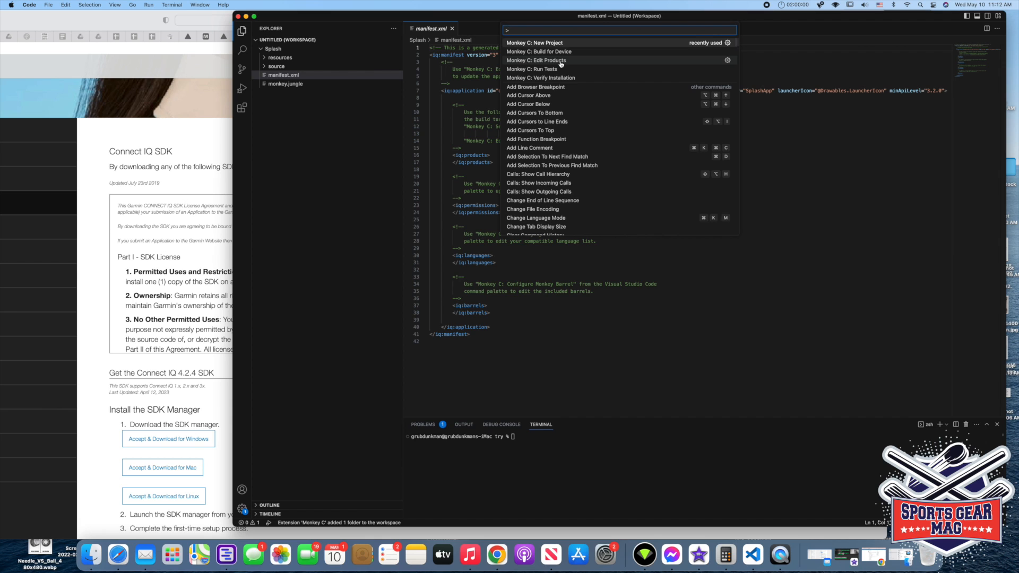
- Run 'Monkey C: Edit Products', check Forerunner 965, and confirm
click(535, 60)
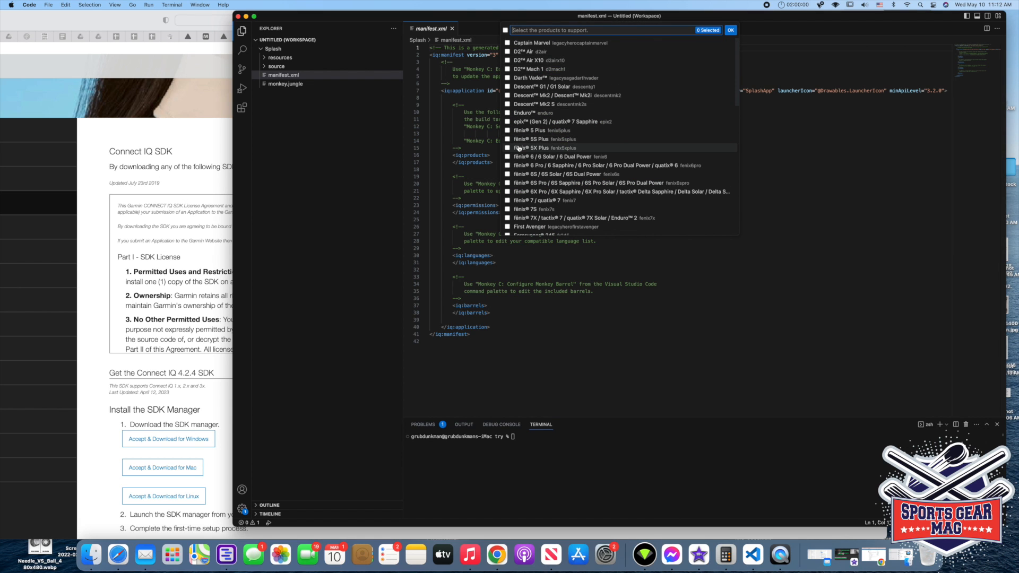
scroll(down, 3)
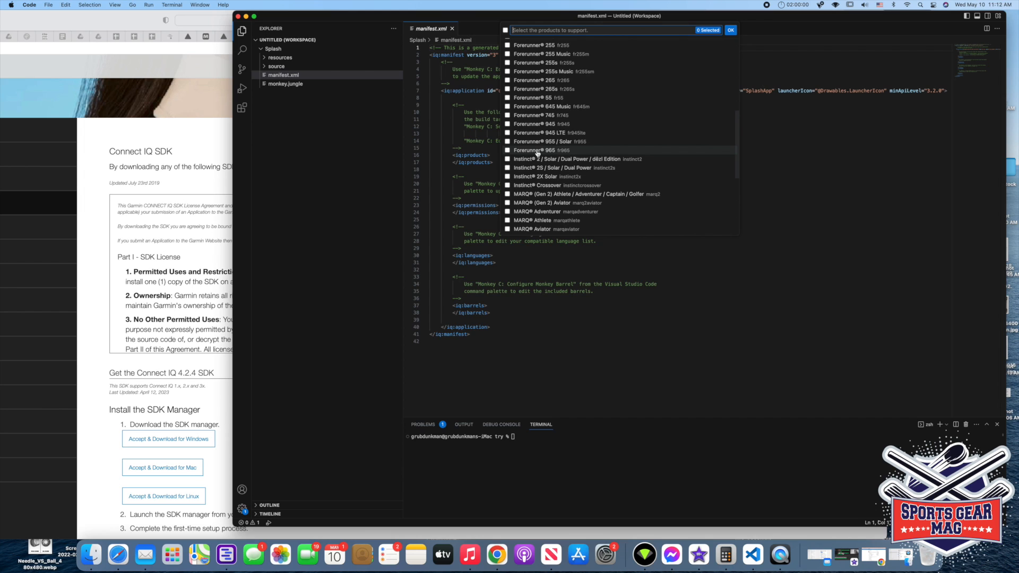
click(507, 150)
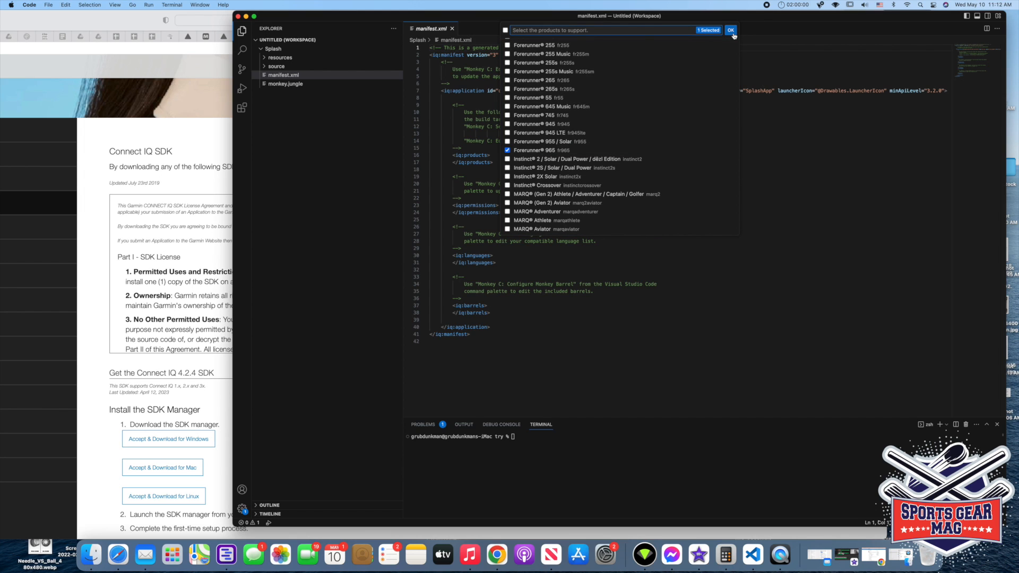
click(731, 30)
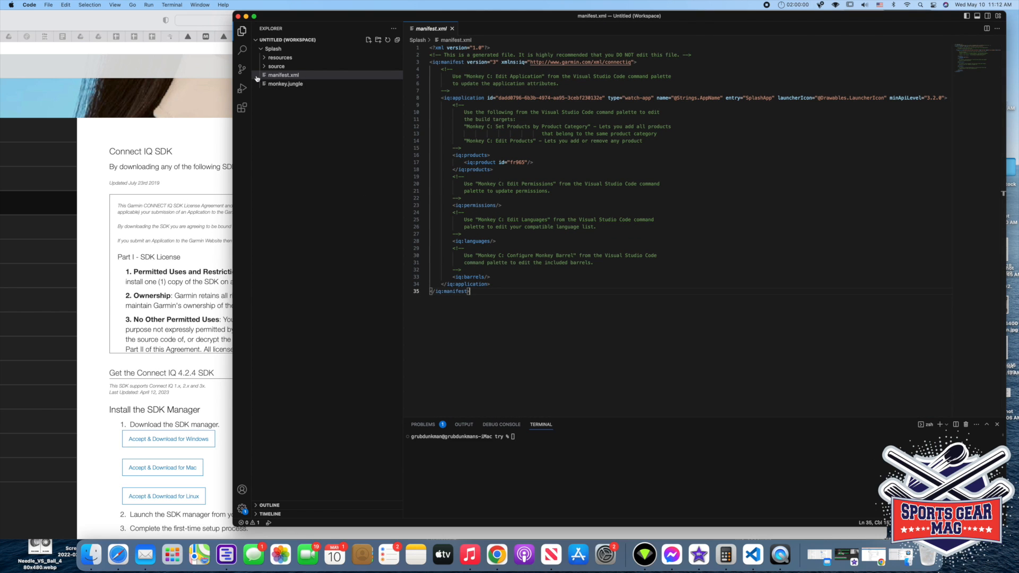
mouse_move(295, 75)
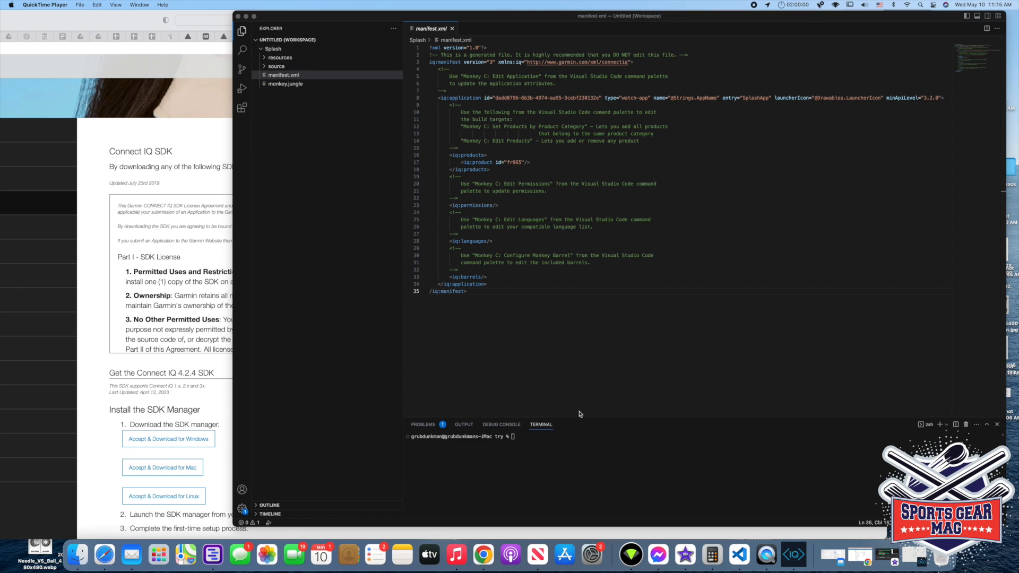
mouse_move(444, 170)
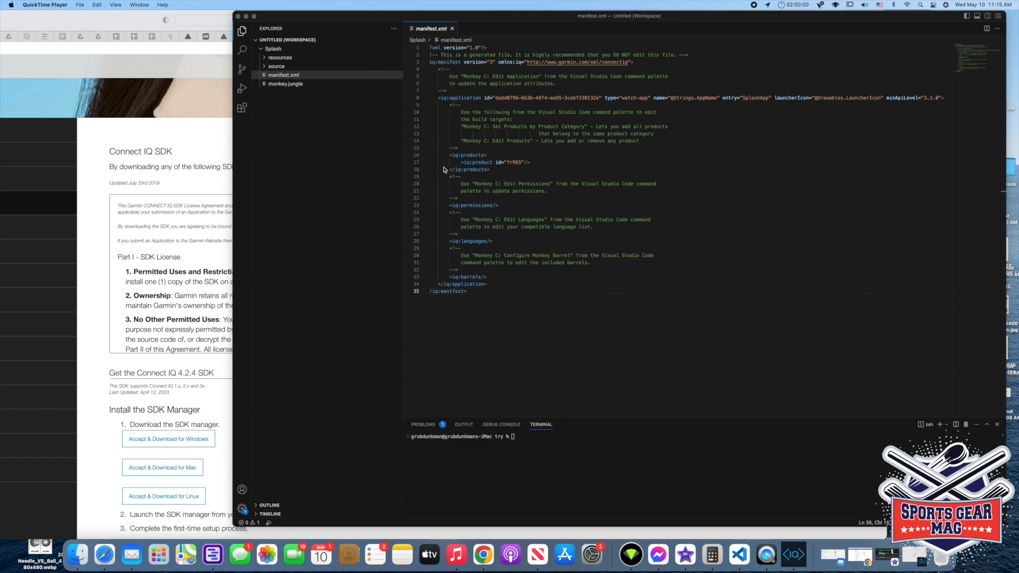
- Expand the source folder and open SplashDelegate.mc, then SplashView.mc
click(276, 66)
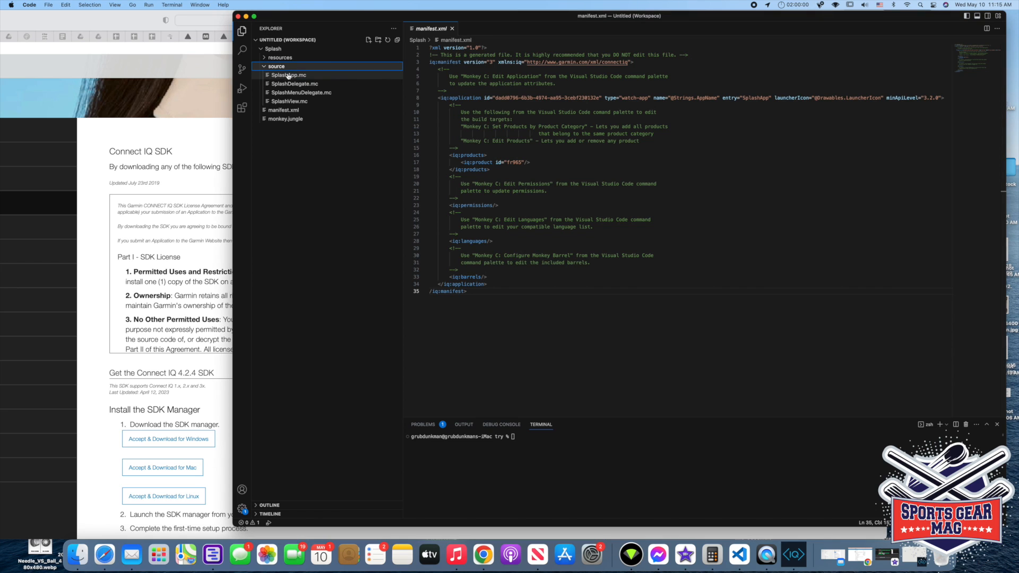
mouse_move(294, 84)
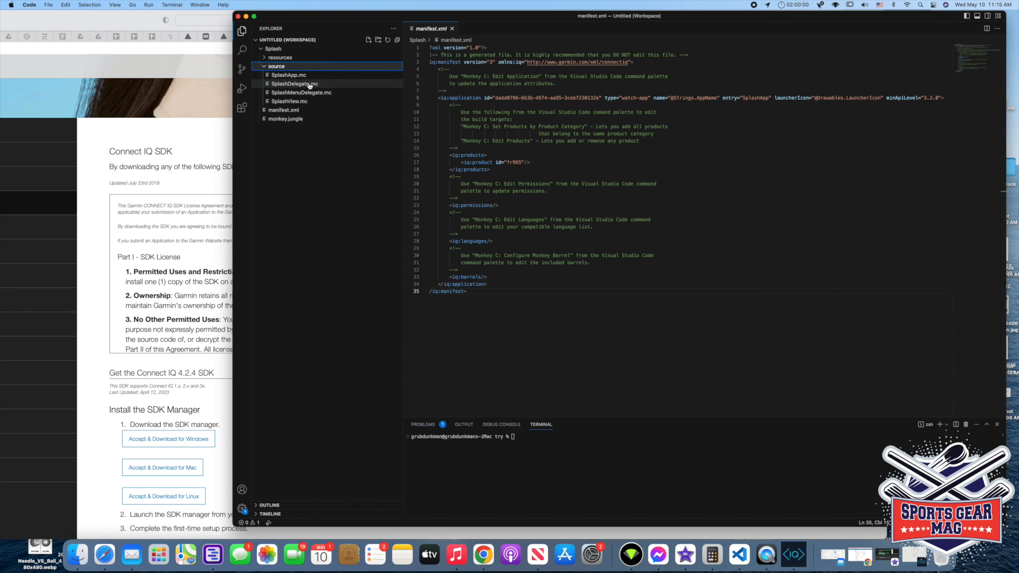
click(293, 83)
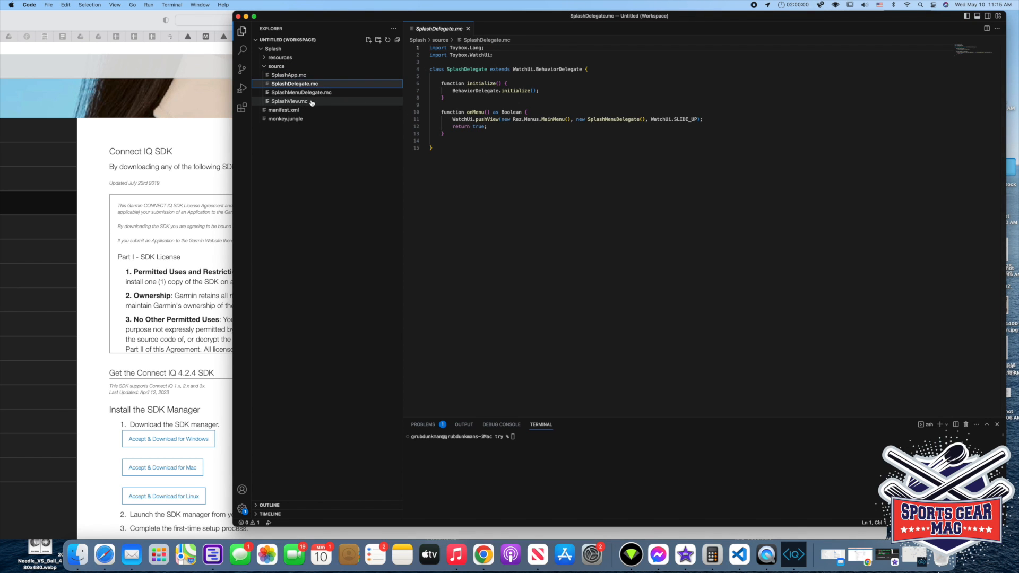
click(288, 101)
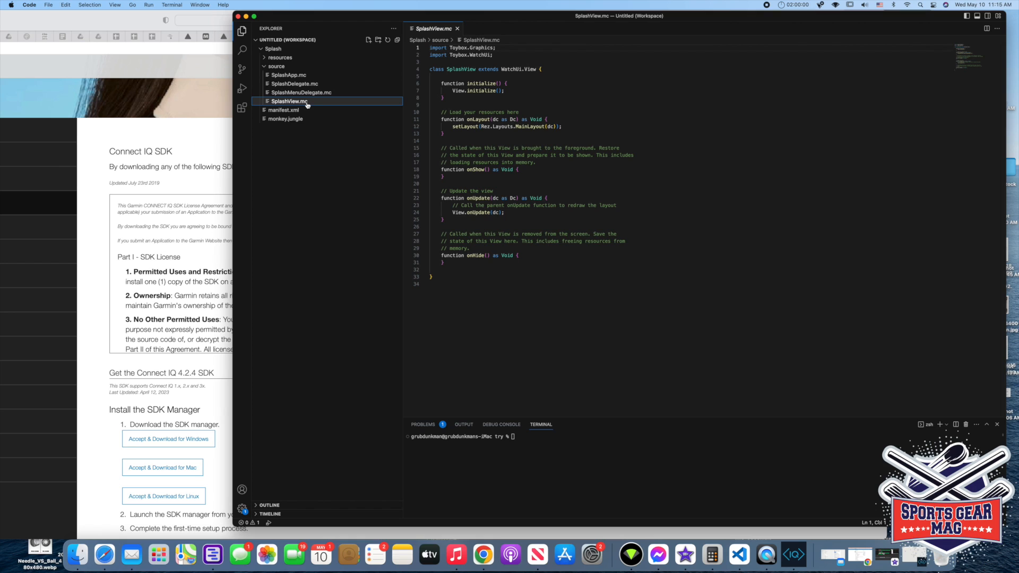
mouse_move(289, 102)
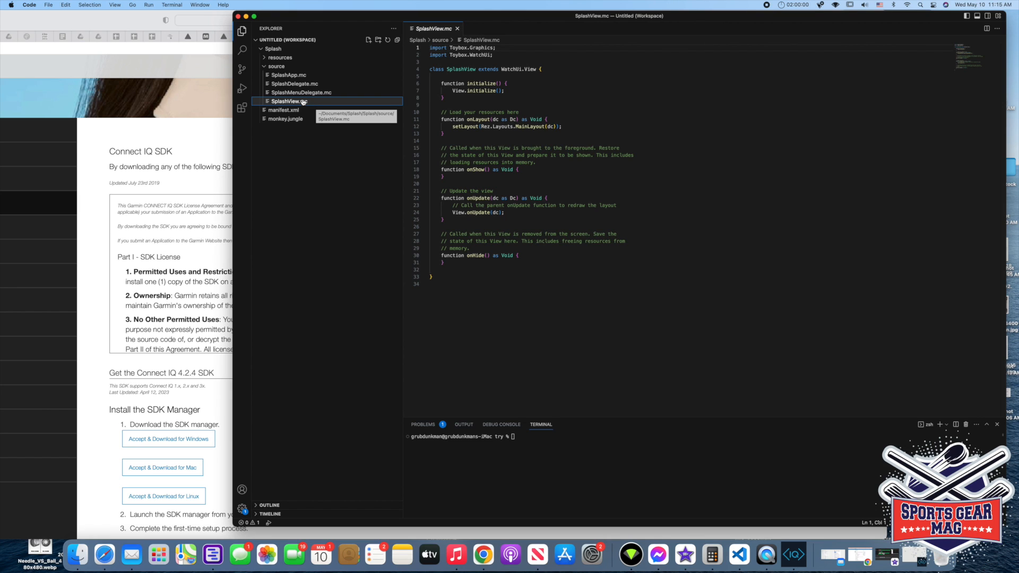
mouse_move(328, 99)
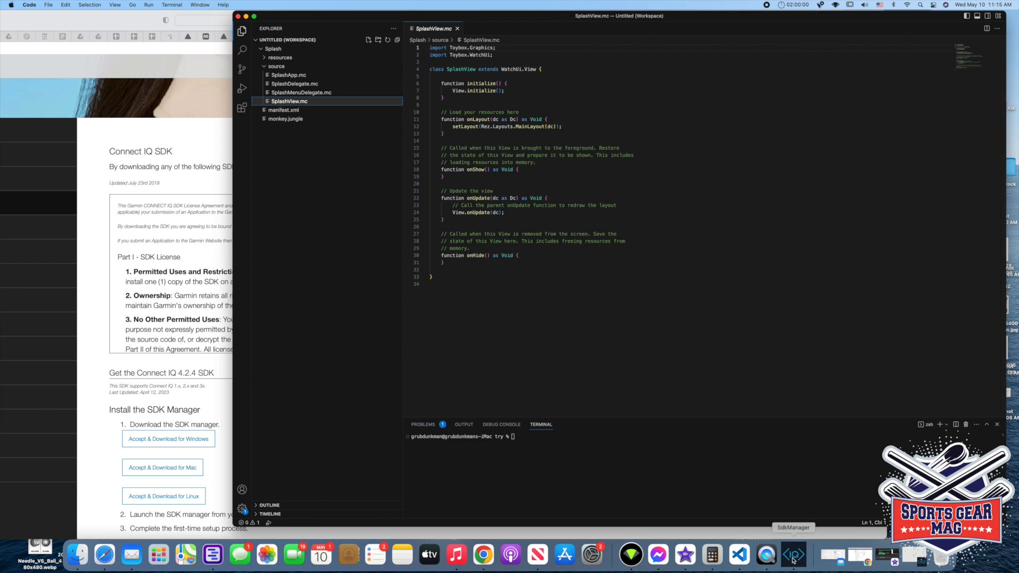
mouse_move(443, 306)
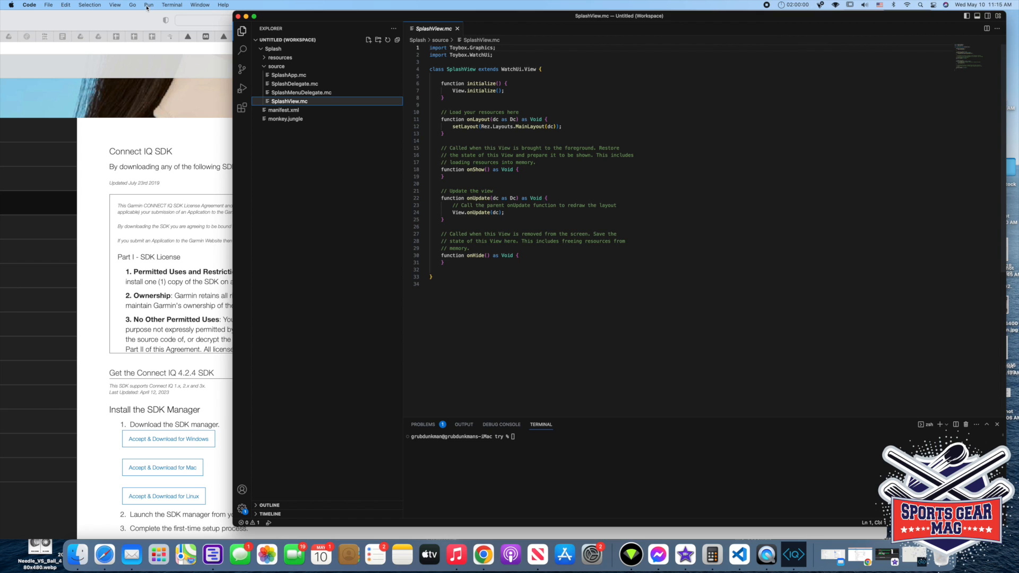
- Launch the Splash app from the Run menu in the Forerunner 965 simulator
click(148, 5)
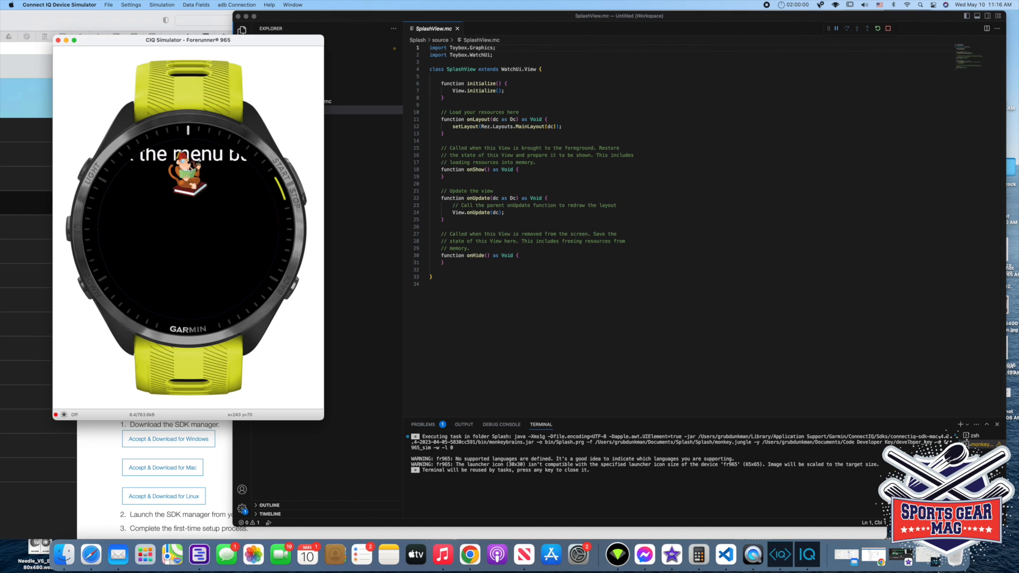
mouse_move(202, 160)
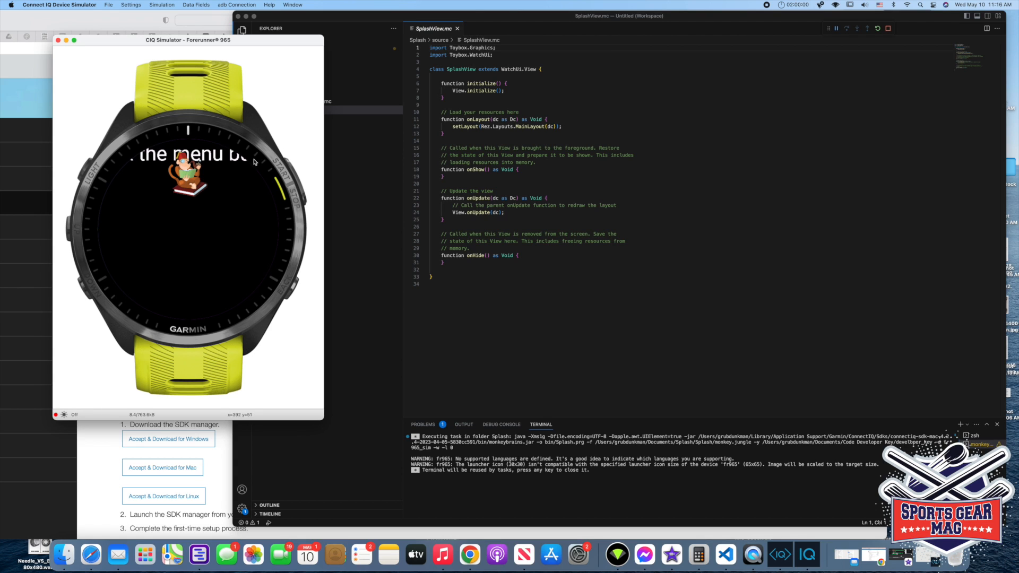
mouse_move(153, 127)
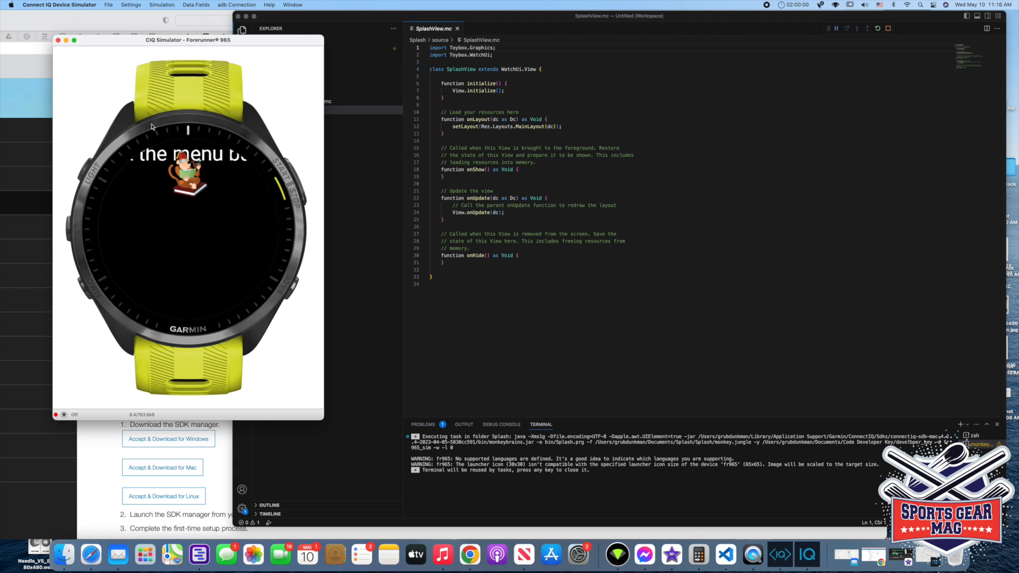
- Close the Connect IQ Device Simulator window
click(58, 40)
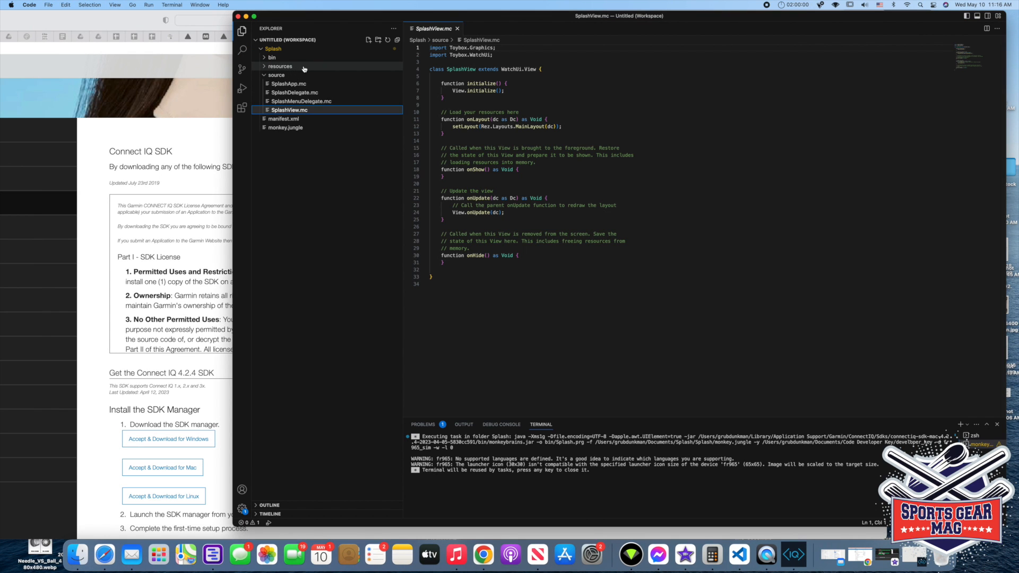
click(280, 66)
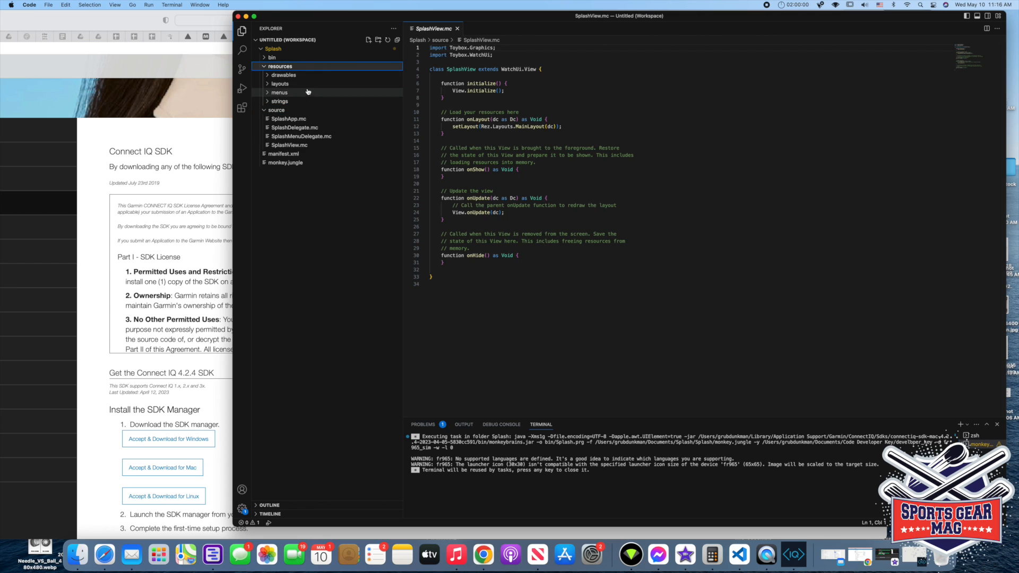
click(280, 84)
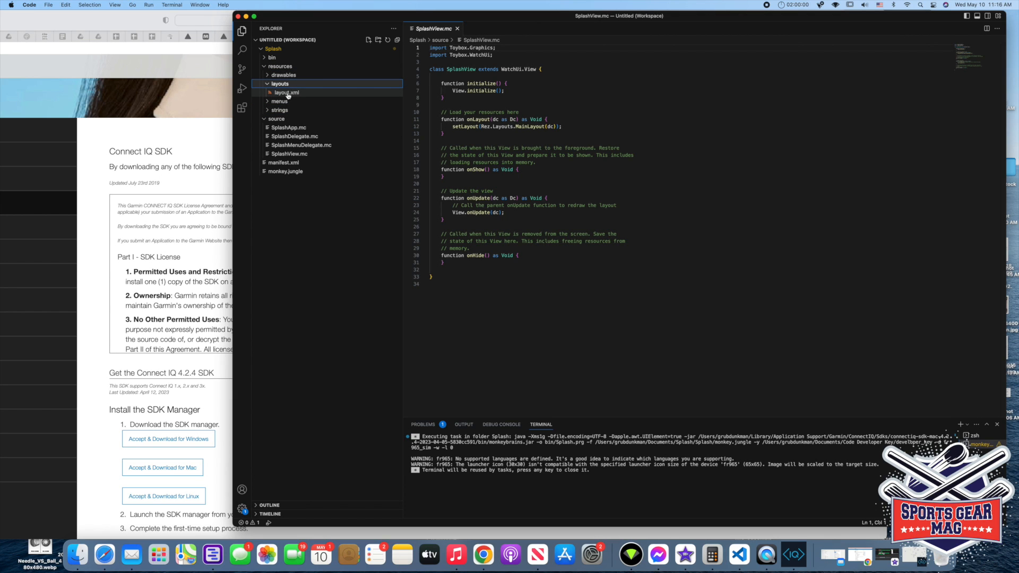
click(287, 92)
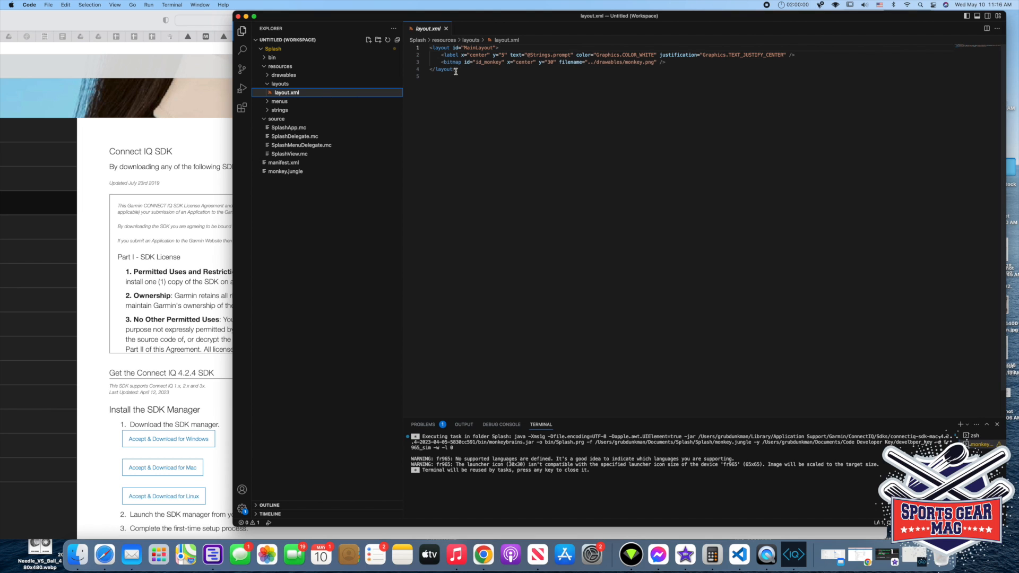
click(593, 54)
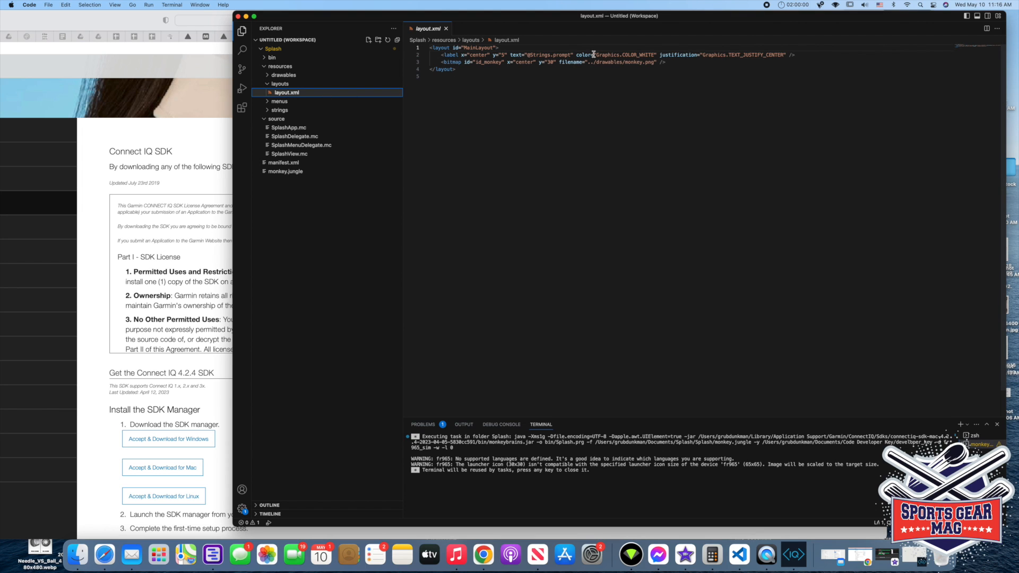
click(538, 55)
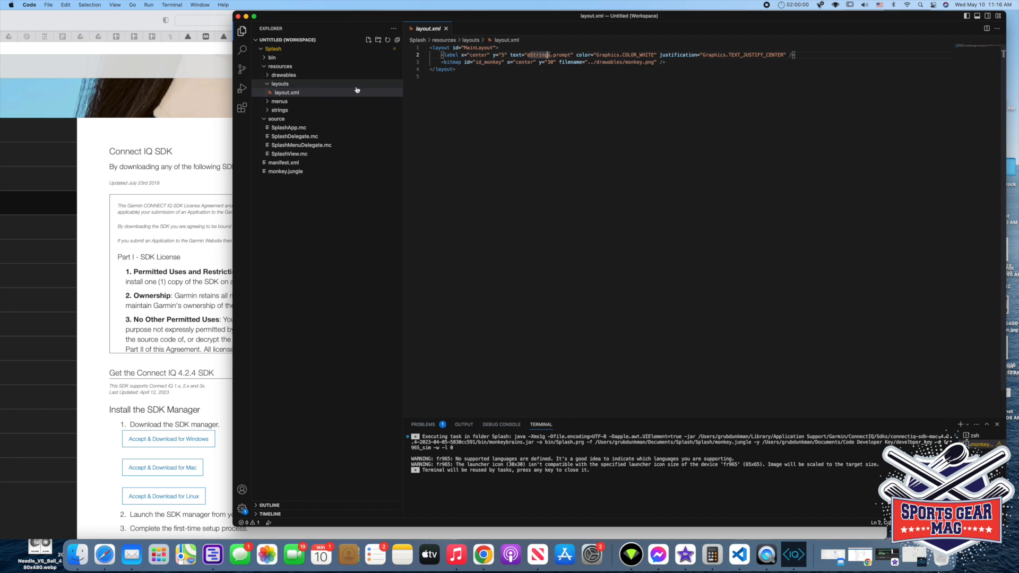
- Open strings.xml to see the prompt text, then return to layout.xml
click(279, 110)
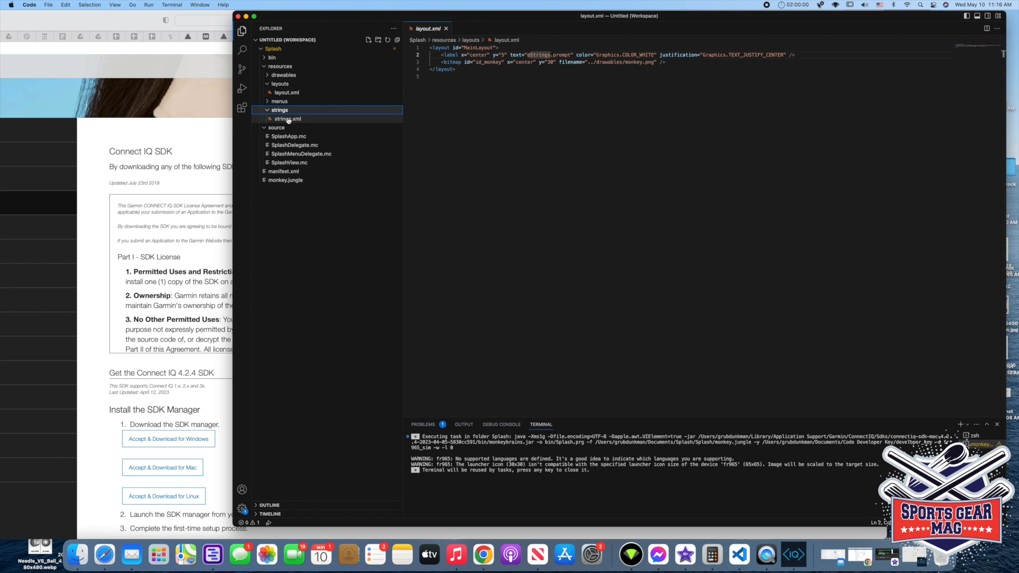
click(288, 119)
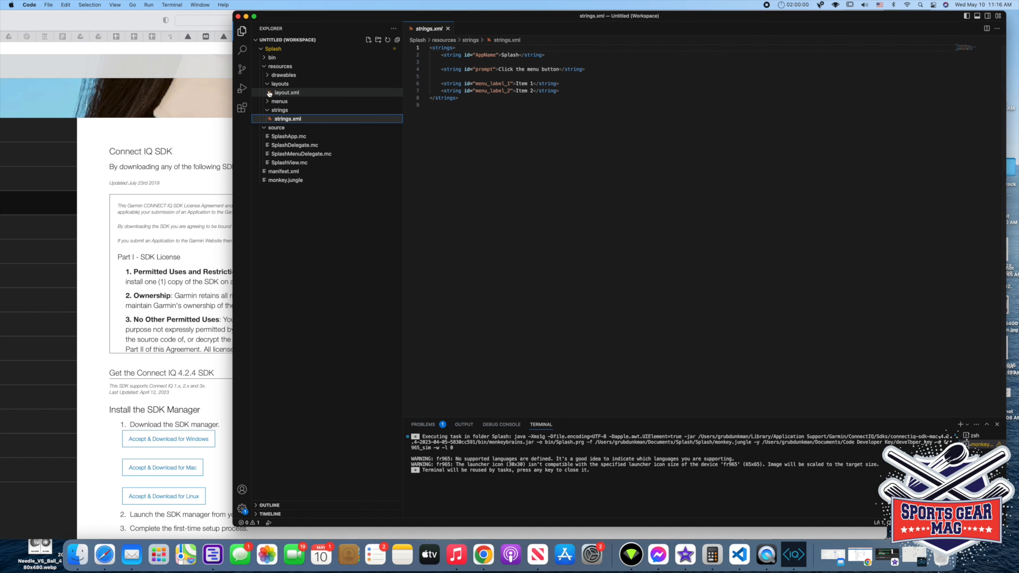
click(287, 92)
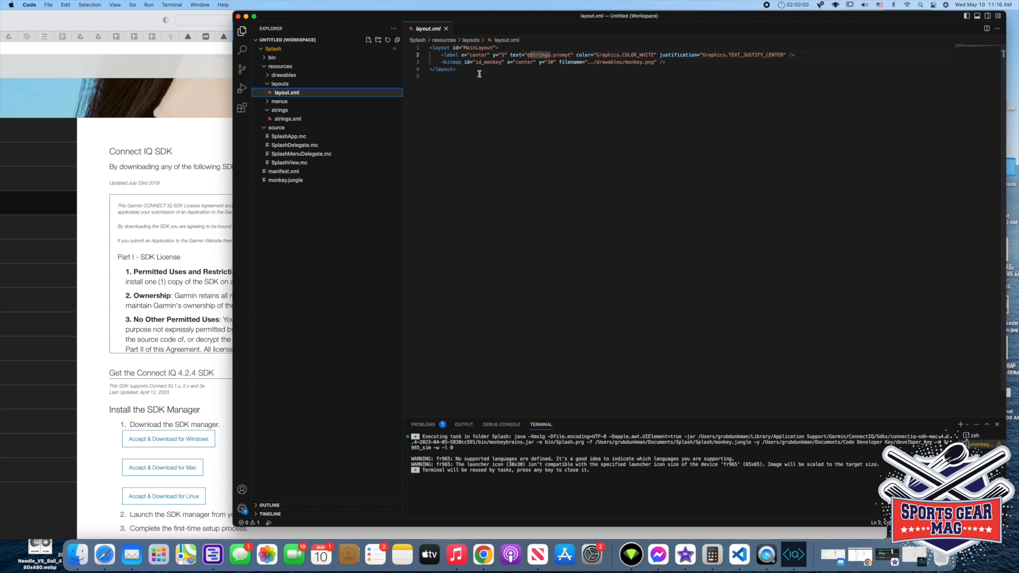
mouse_move(629, 63)
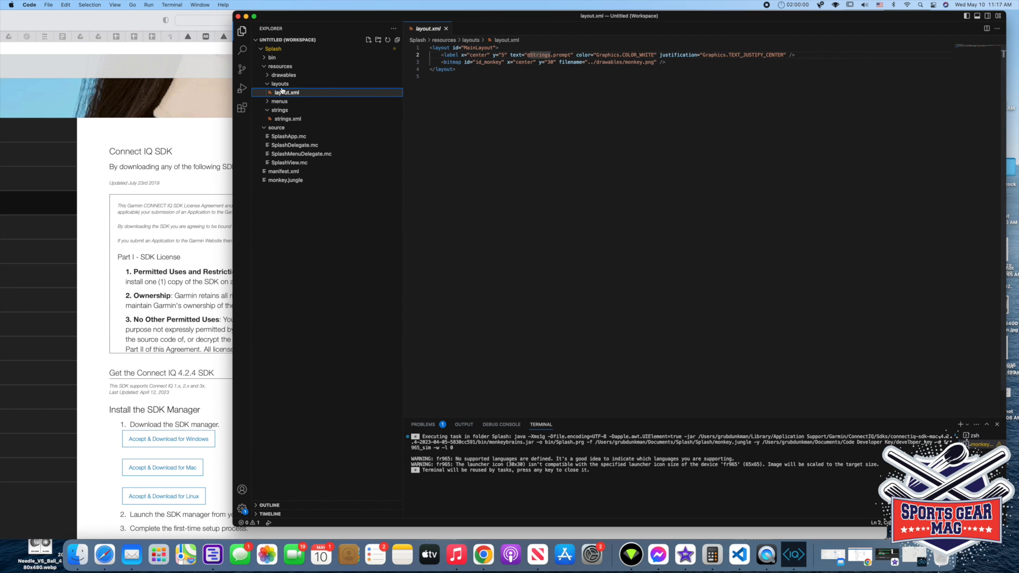
- Delete monkey.png from resources/drawables by moving it to the Trash
click(283, 75)
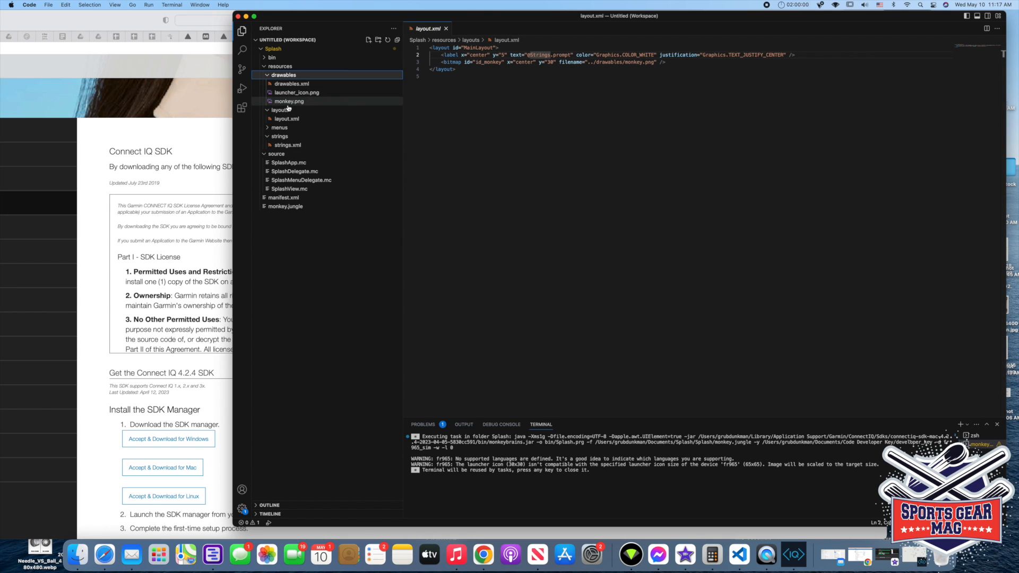
click(289, 101)
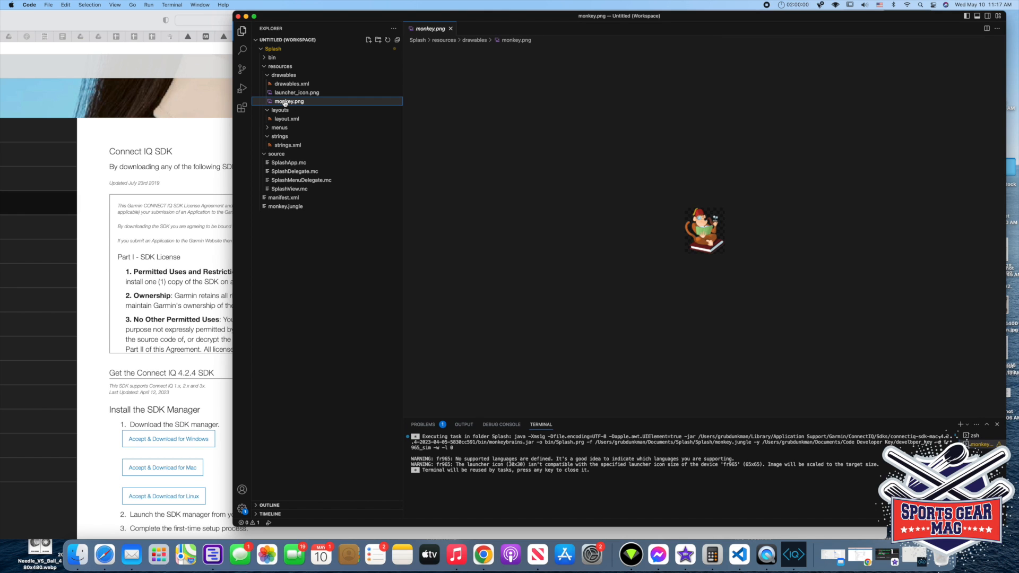
right_click(289, 101)
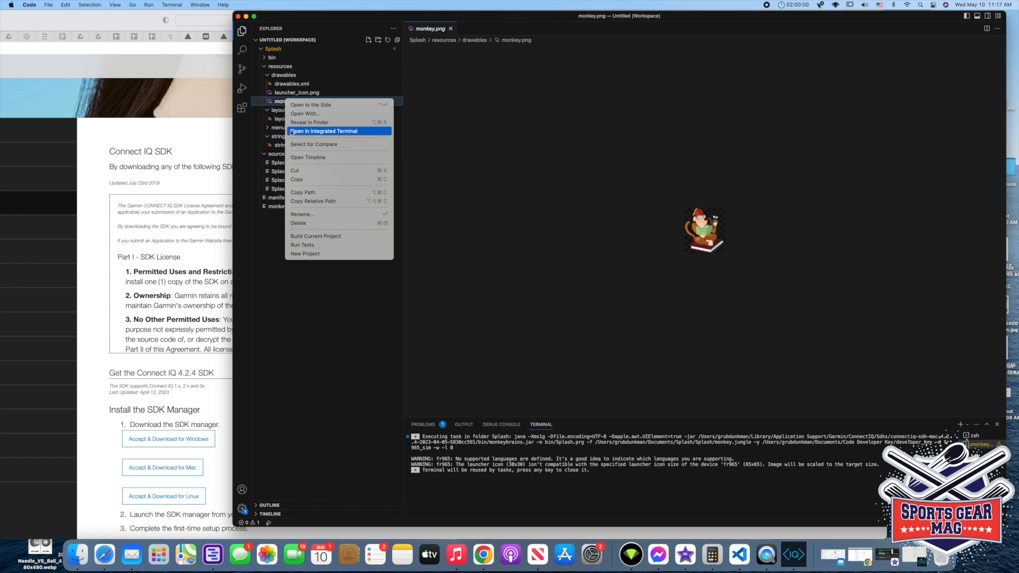
click(299, 223)
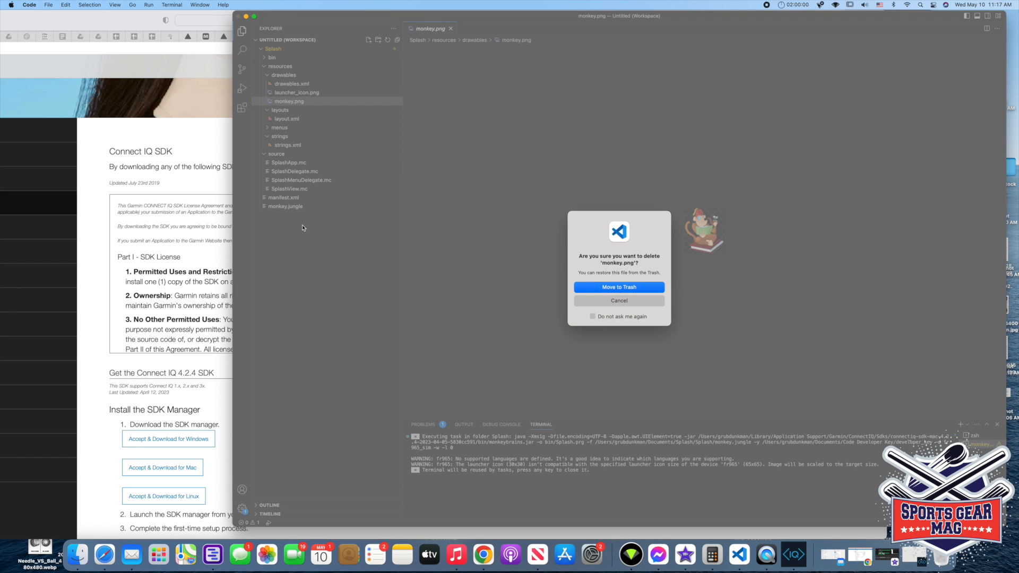
click(618, 300)
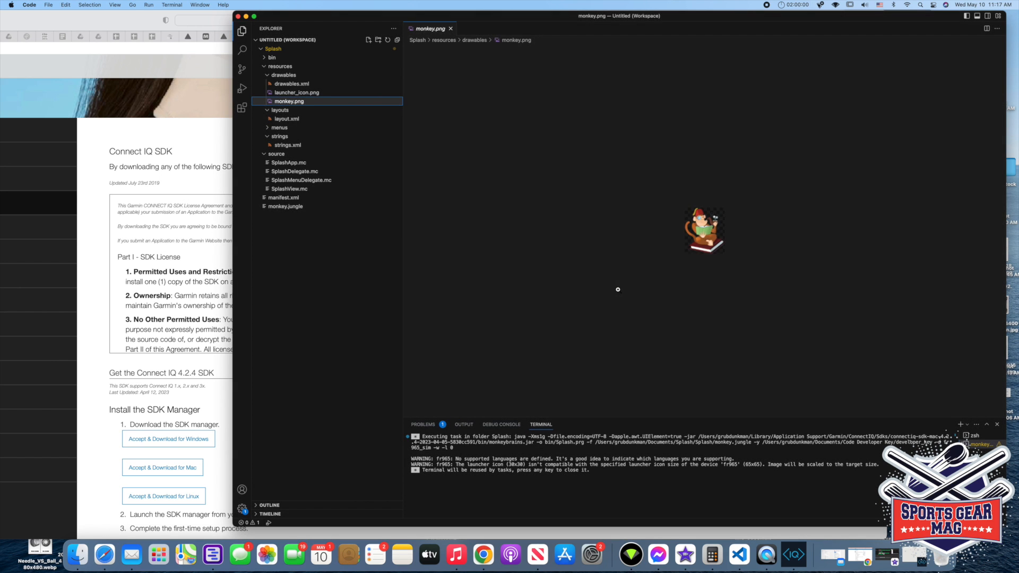
click(450, 29)
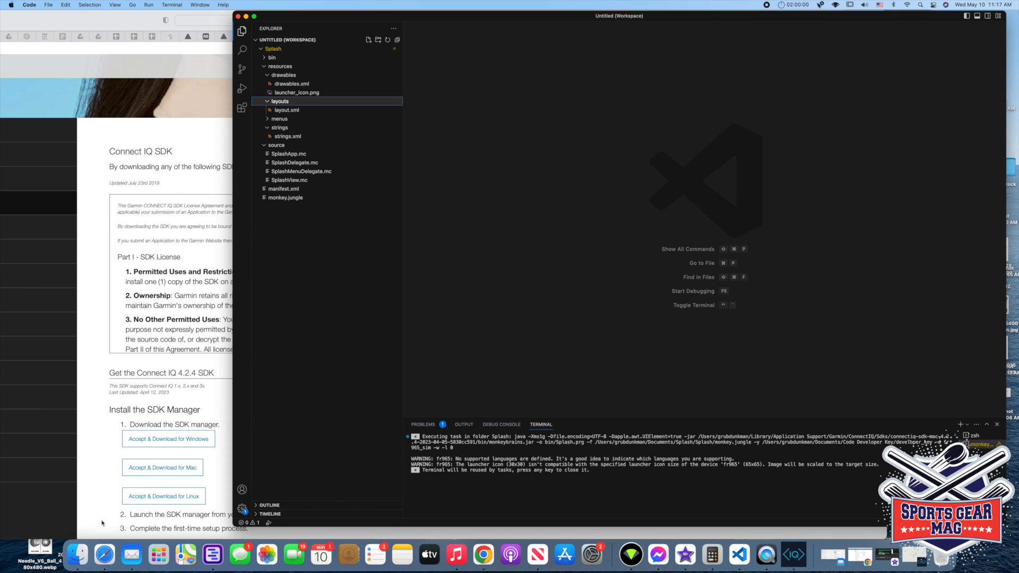
- Open a Finder window on the Downloads folder holding ball.png and halfcourt.png
click(77, 554)
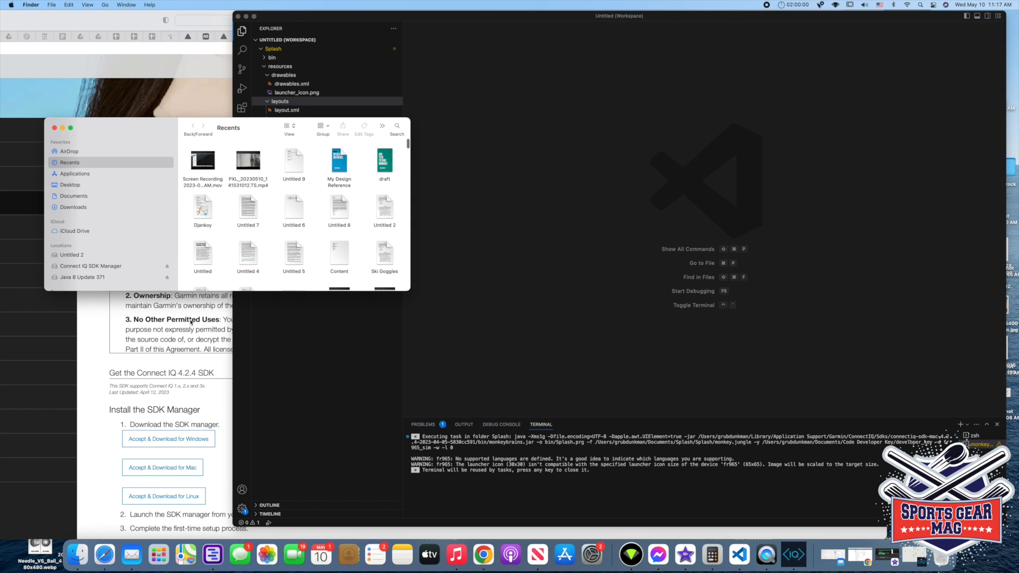
click(72, 207)
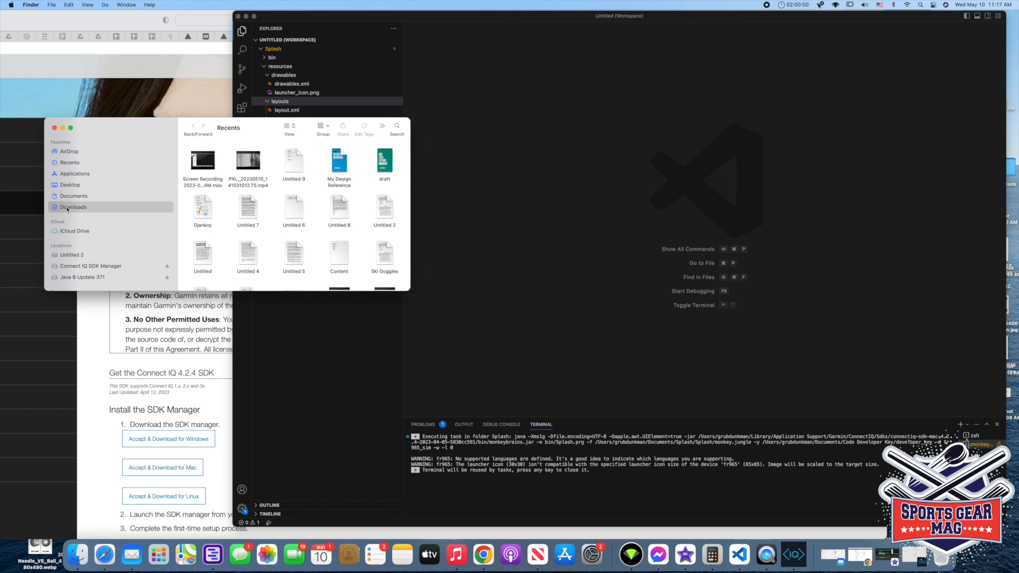
click(72, 206)
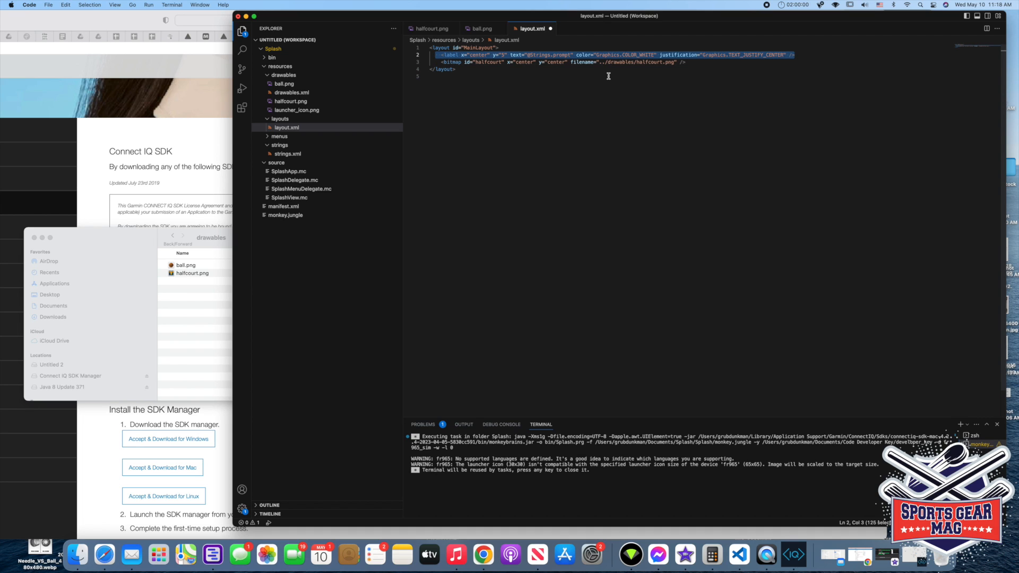
- Delete the prompt label line from layout.xml, leaving only the halfcourt bitmap, and reopen the strings folder
key(Backspace)
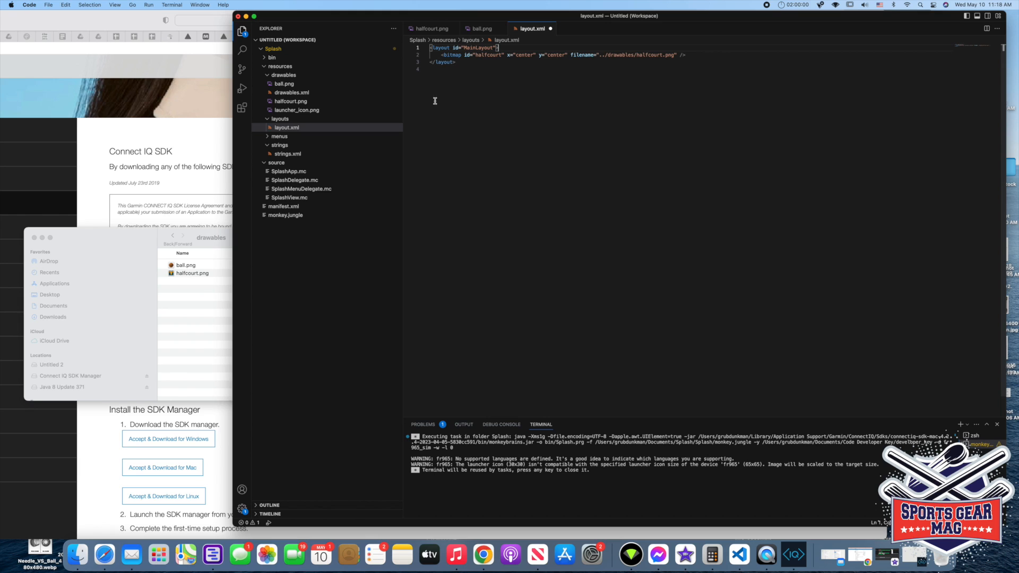
click(279, 144)
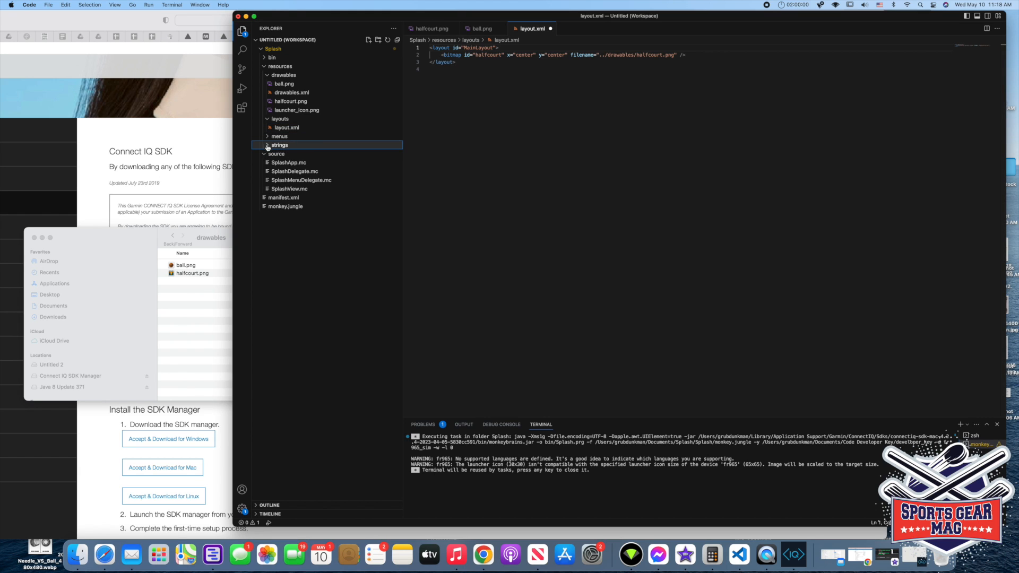
click(287, 154)
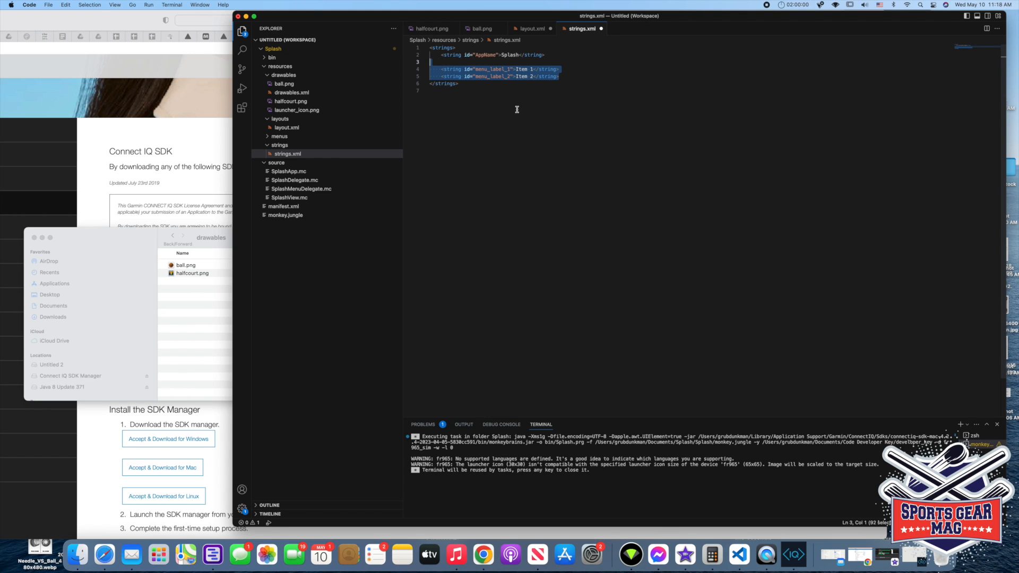
- Remove the two menu label strings, then delete menu.xml from the menus folder to the trash
key(Delete)
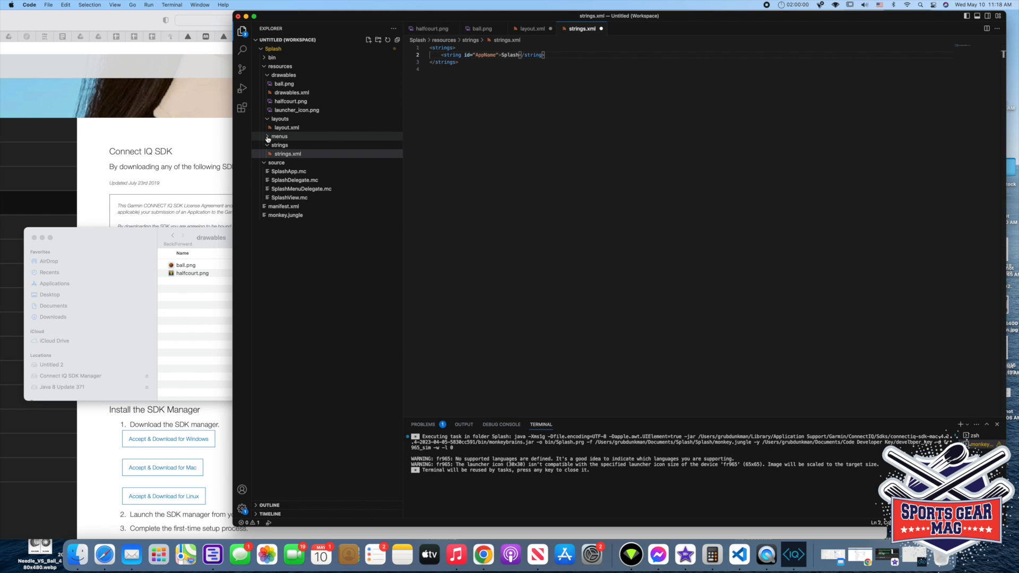
click(286, 145)
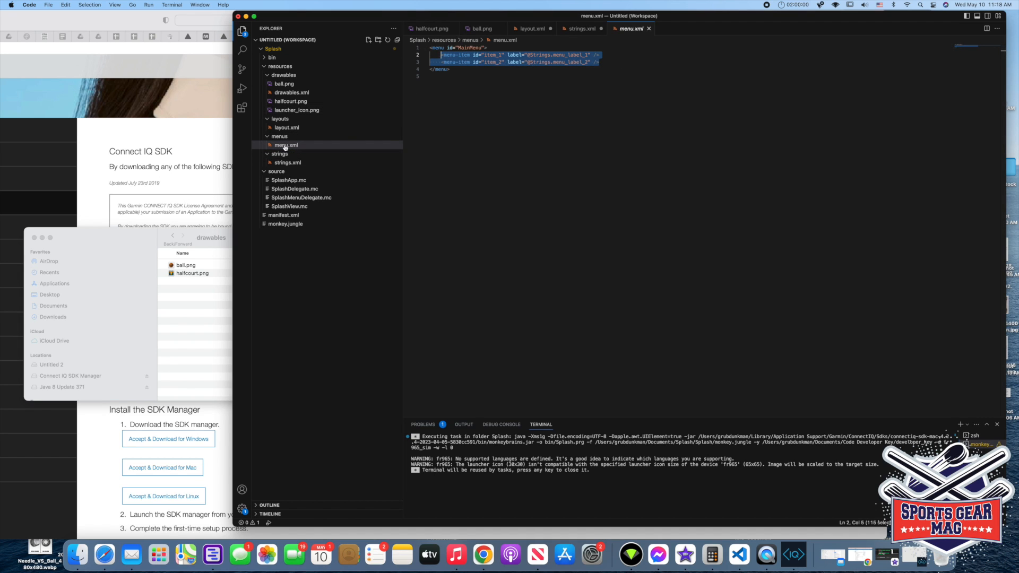
right_click(285, 145)
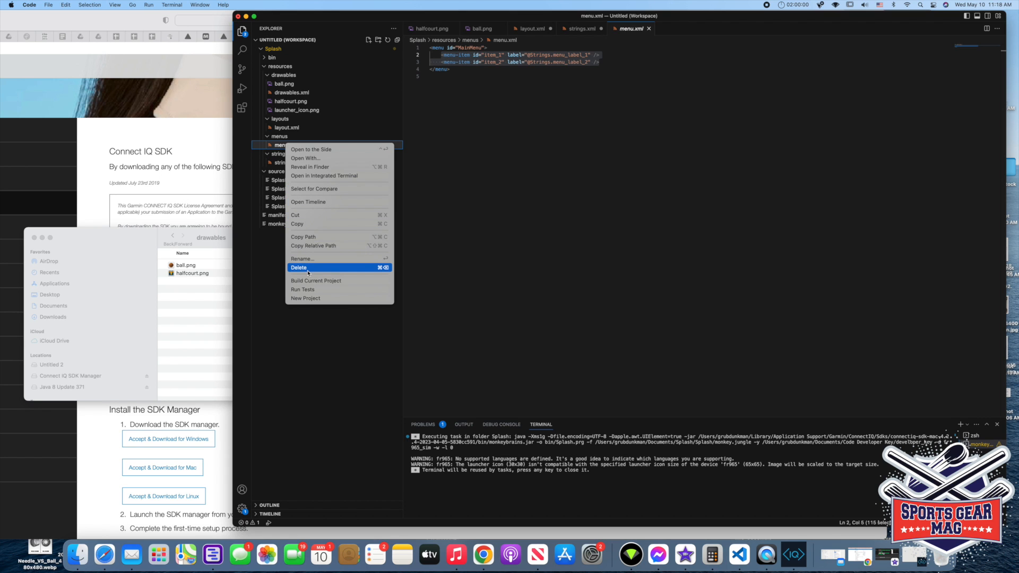
click(299, 267)
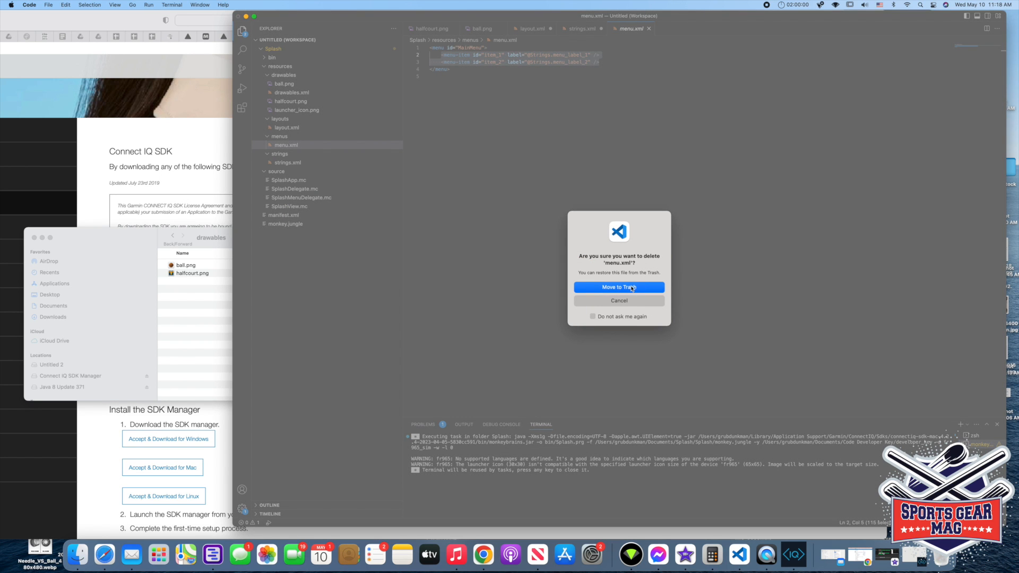
click(618, 287)
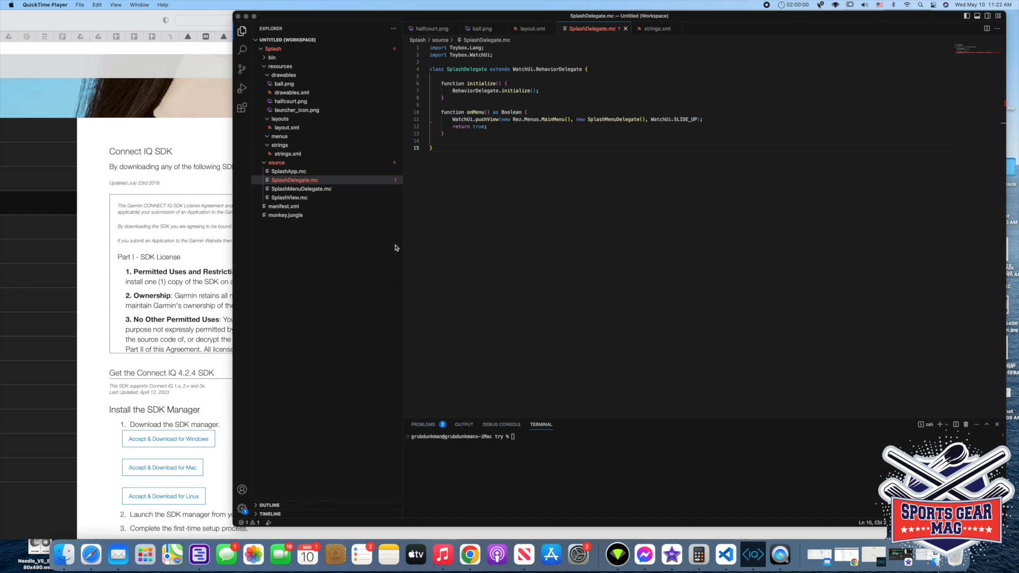
mouse_move(338, 186)
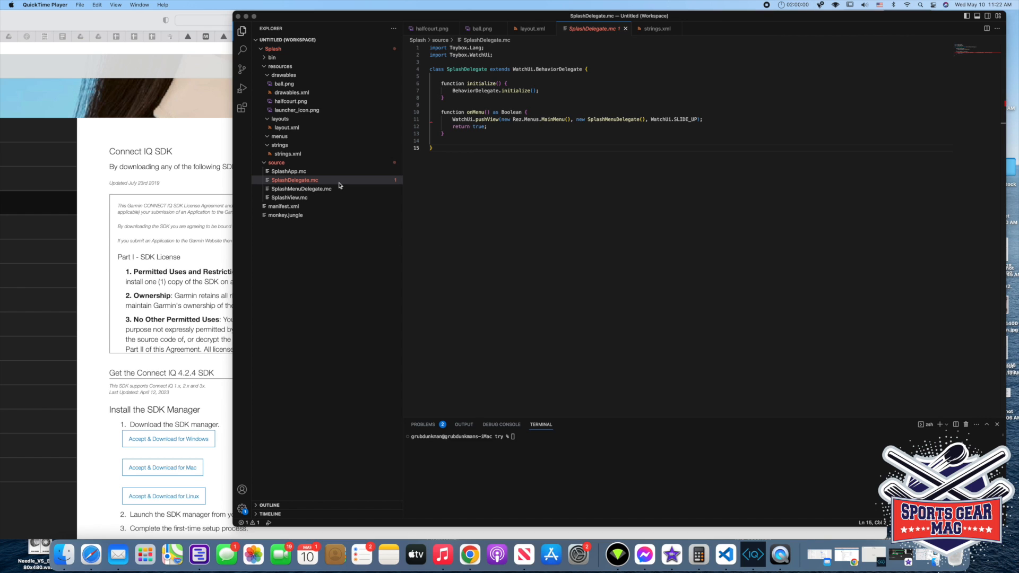
- Drop the onMenu handler and move SplashMenuDelegate.mc to the trash
click(428, 104)
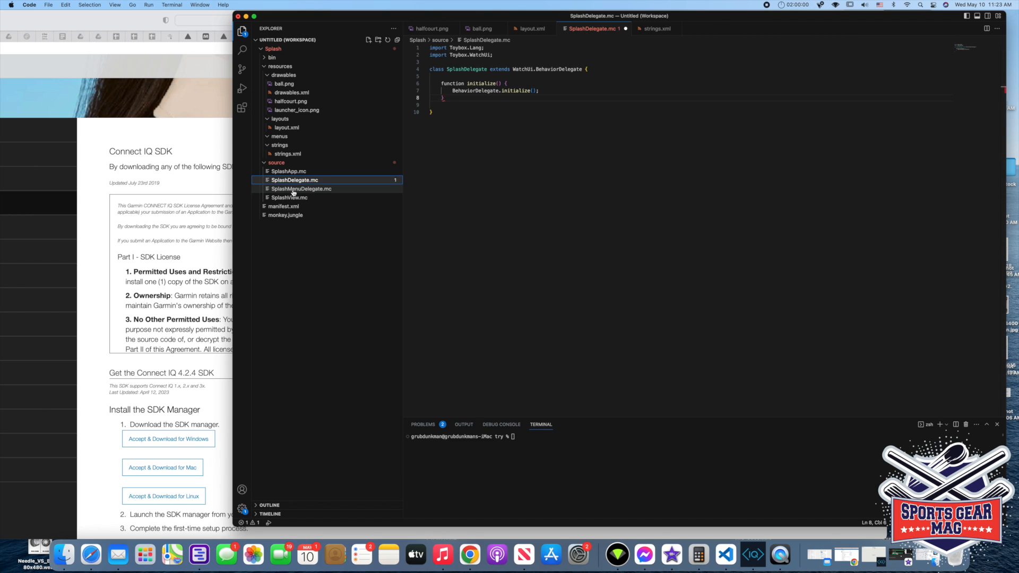
click(301, 188)
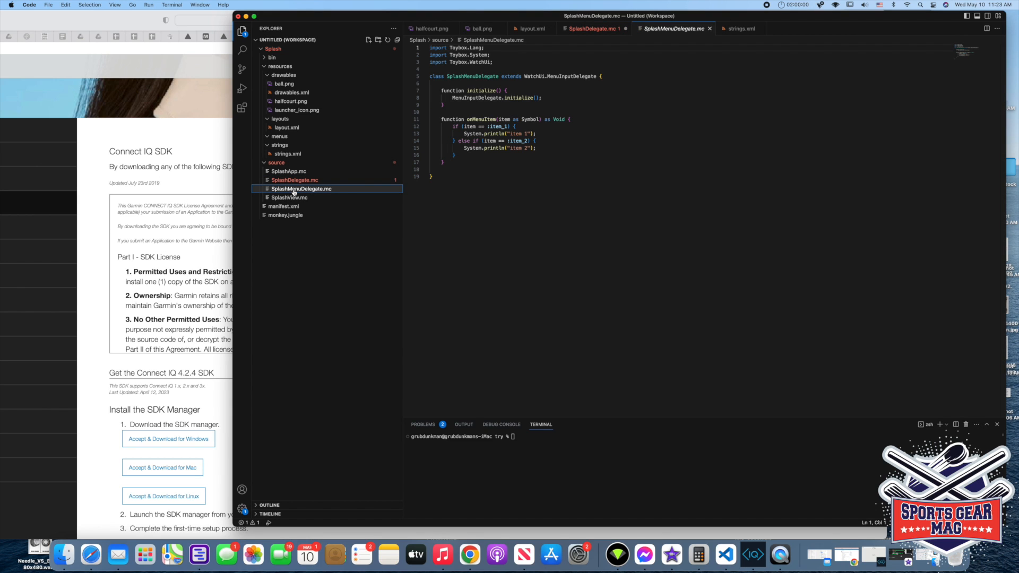
right_click(300, 188)
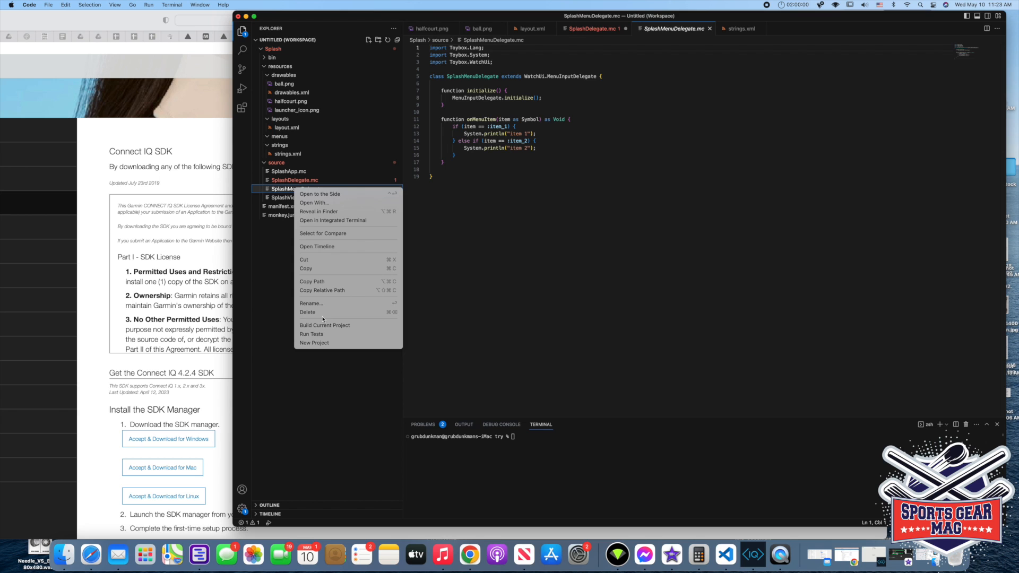
click(307, 312)
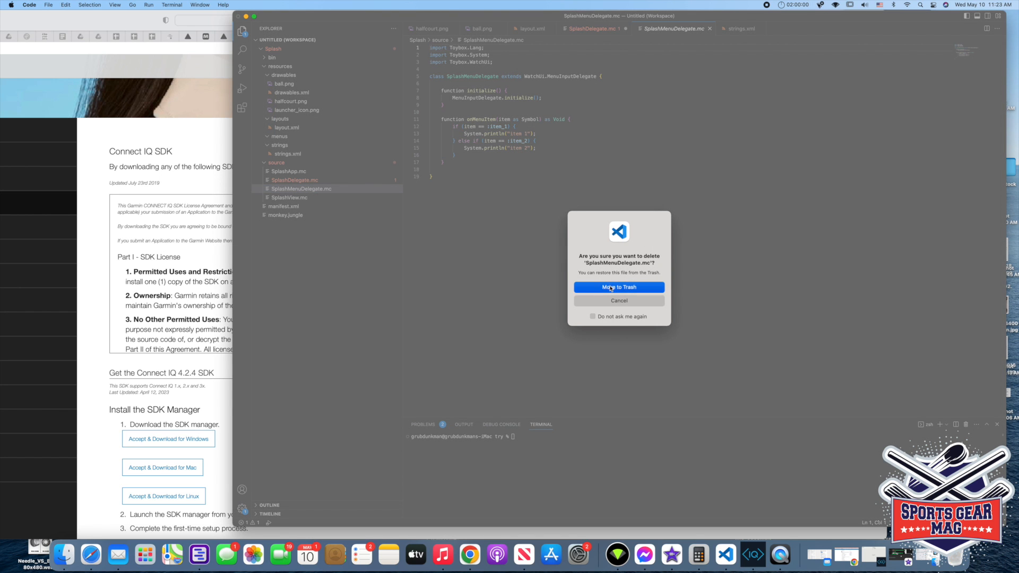
click(618, 287)
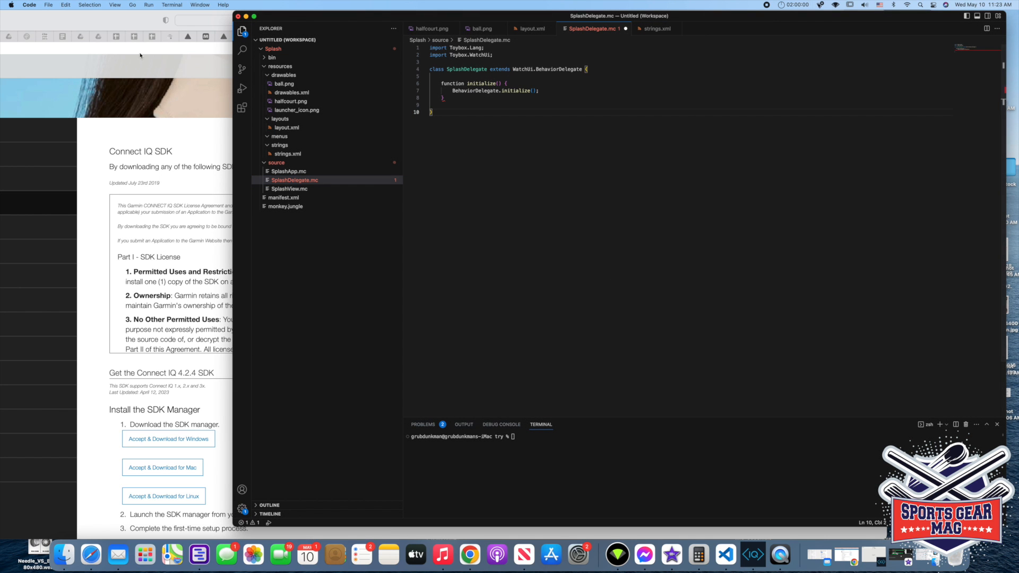
click(48, 4)
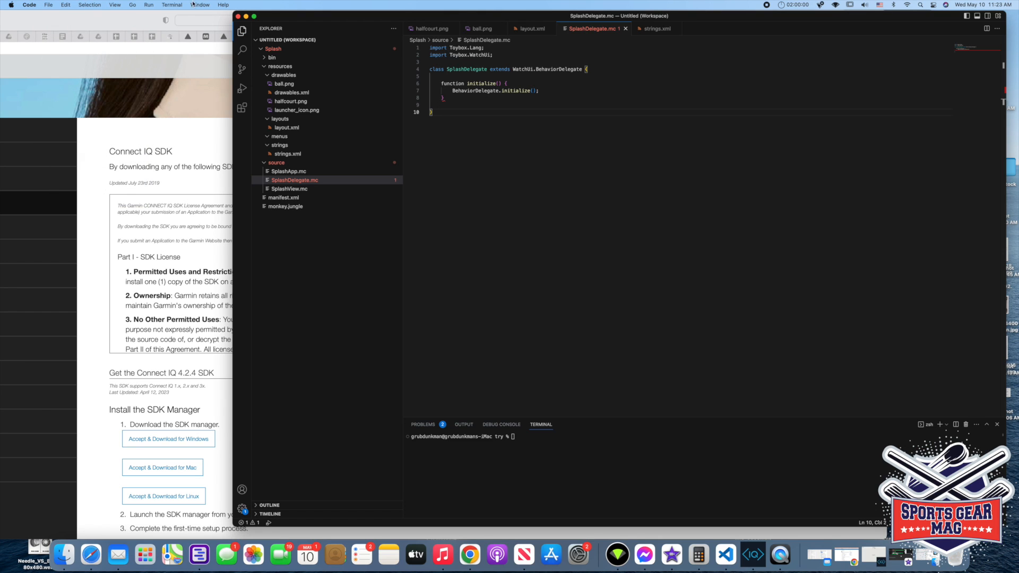
- Run the Splash app without debugging on the Forerunner 965 in the CIQ Simulator
click(148, 5)
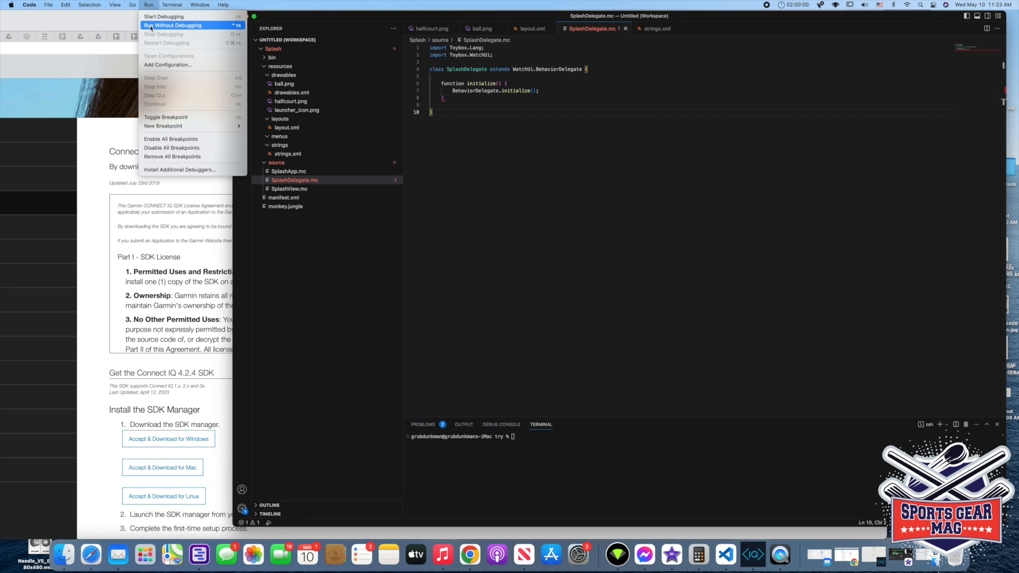
click(172, 25)
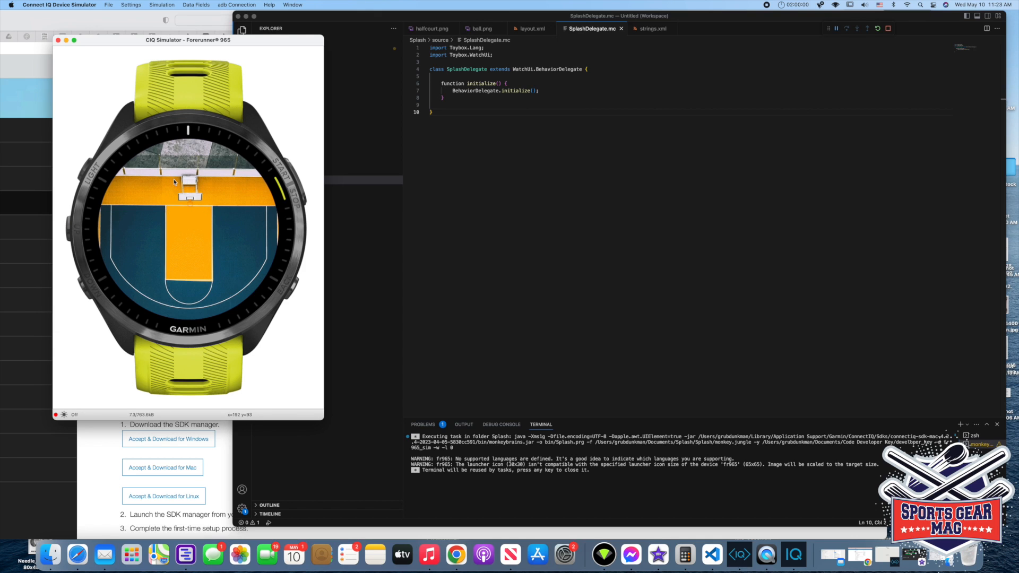
mouse_move(250, 201)
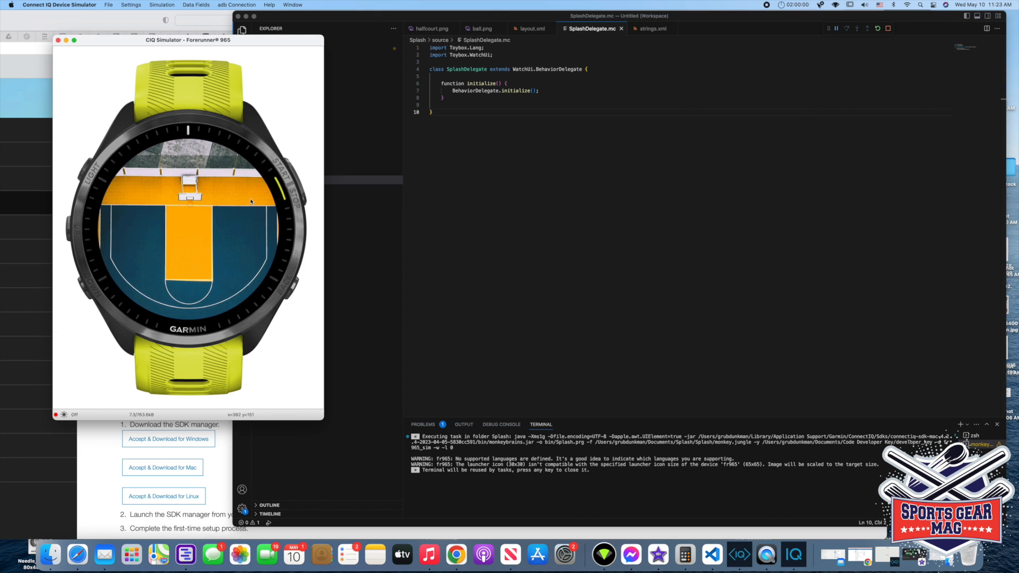
mouse_move(120, 298)
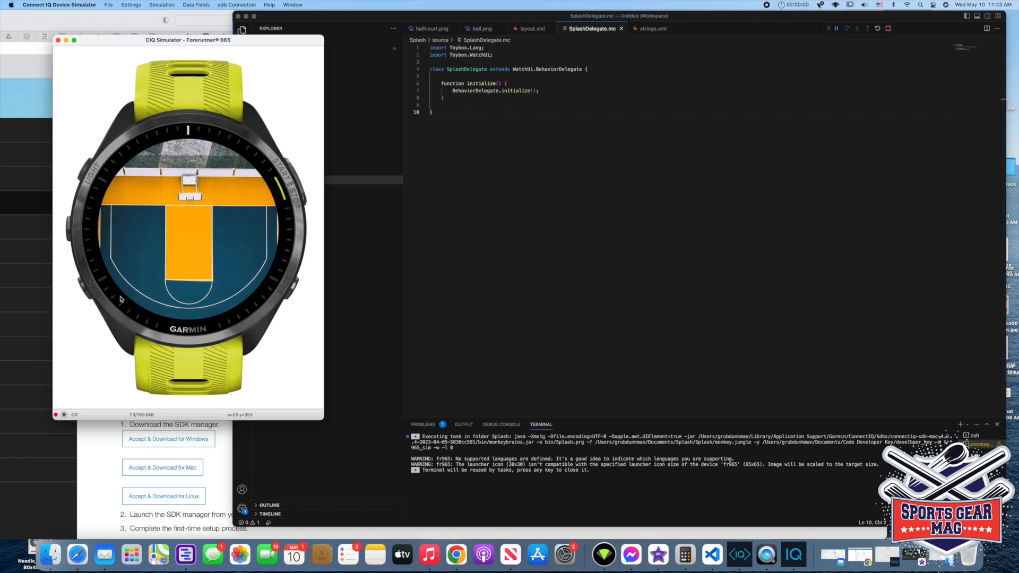
mouse_move(218, 196)
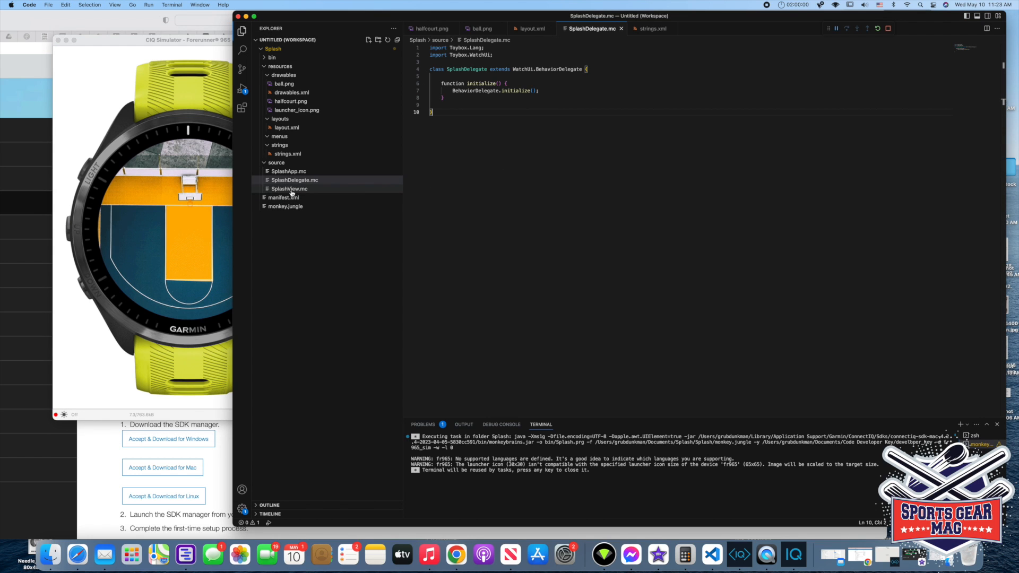
click(290, 188)
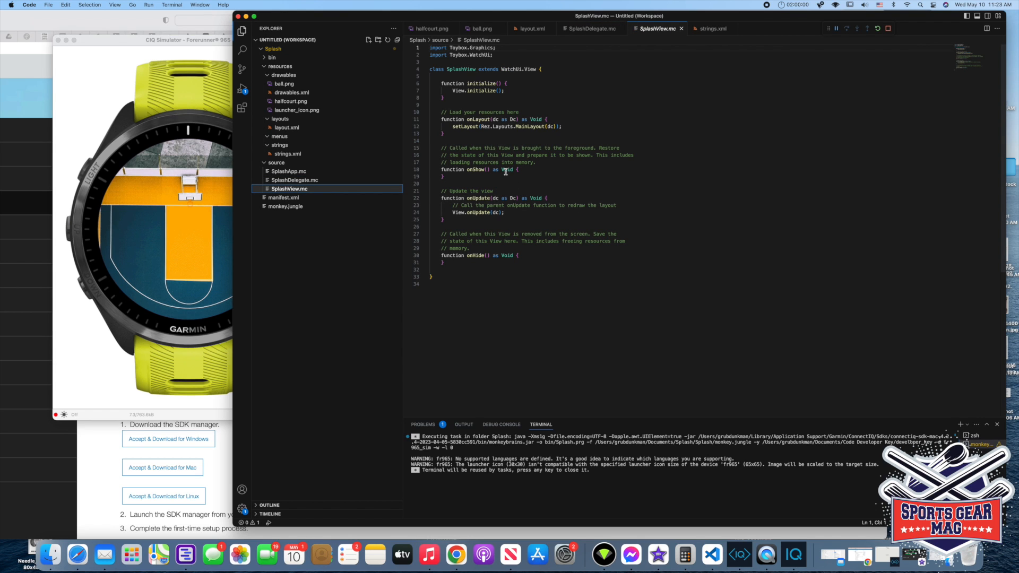
mouse_move(188, 229)
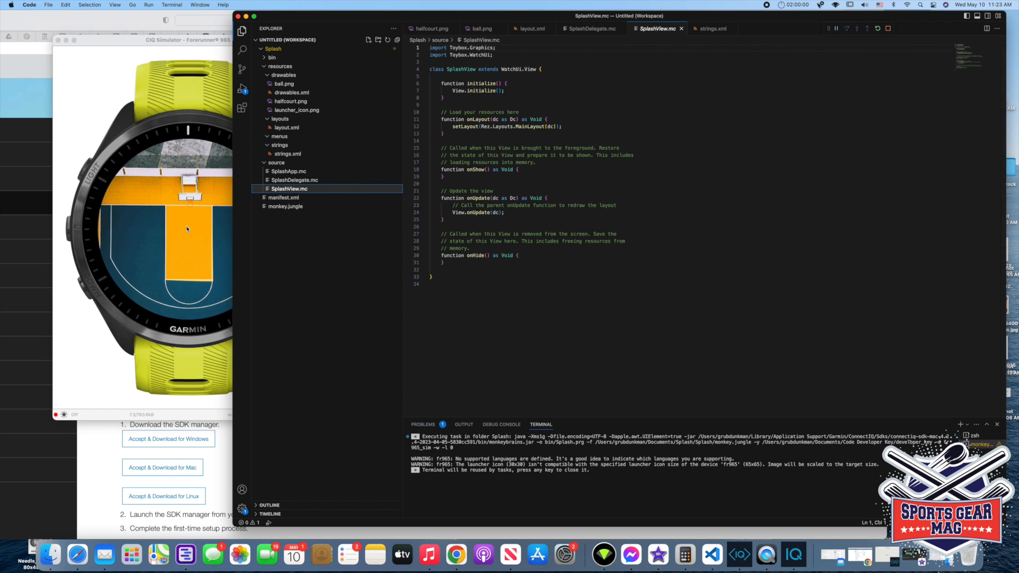
click(295, 180)
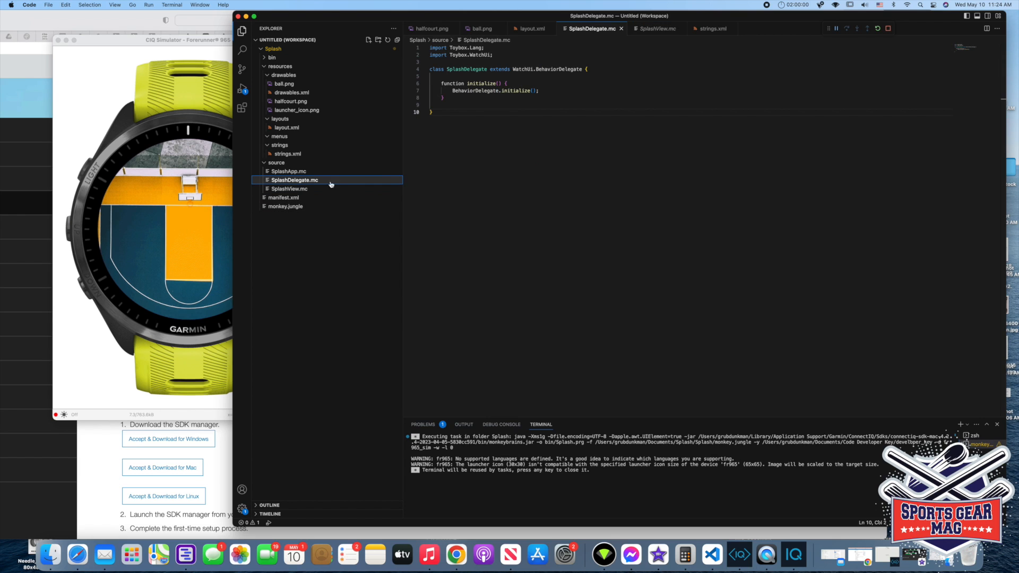
mouse_move(453, 156)
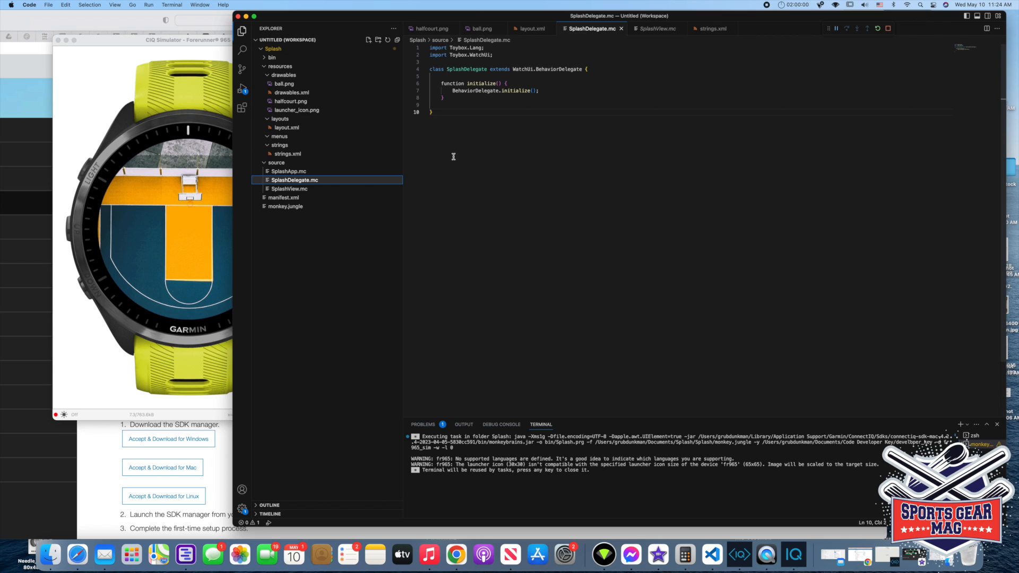
mouse_move(318, 184)
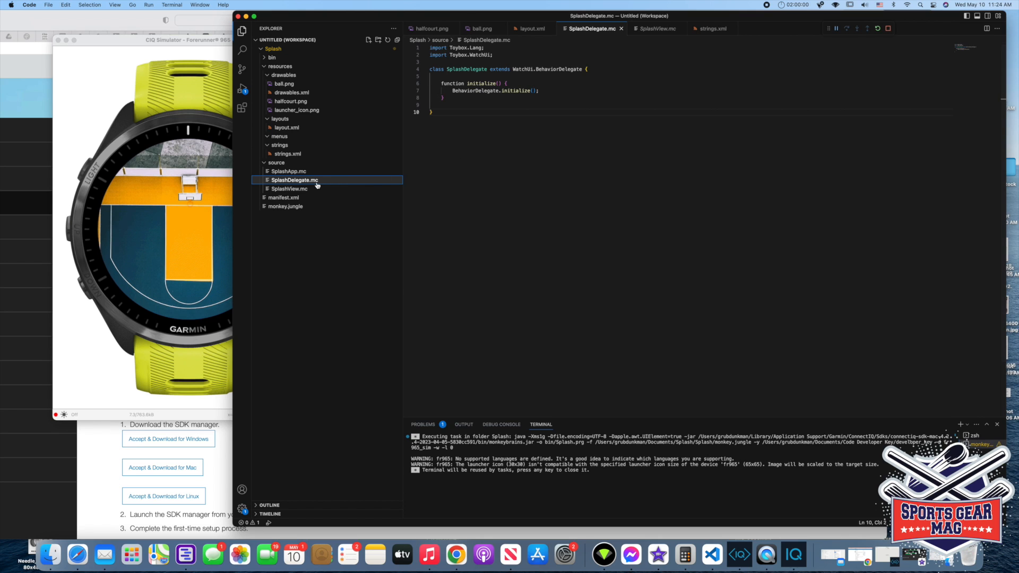
mouse_move(316, 183)
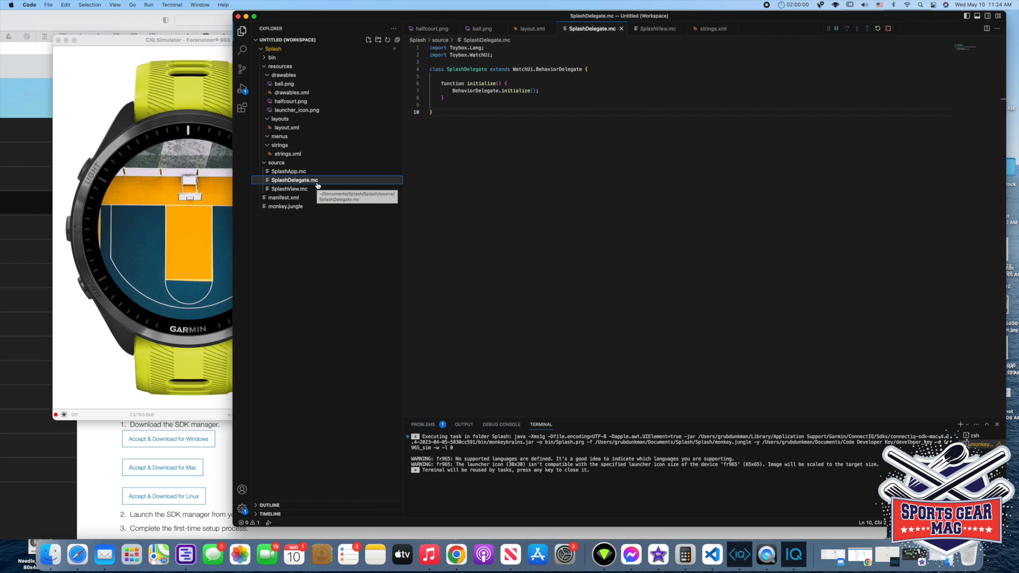
mouse_move(202, 42)
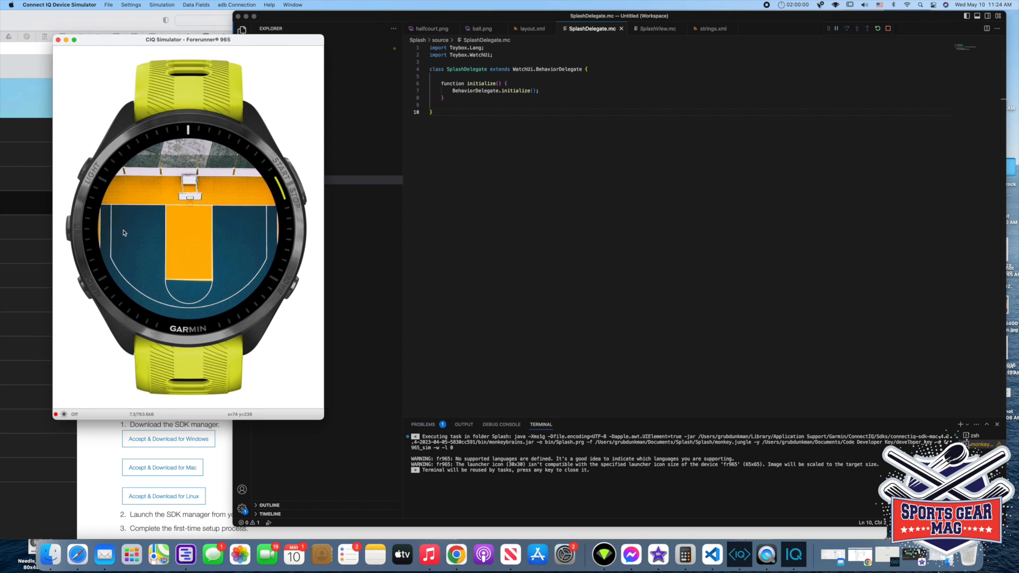
mouse_move(188, 318)
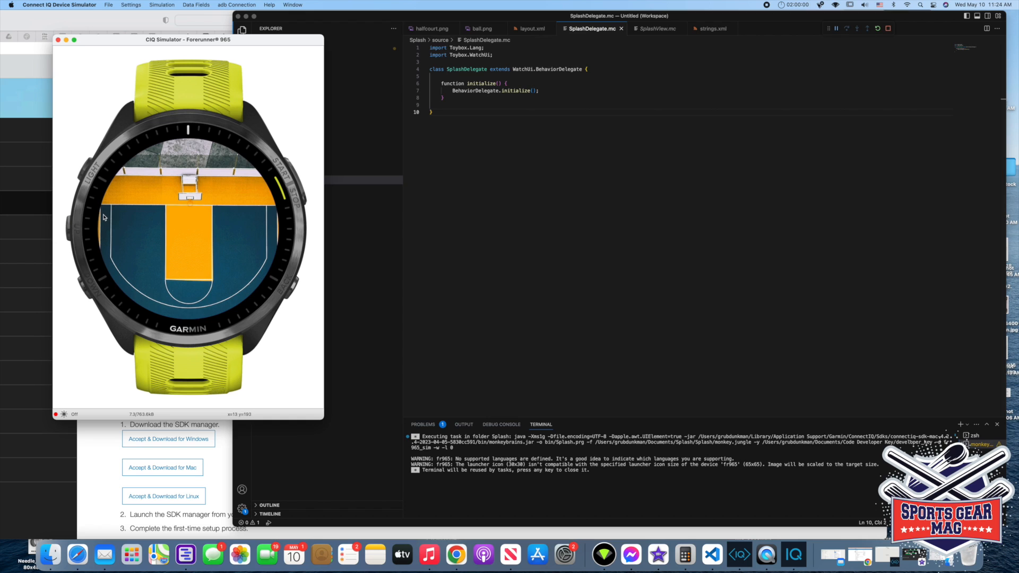
mouse_move(273, 248)
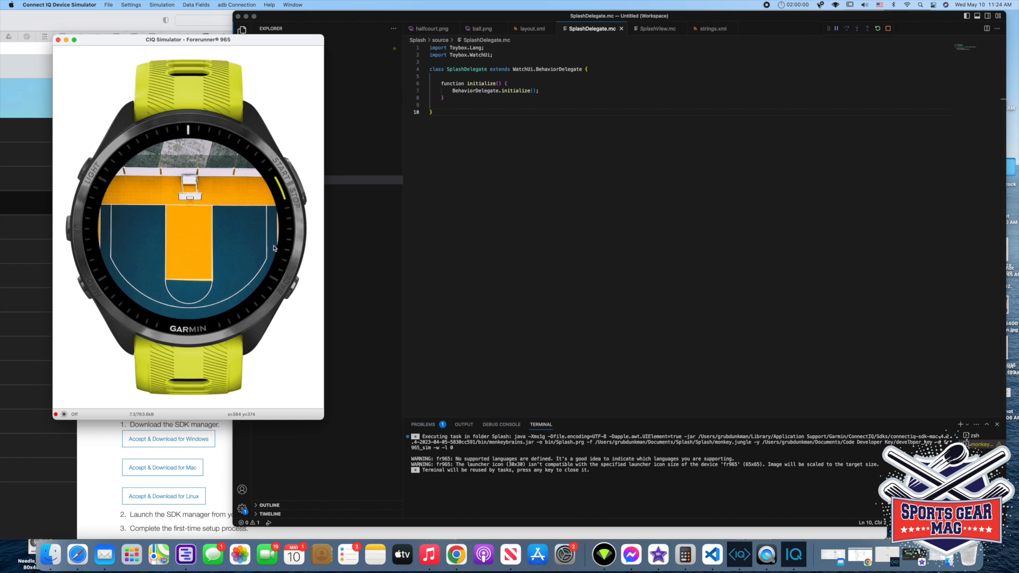
mouse_move(119, 214)
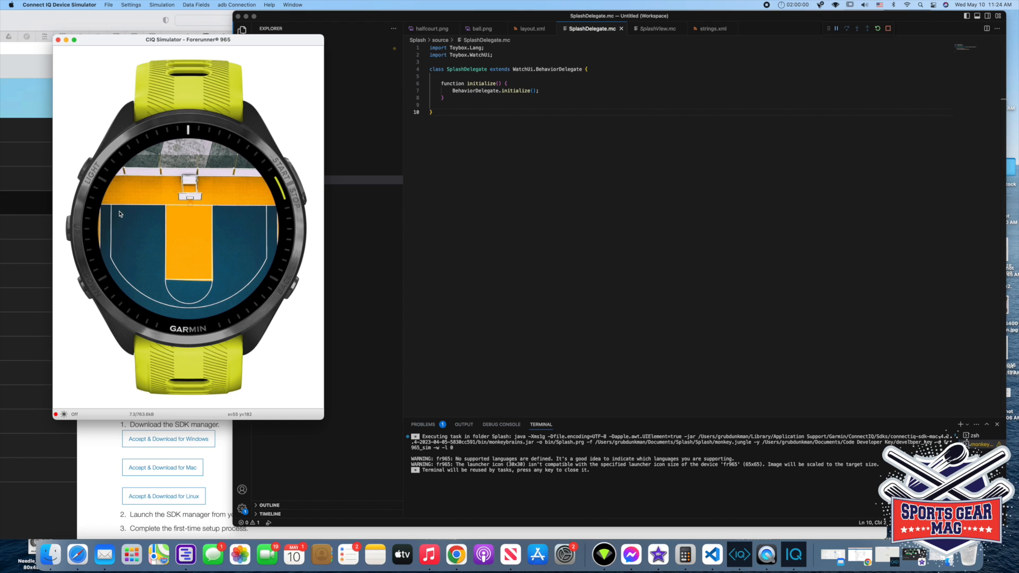
mouse_move(115, 282)
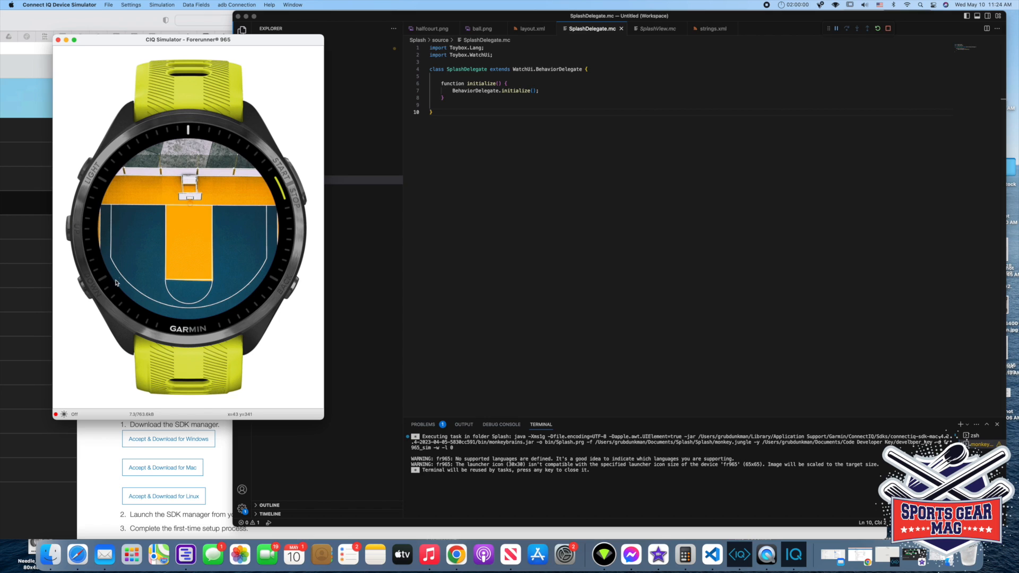
mouse_move(275, 222)
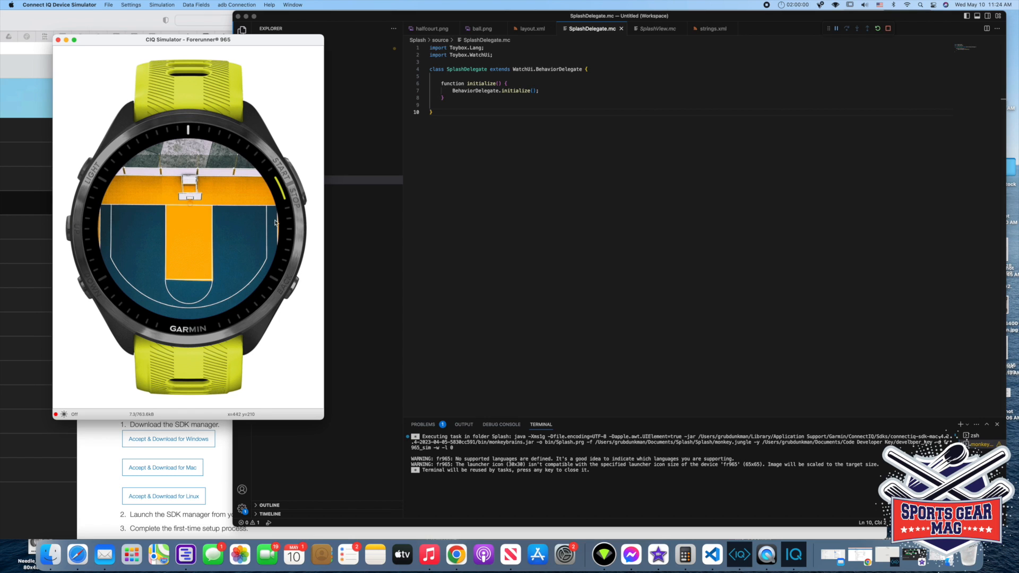
mouse_move(187, 315)
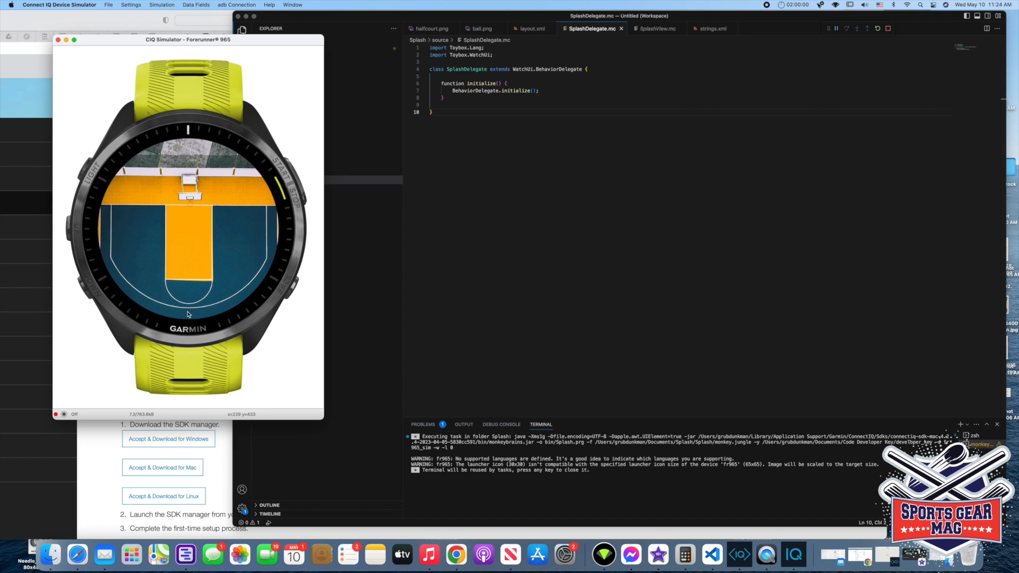
mouse_move(191, 314)
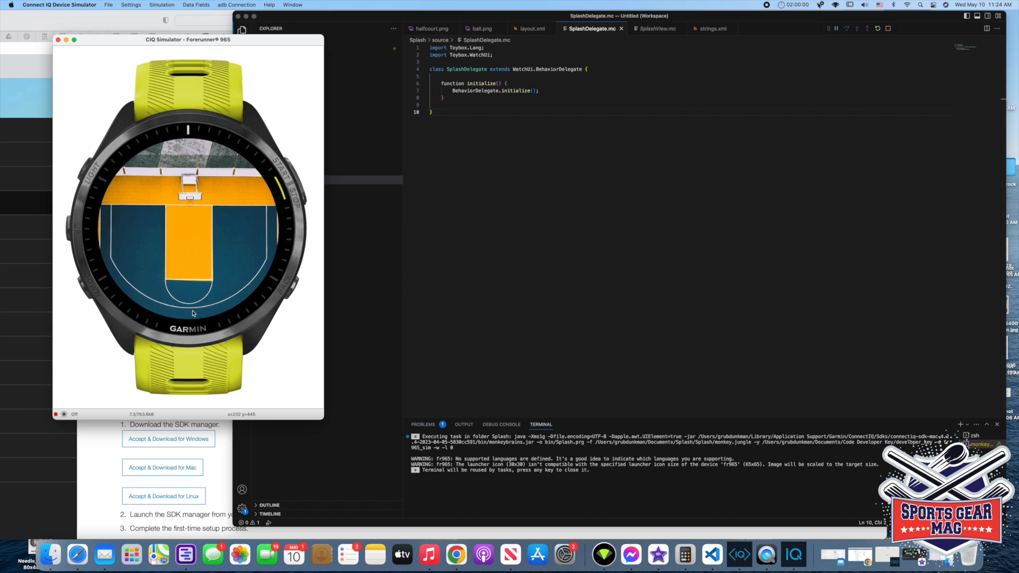
mouse_move(493, 70)
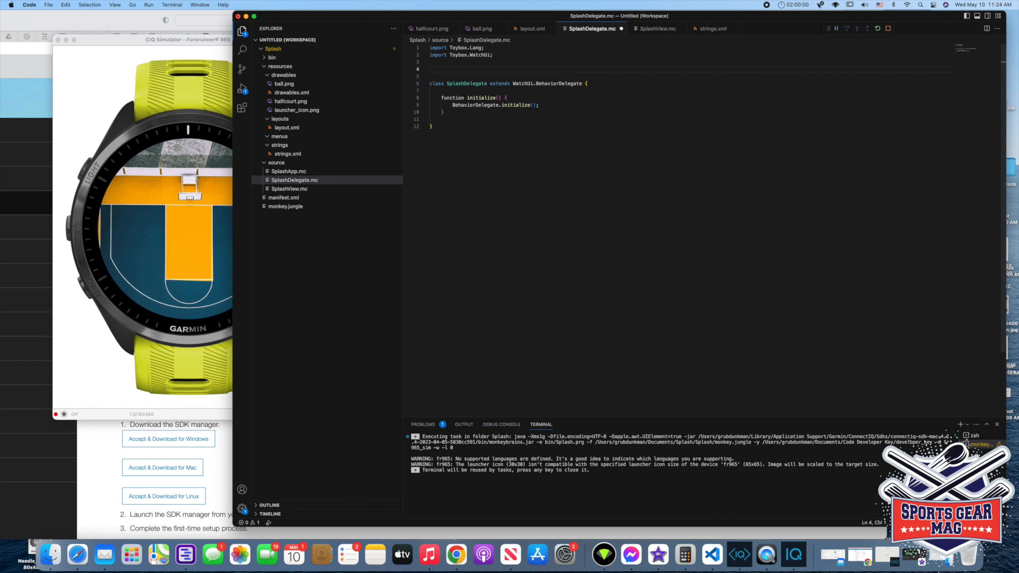
- Declare 'var position=3;' between the imports and the SplashDelegate class
text(var)
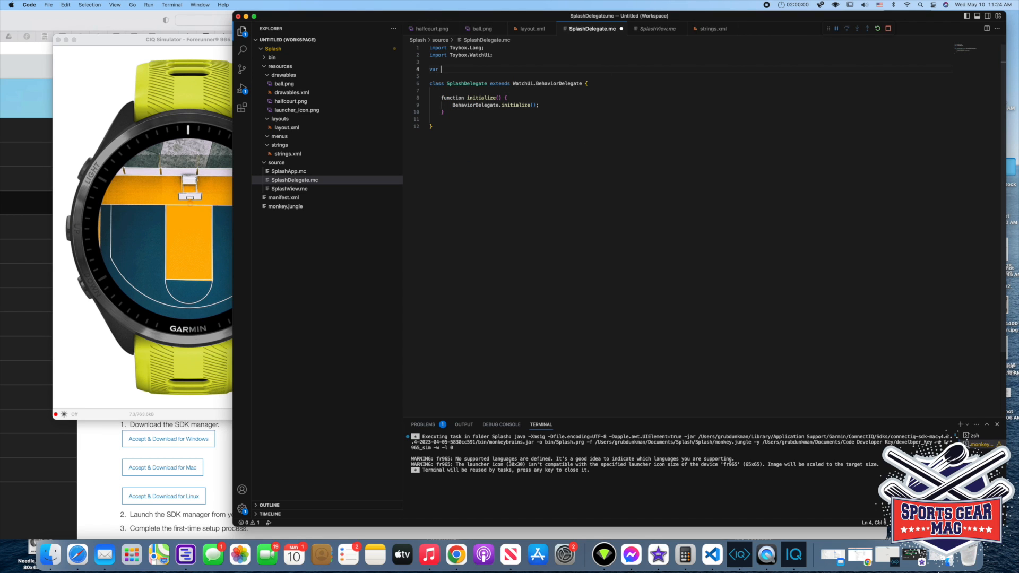
text(posi)
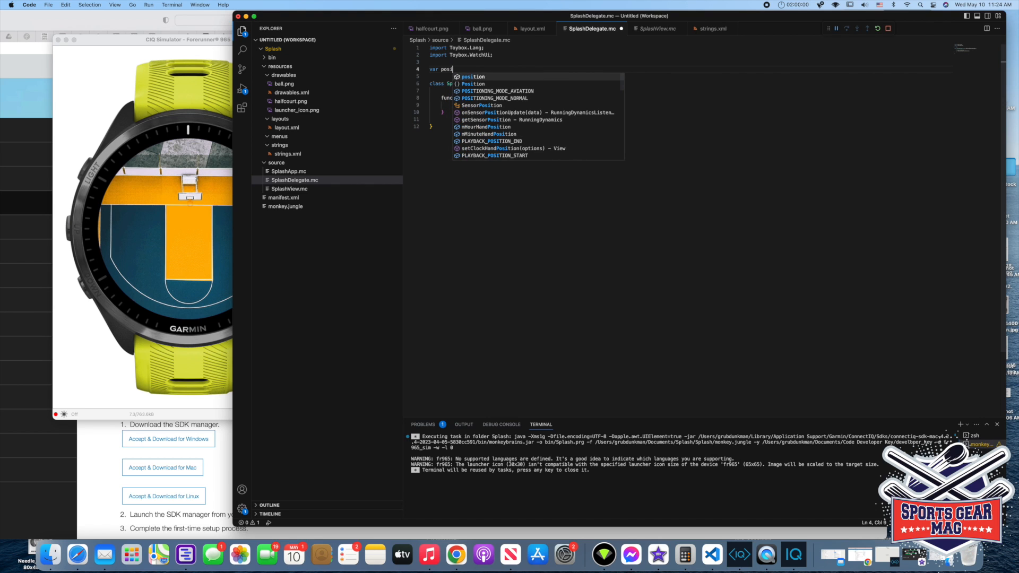
text(tion=3;)
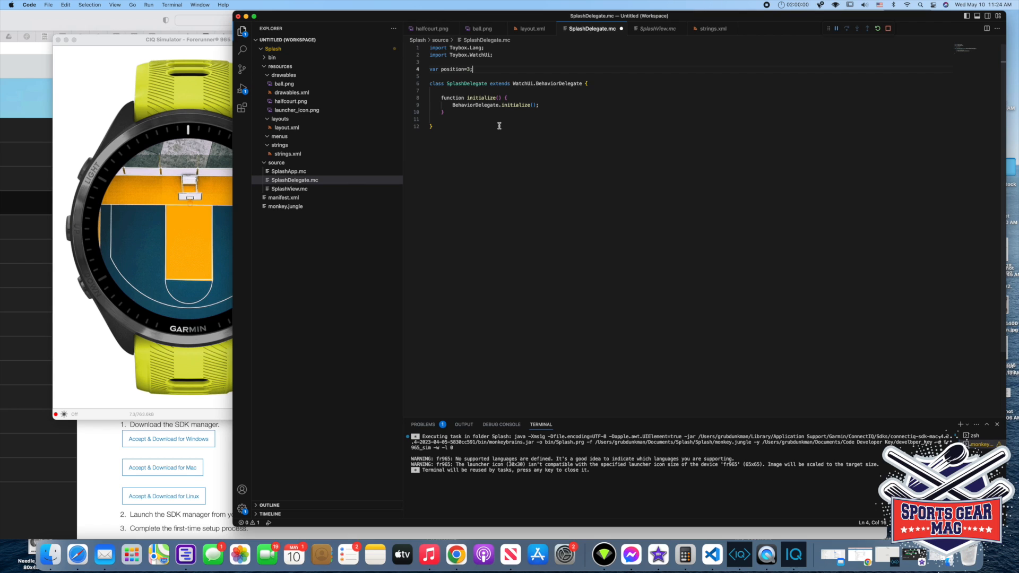
mouse_move(518, 132)
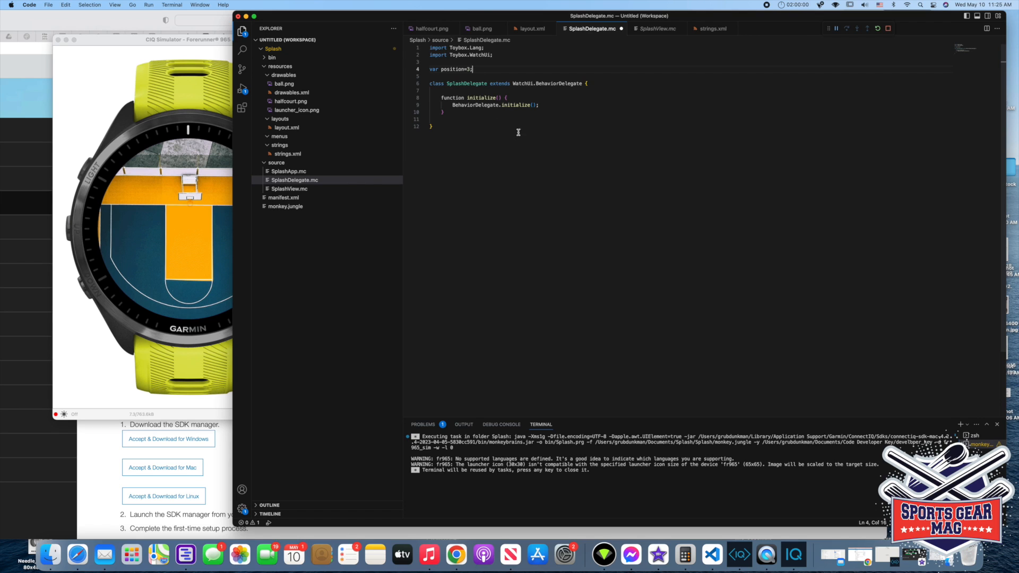
click(444, 112)
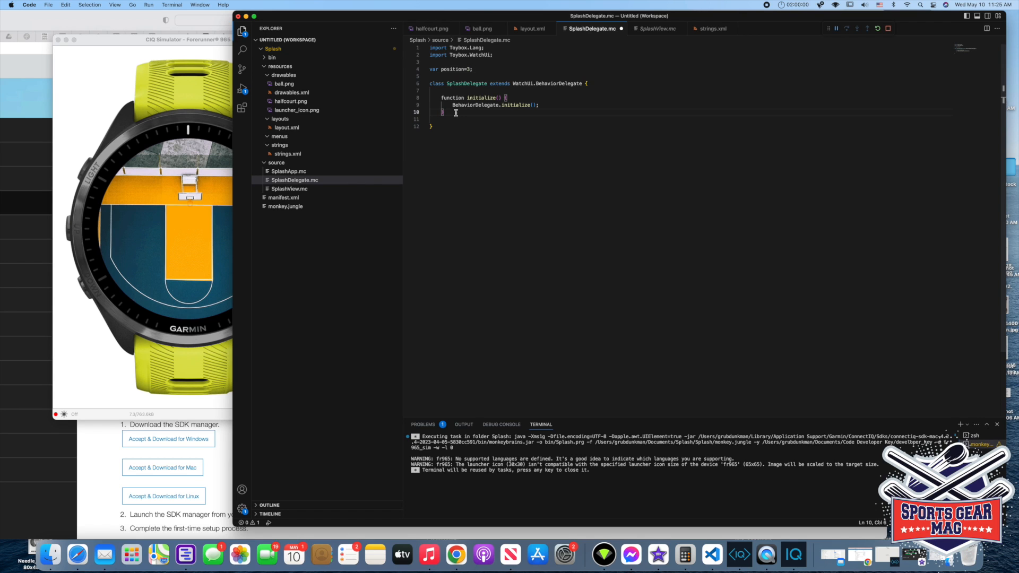
- Add 'function onKey(key)' below initialize with the condition 'if (key.getKey() == 8'
key(Enter)
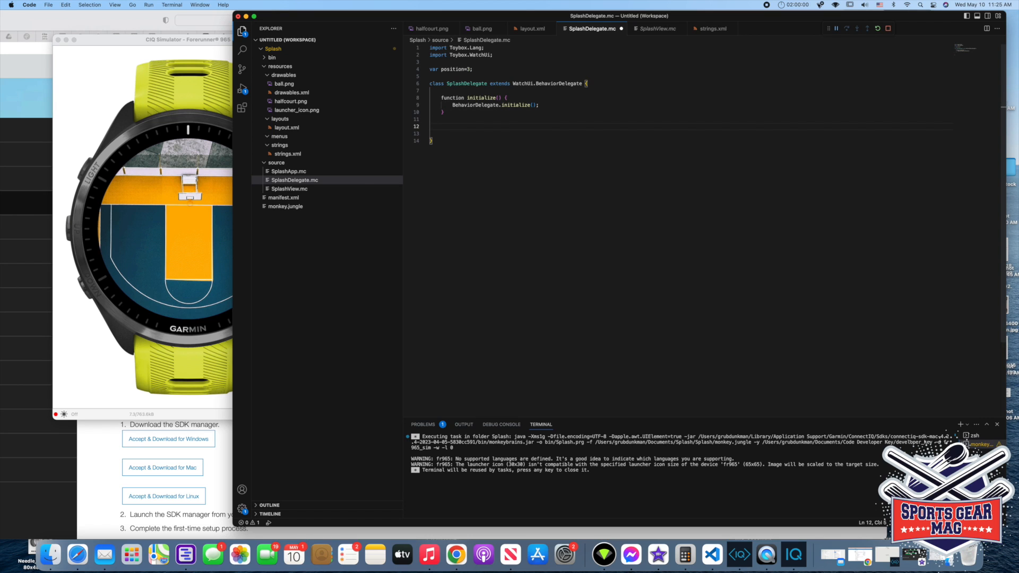
text(functi)
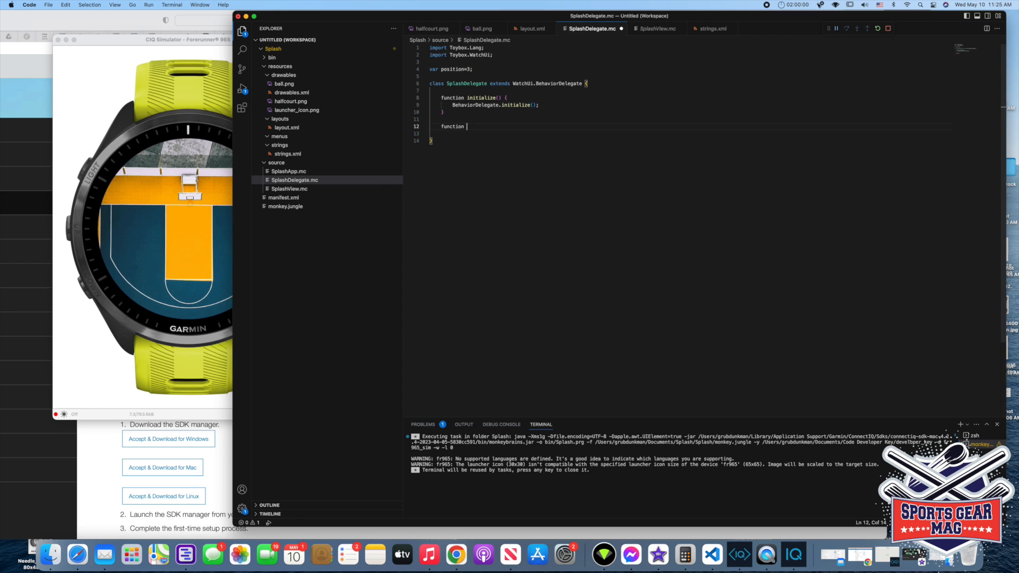
text(onKey (key) {)
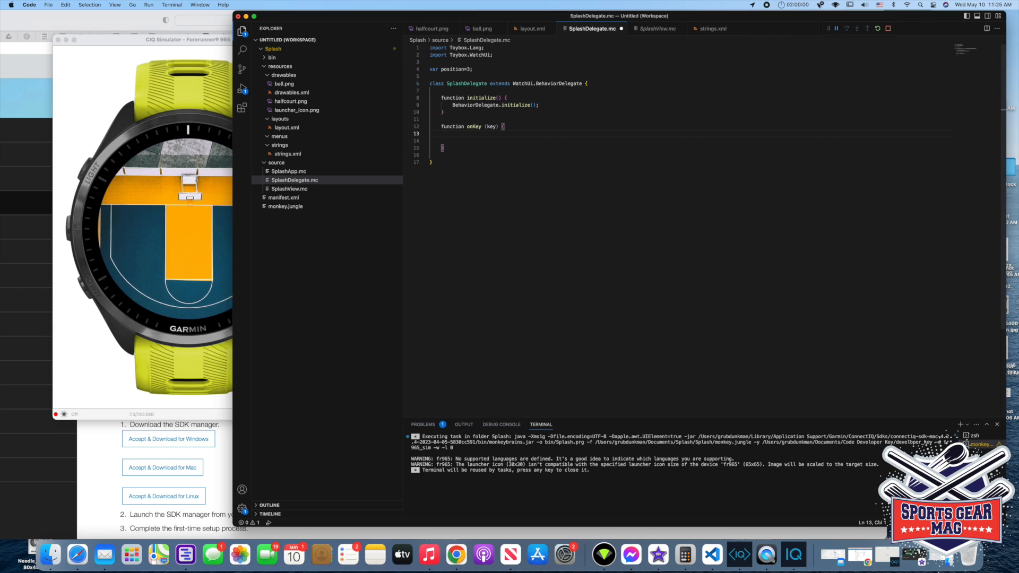
text(if ()
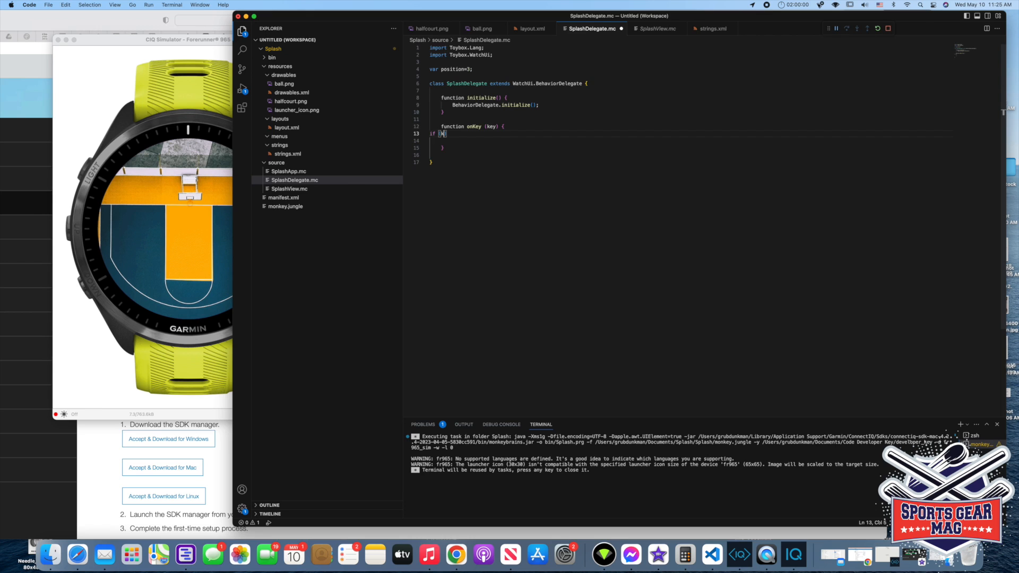
text(.)
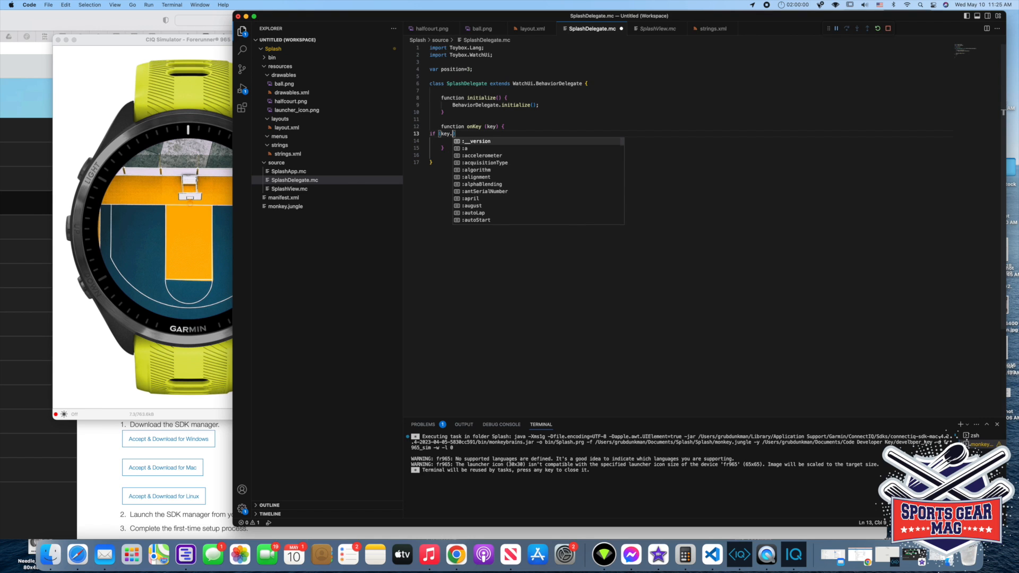
text(get)
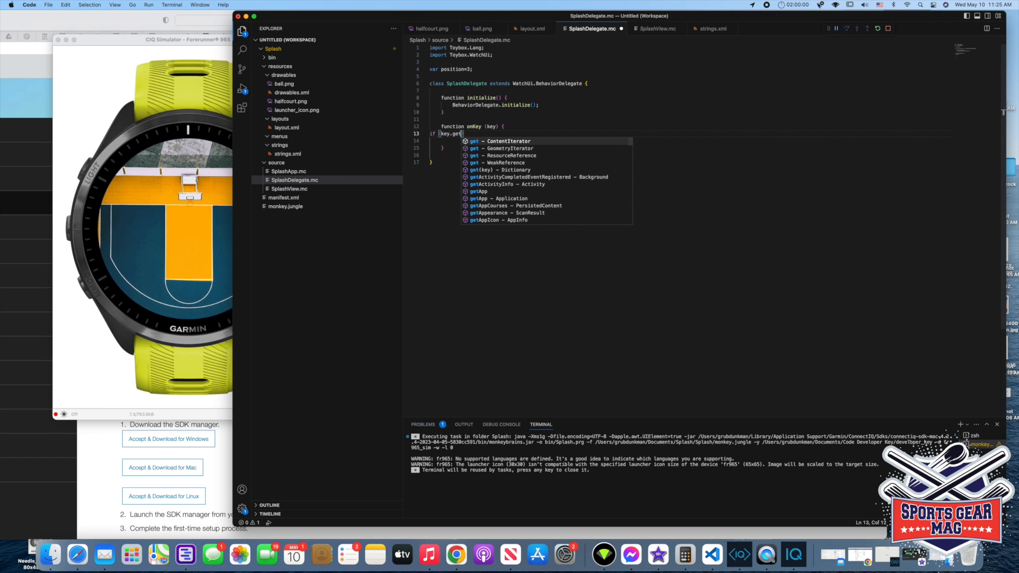
text(Key()
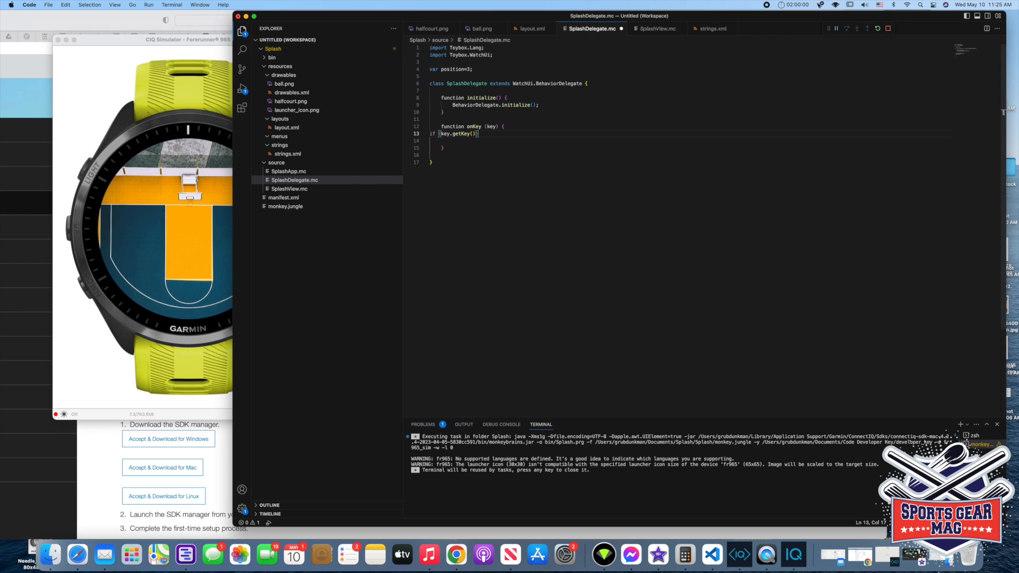
text(==)
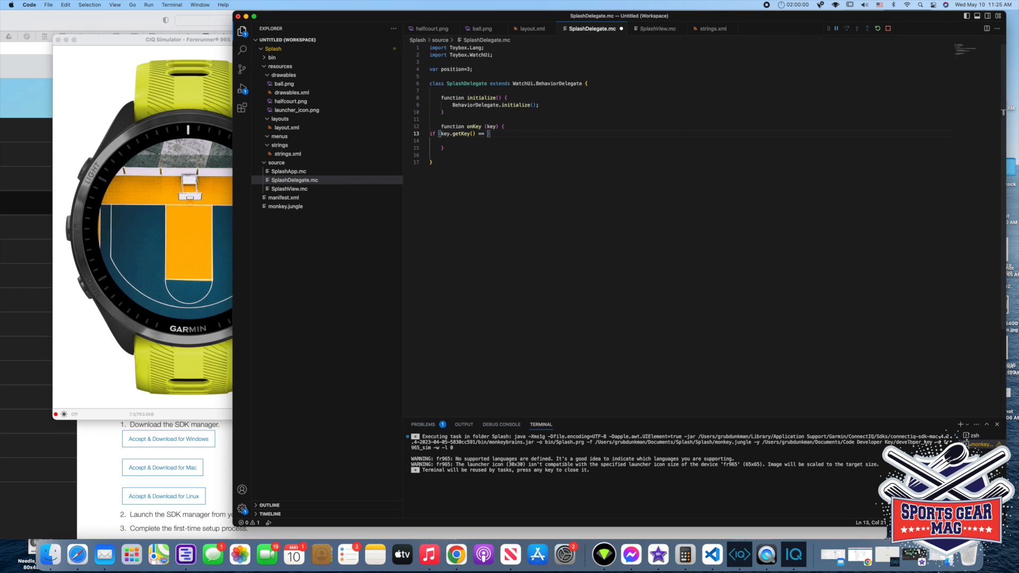
text(8)
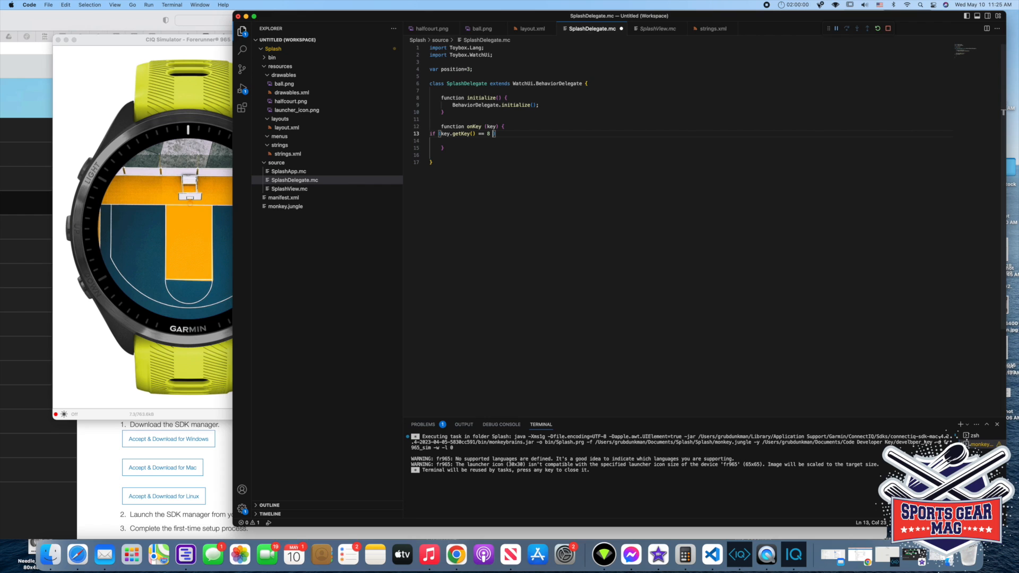
mouse_move(123, 232)
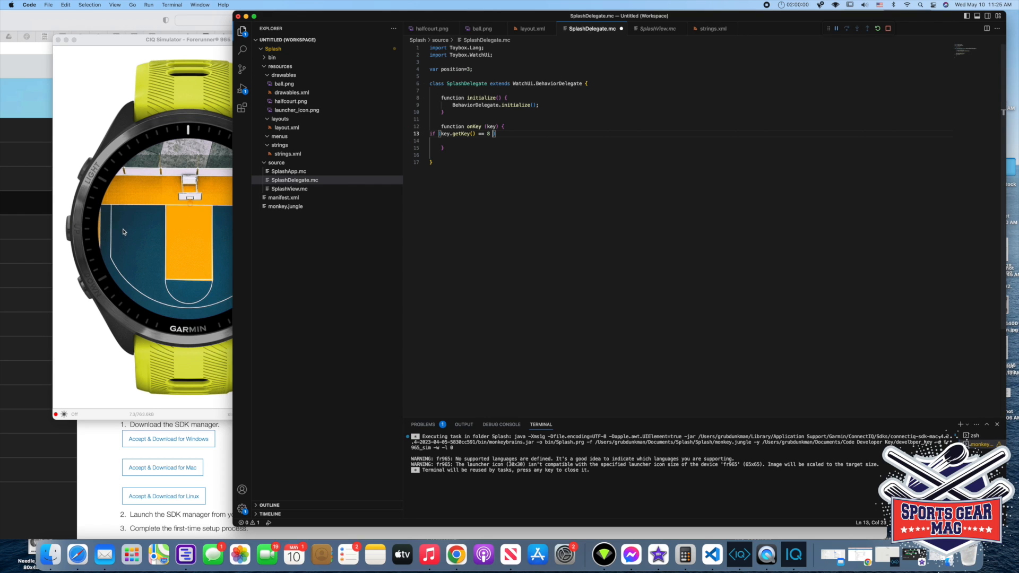
mouse_move(75, 232)
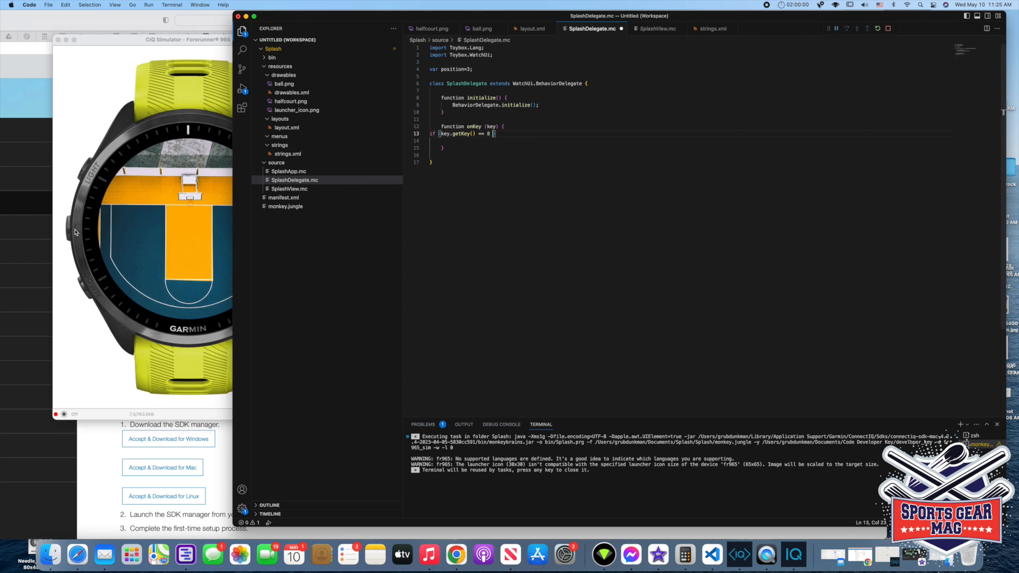
mouse_move(497, 140)
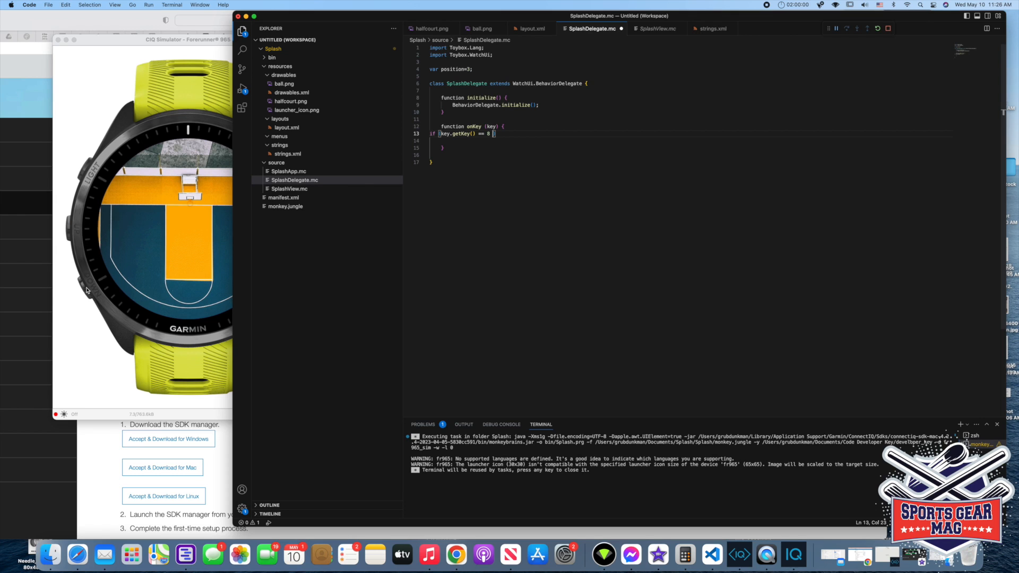
mouse_move(72, 231)
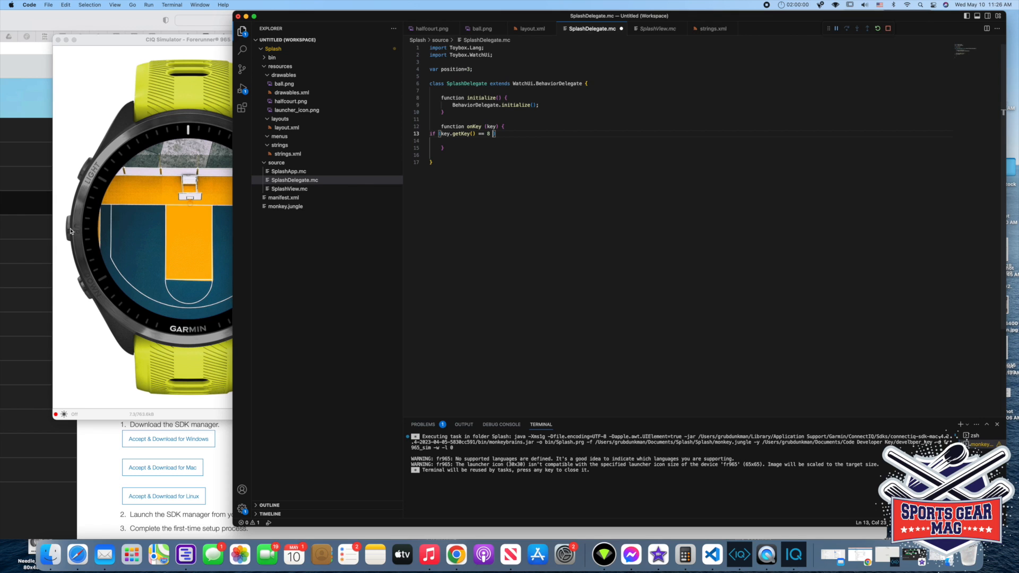
mouse_move(87, 292)
text( {)
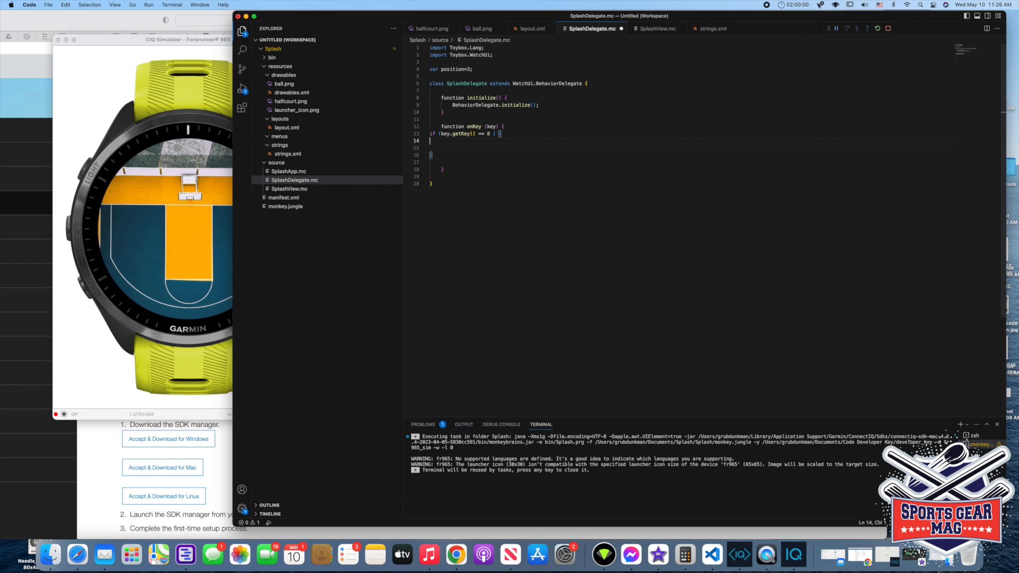
- Fill the key-8 branch with 'position++;', 'System.println(position);' and 'return true;'
text(position++;)
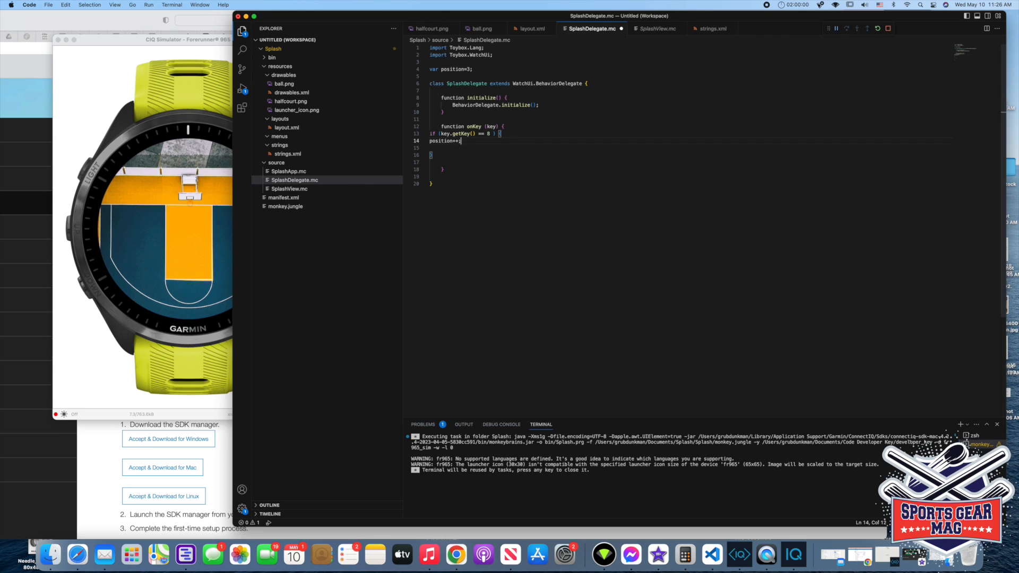
key(enter)
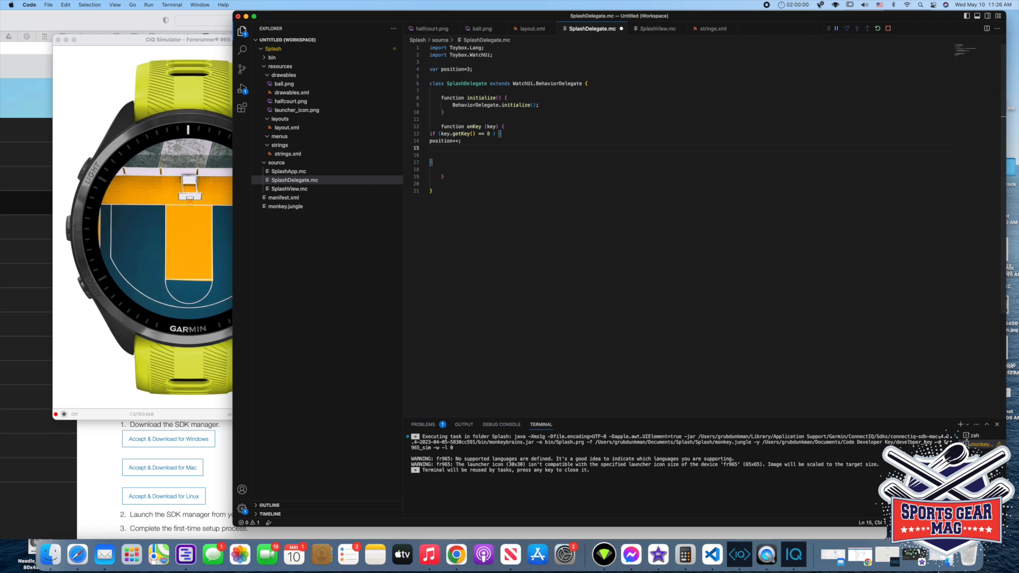
text(System)
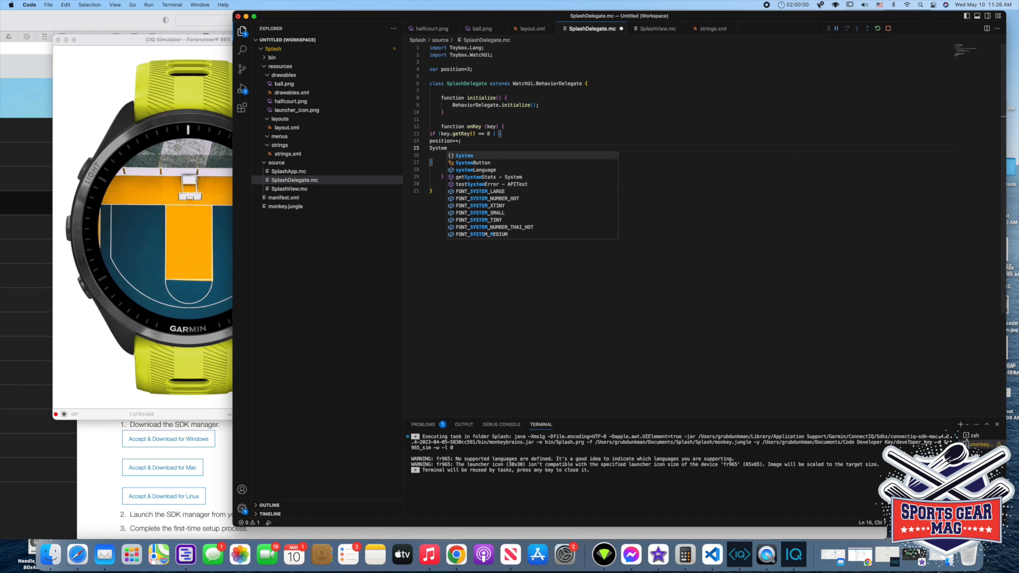
text(println ()
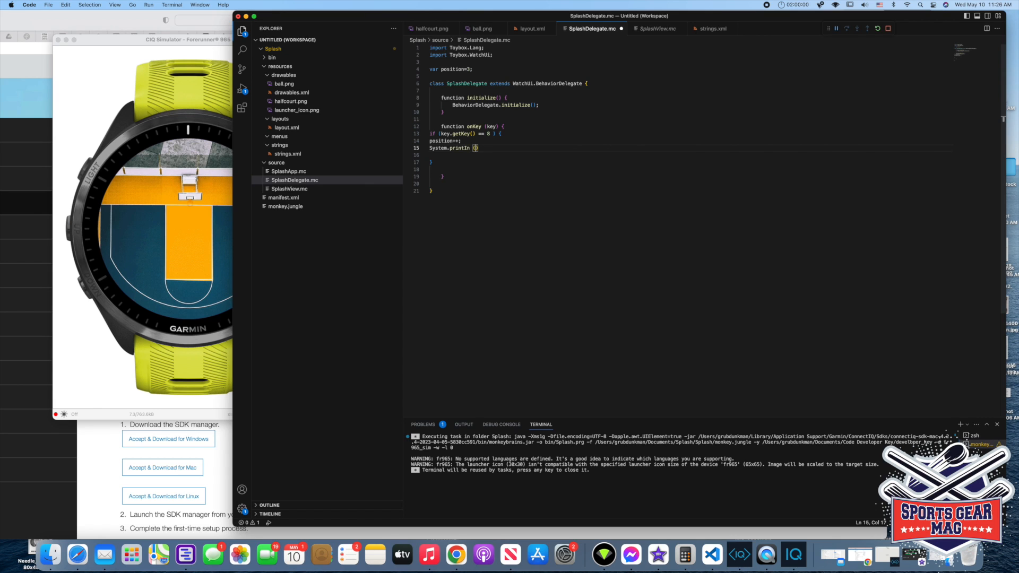
text(position)
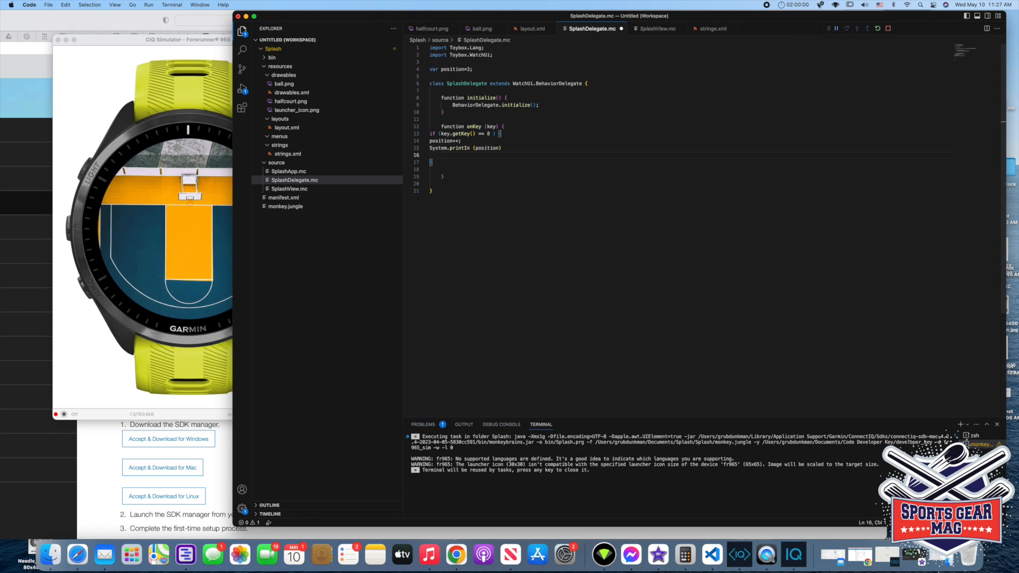
text(;)
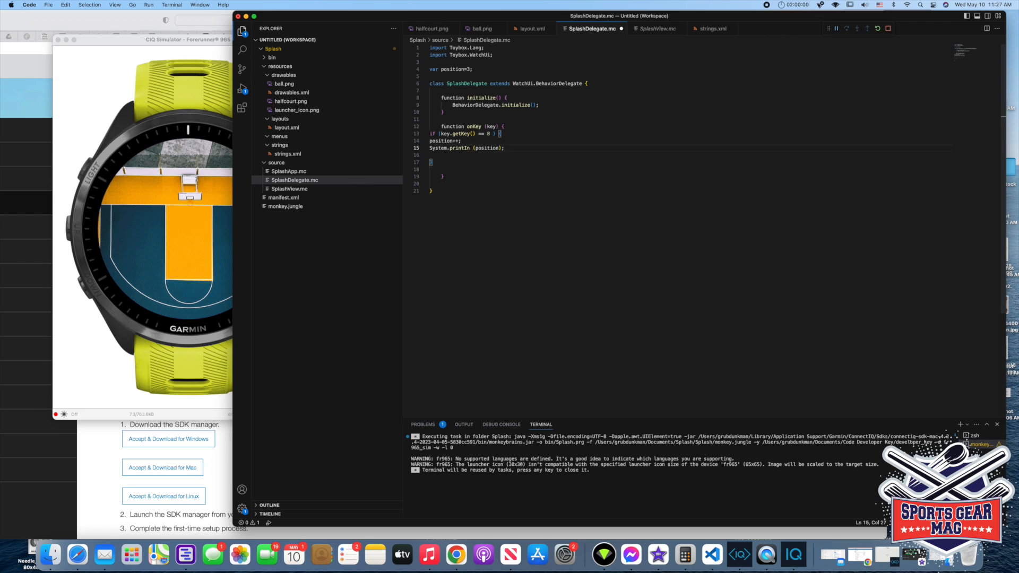
mouse_move(505, 133)
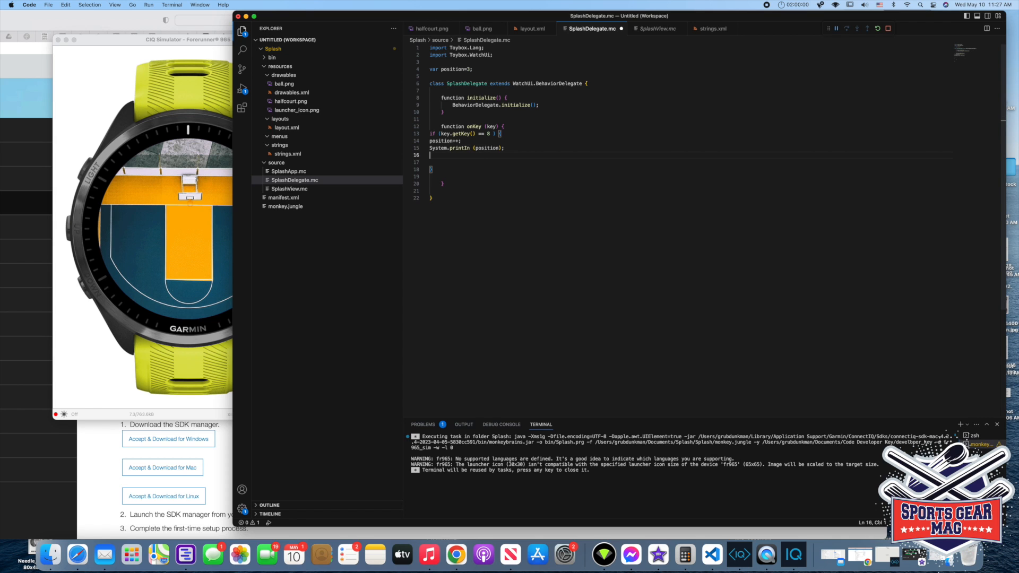
text(retur)
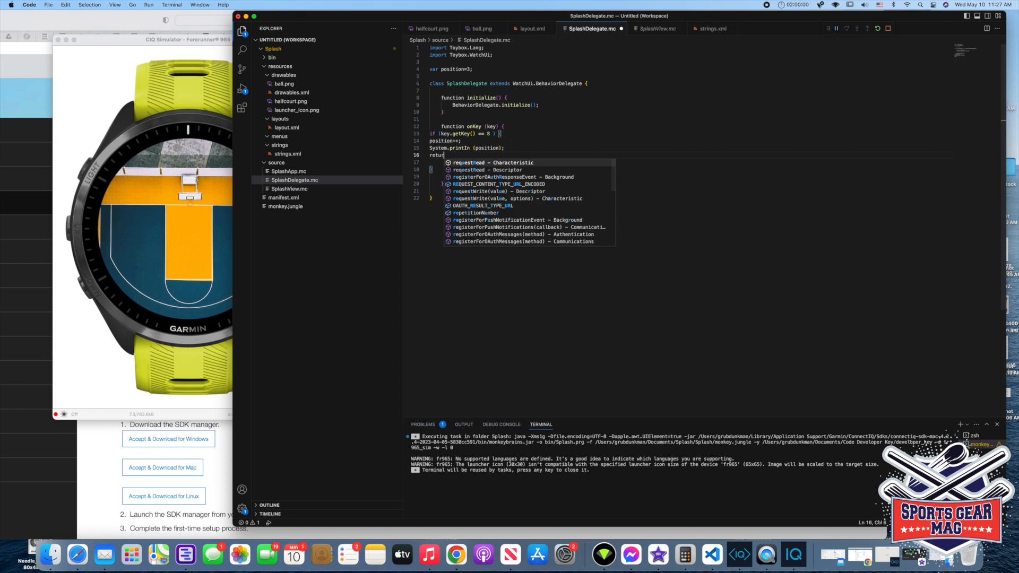
text(true;)
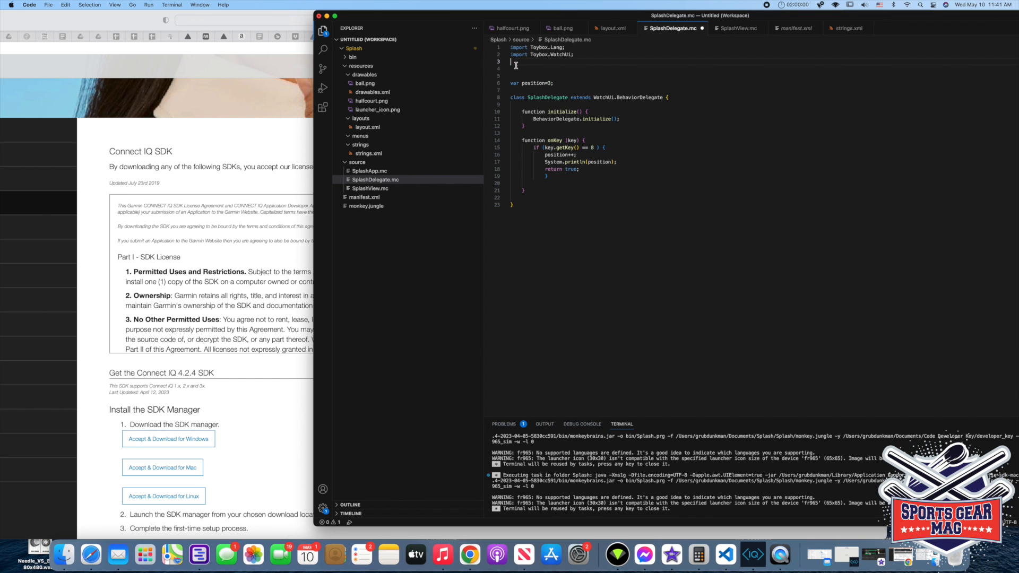
- Add 'import Toybox.System;' on line 3 of SplashDelegate.mc
text(impo)
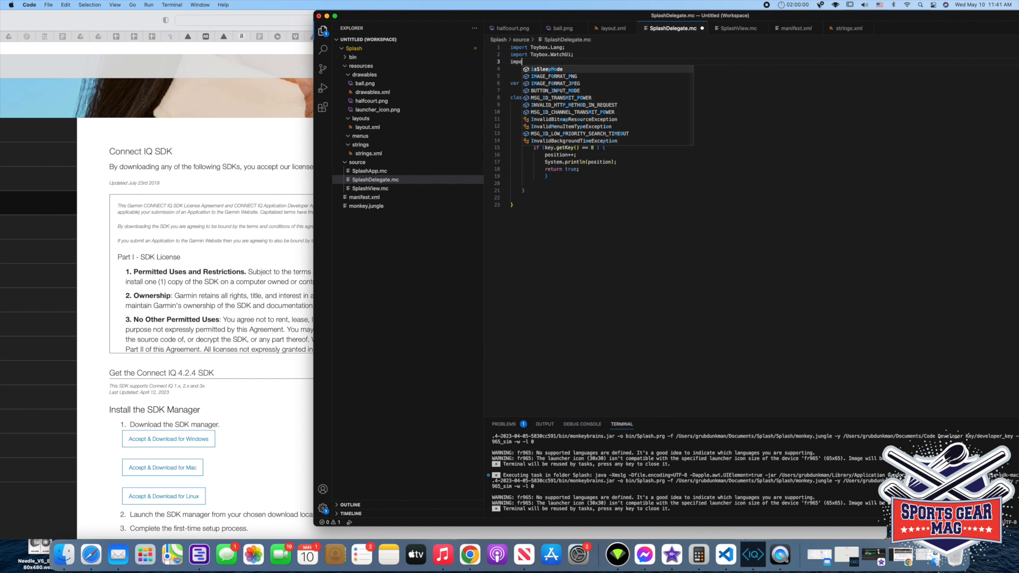
text(T)
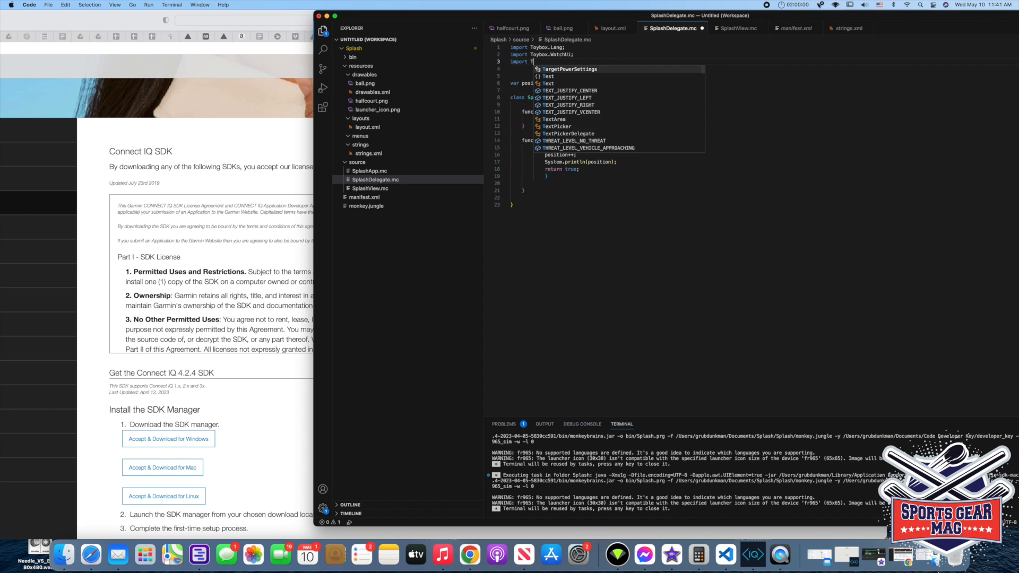
text(oybox)
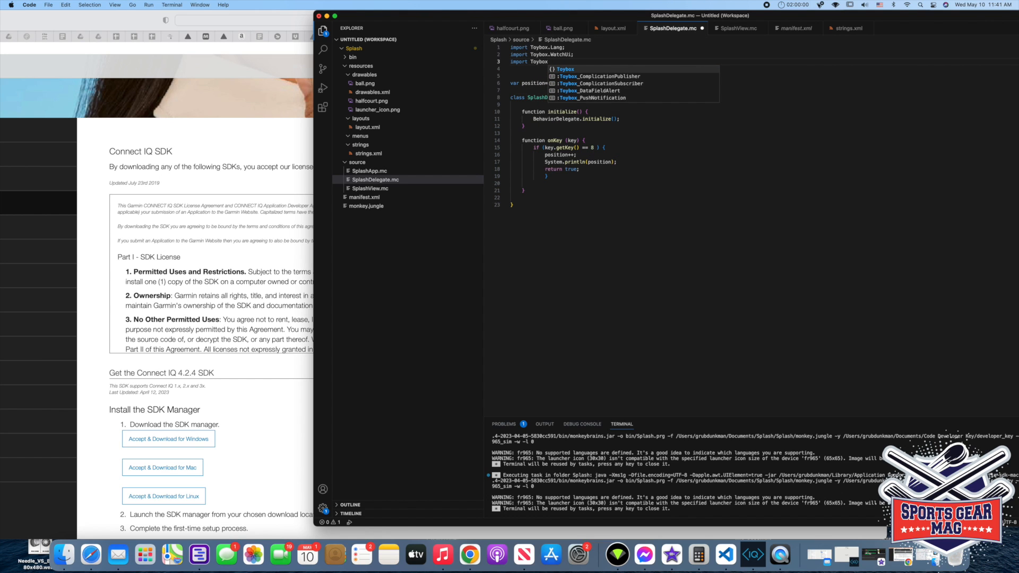
text(System;)
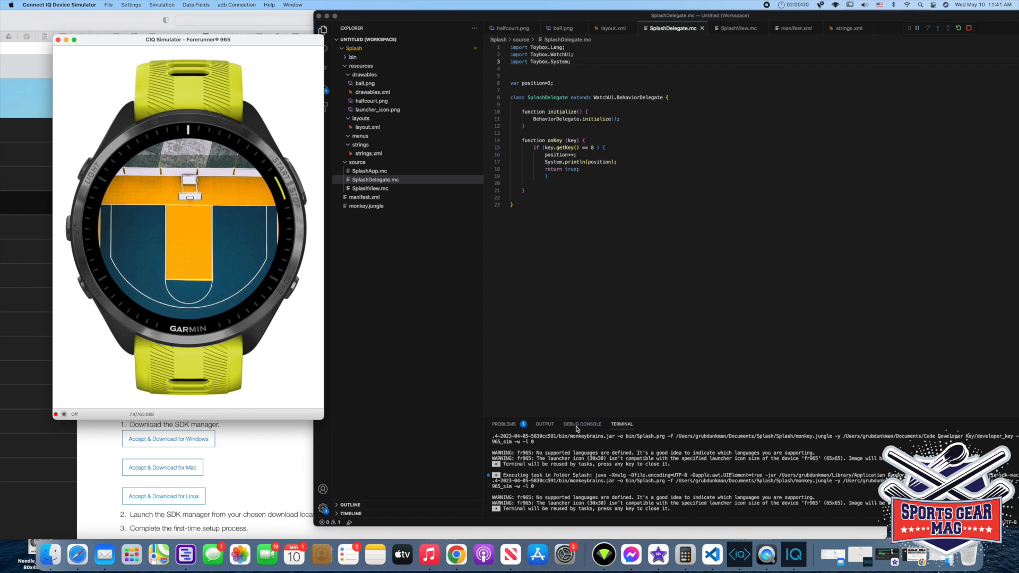
- Check the Debug Console for the printed position 4, then close the simulator
click(581, 423)
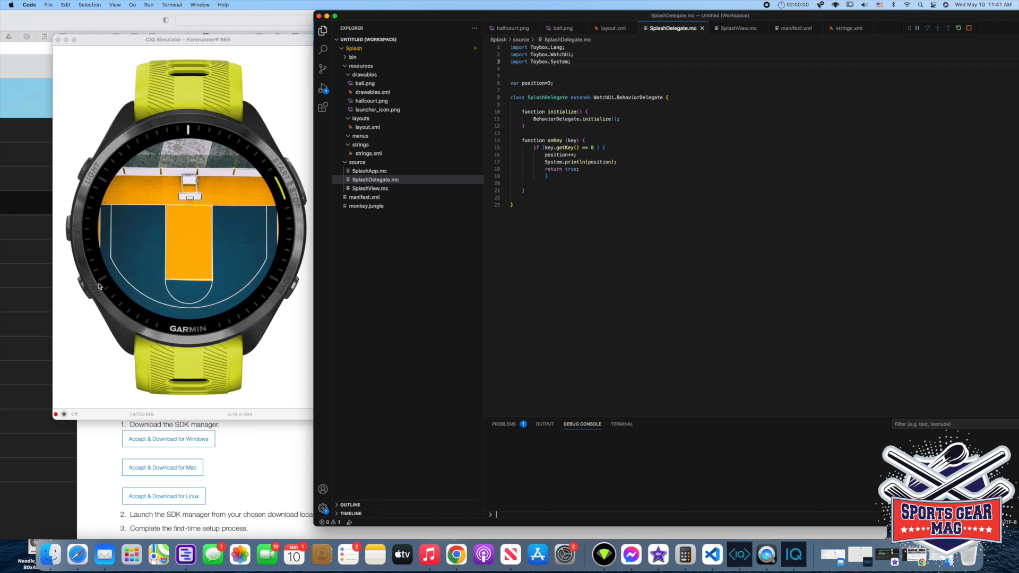
mouse_move(86, 292)
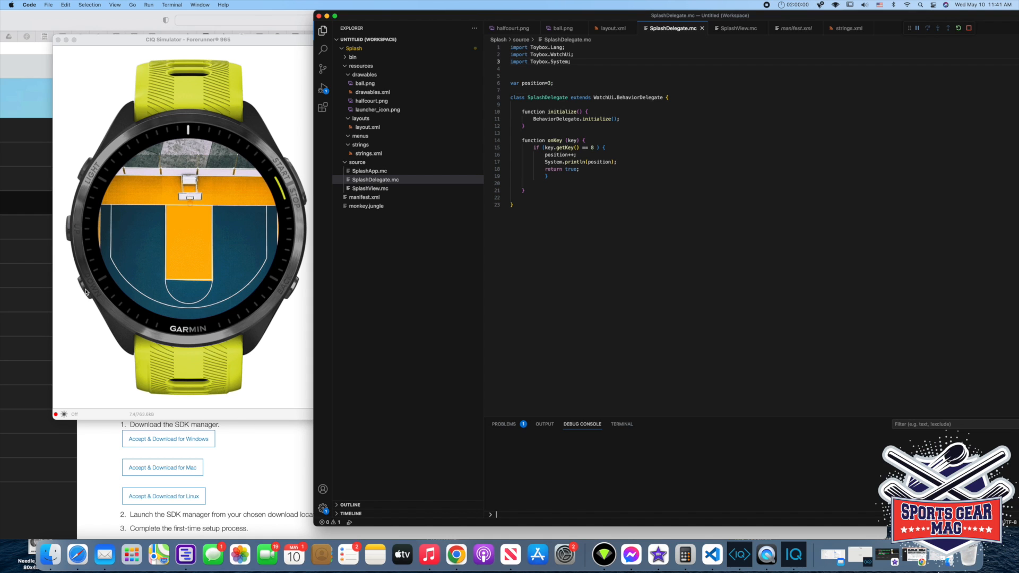
mouse_move(188, 313)
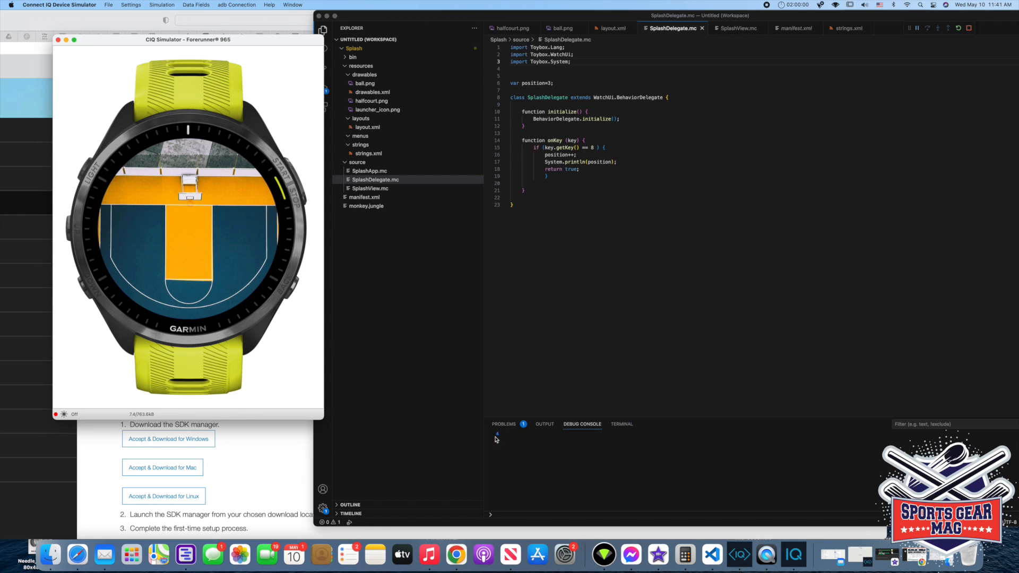
mouse_move(490, 348)
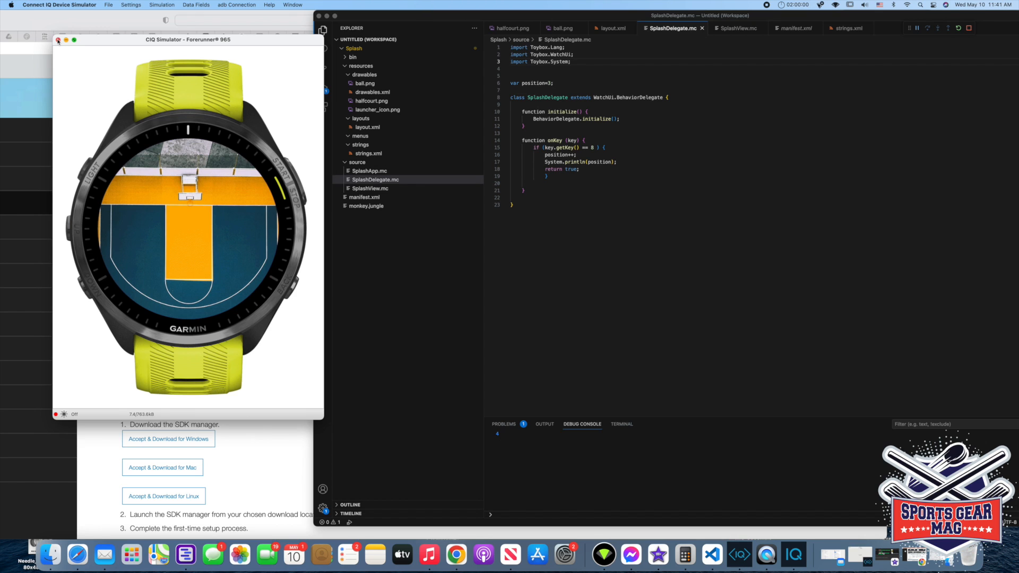
click(57, 40)
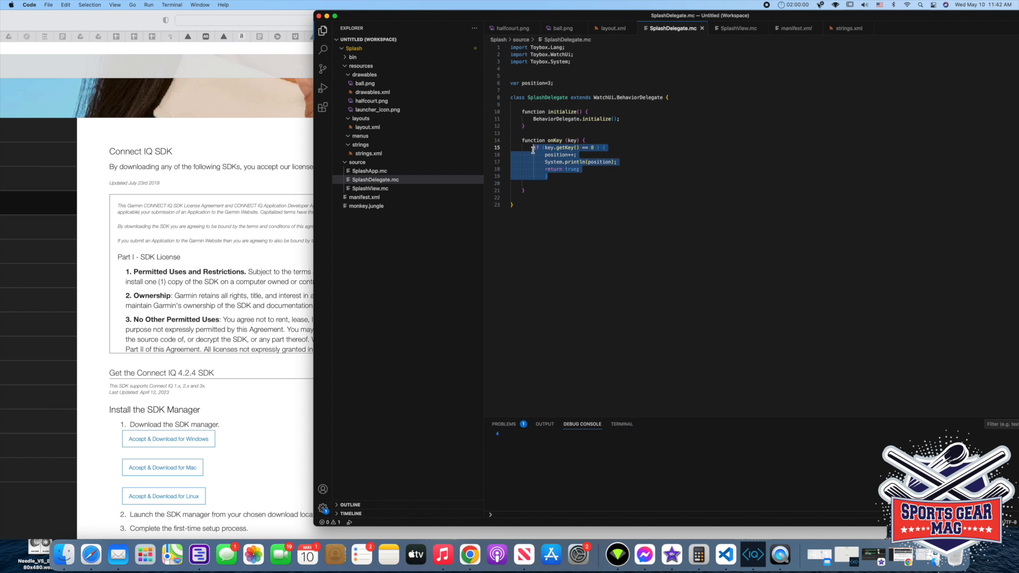
mouse_move(586, 174)
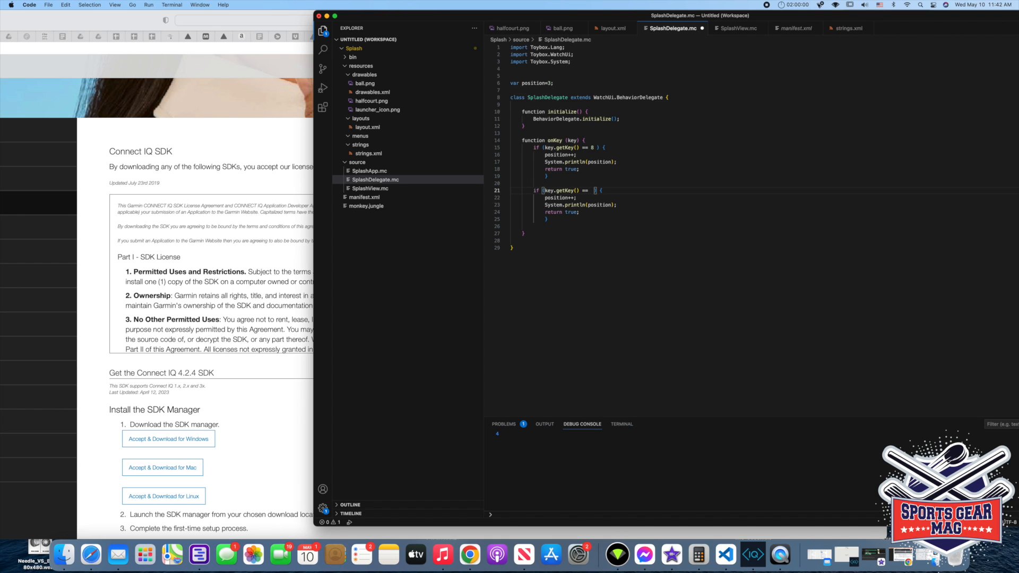
- Change the pasted branch to key code 13 with position-- instead of position++
text(13)
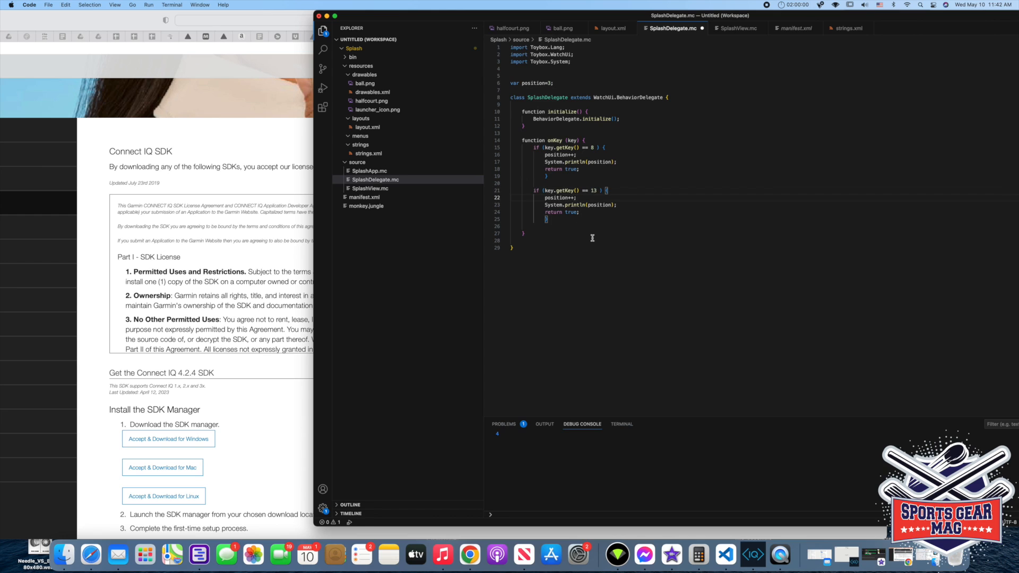
text(--)
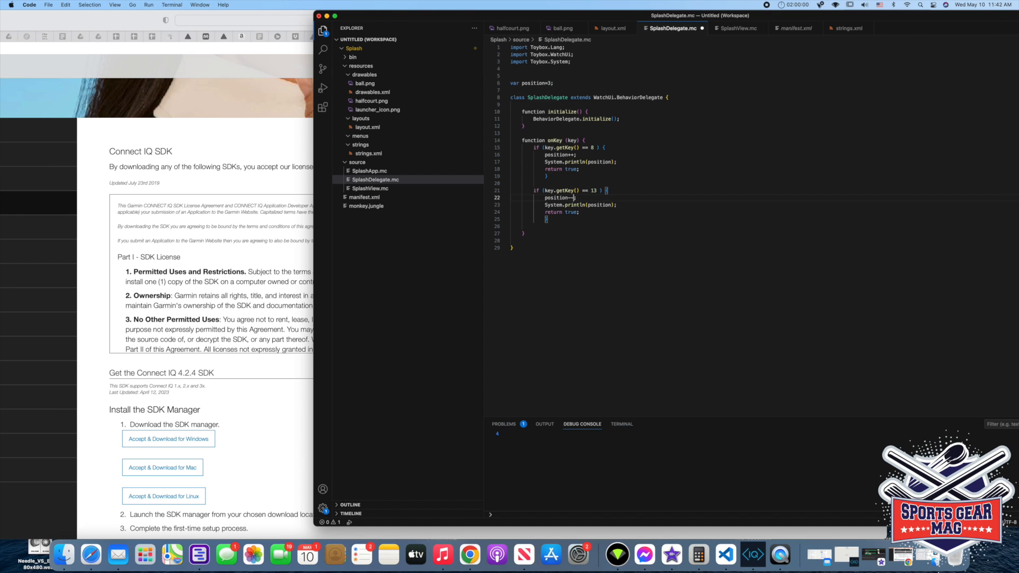
scroll(up, 3)
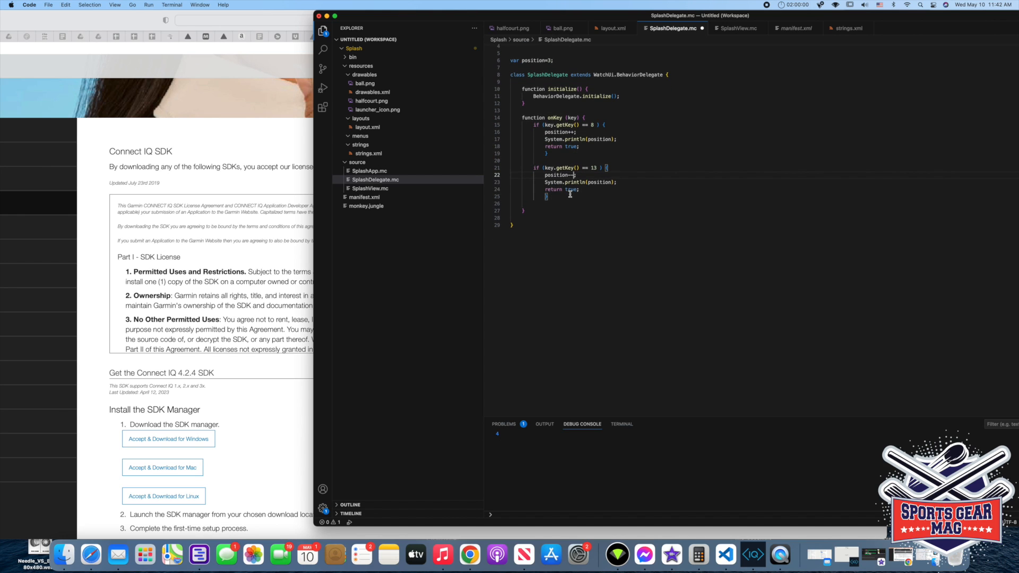
scroll(up, 3)
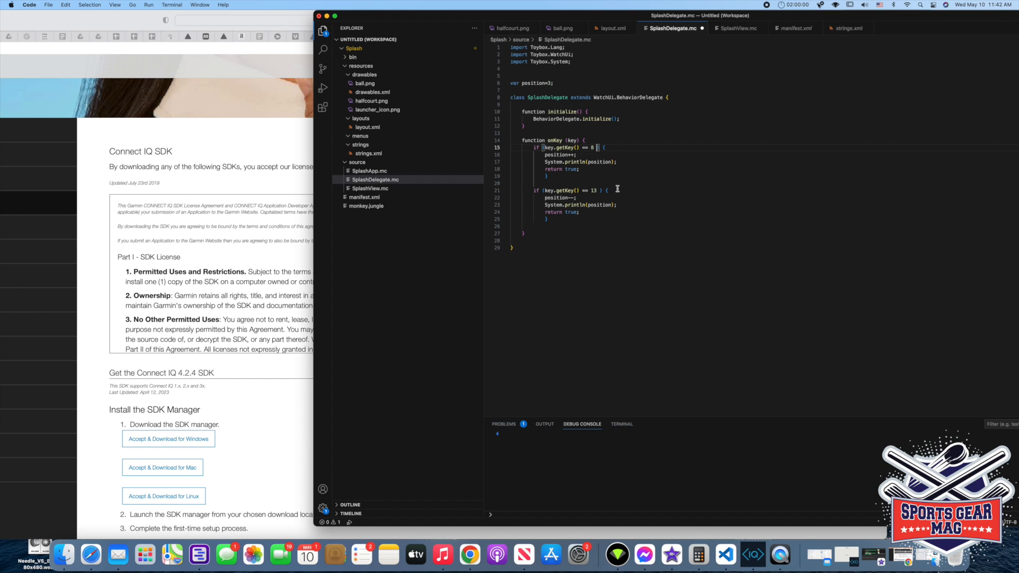
- Add '&& position < 5' to the key 8 condition and '&& position > 1' to key 13
text(&&)
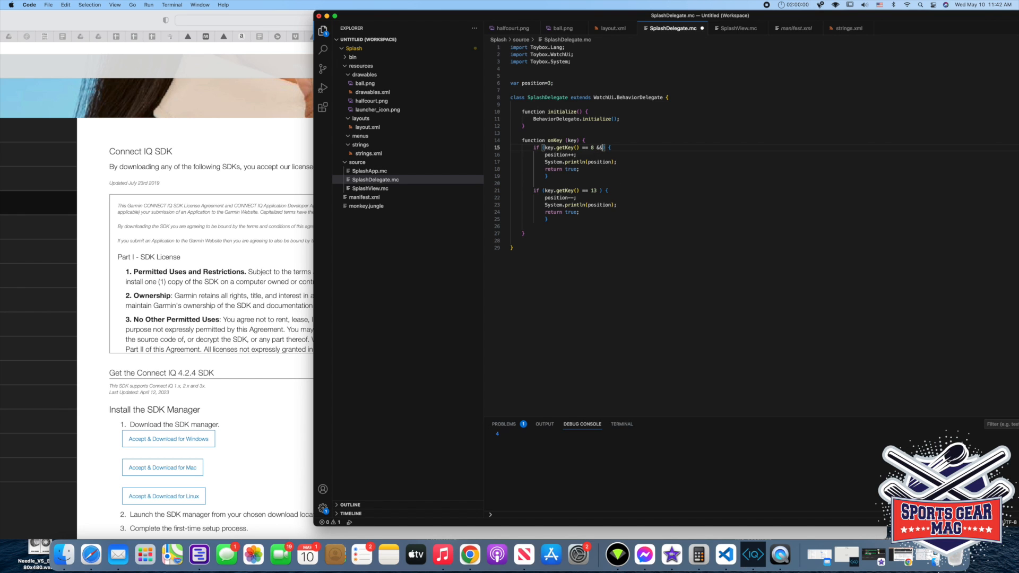
text(position <5)
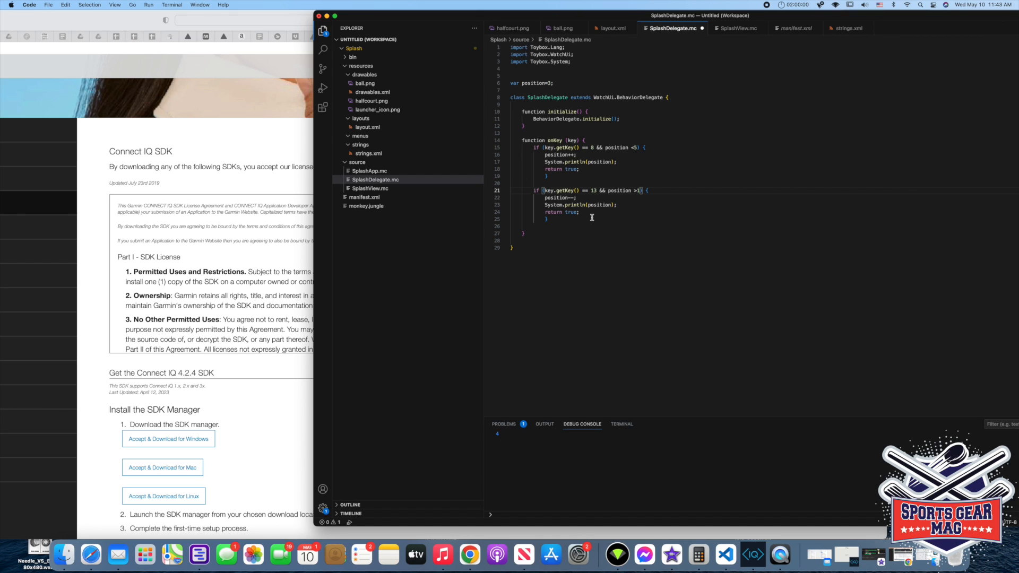
mouse_move(587, 219)
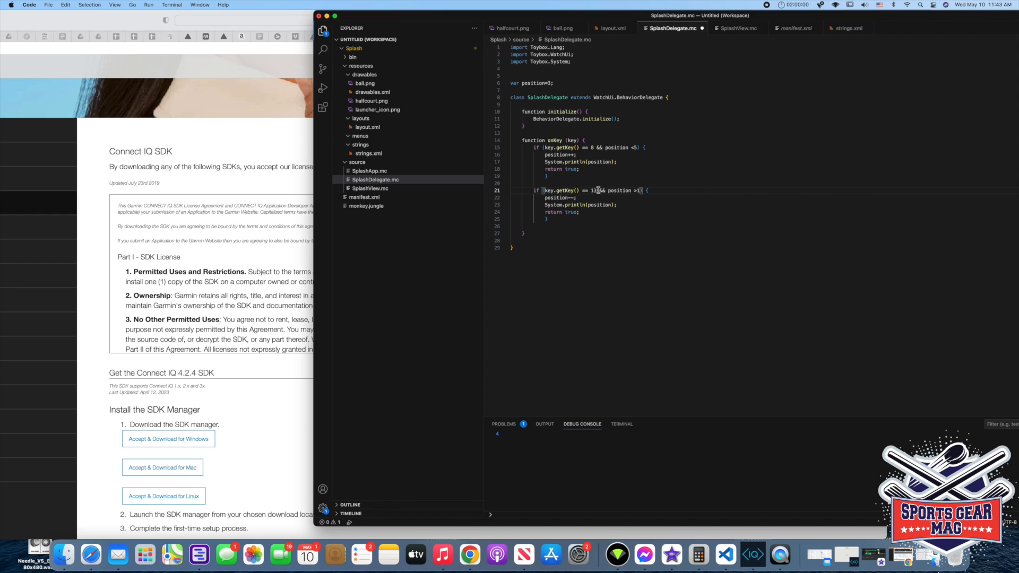
click(578, 169)
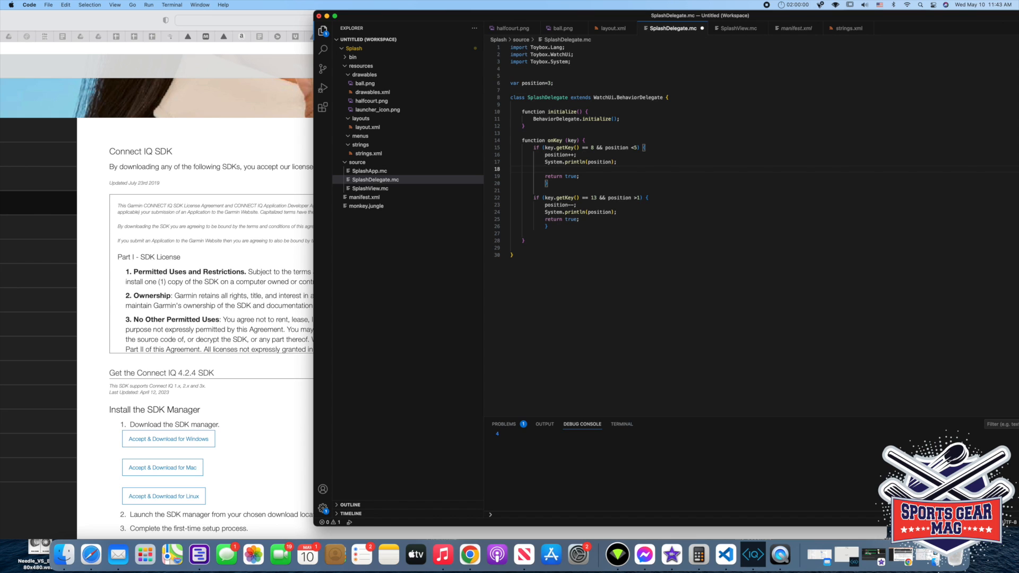
- Insert 'WatchUi.requestUpdate();' after System.println(position) in both onKey branches
text(WatchUi)
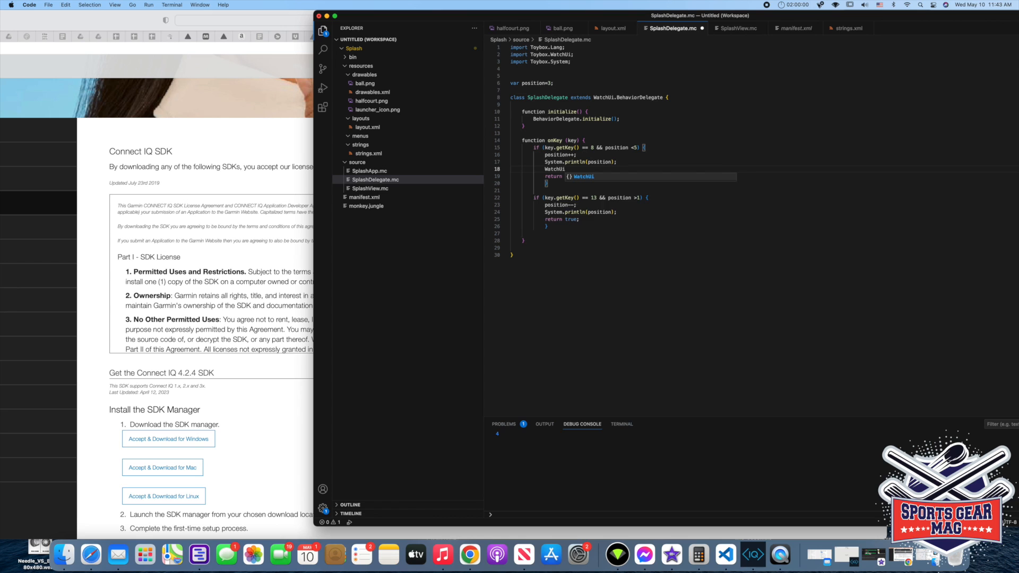
text(.requestUpdate();)
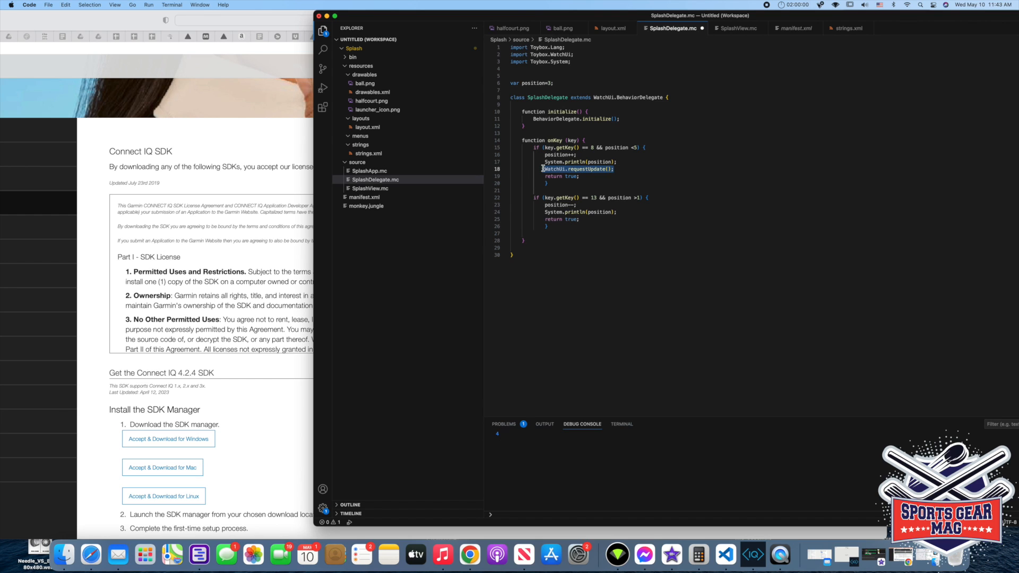
mouse_move(610, 216)
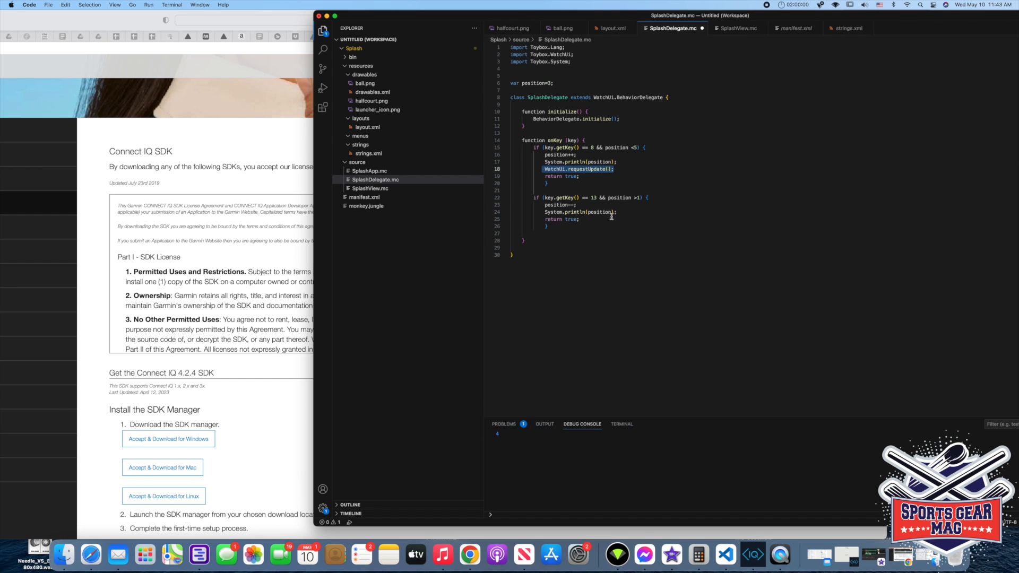
text(WatchUi.requestUpdate();)
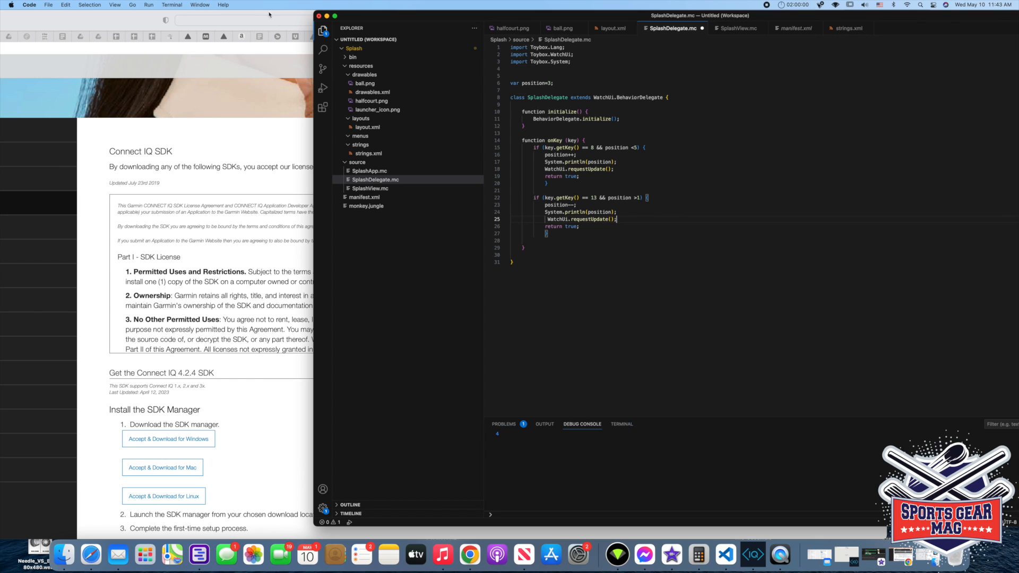
- Save SplashDelegate.mc and run Splash without debugging in the Forerunner 965 simulator
click(48, 5)
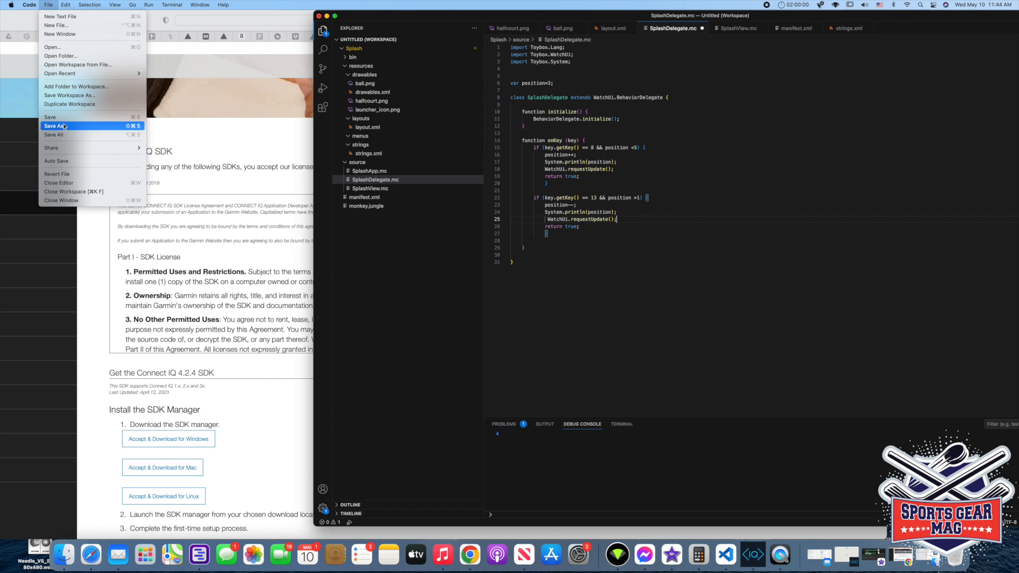
click(148, 5)
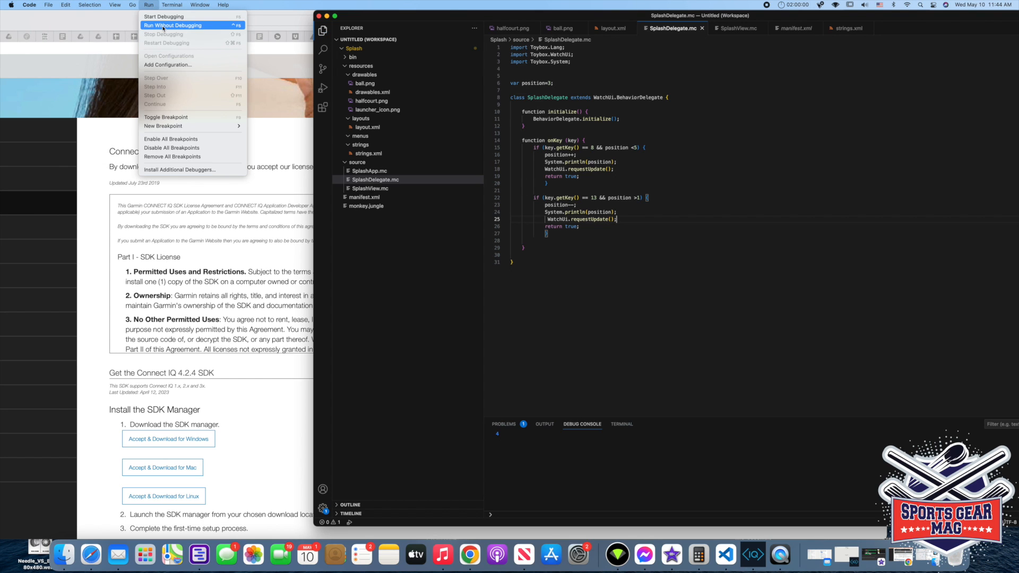
click(172, 25)
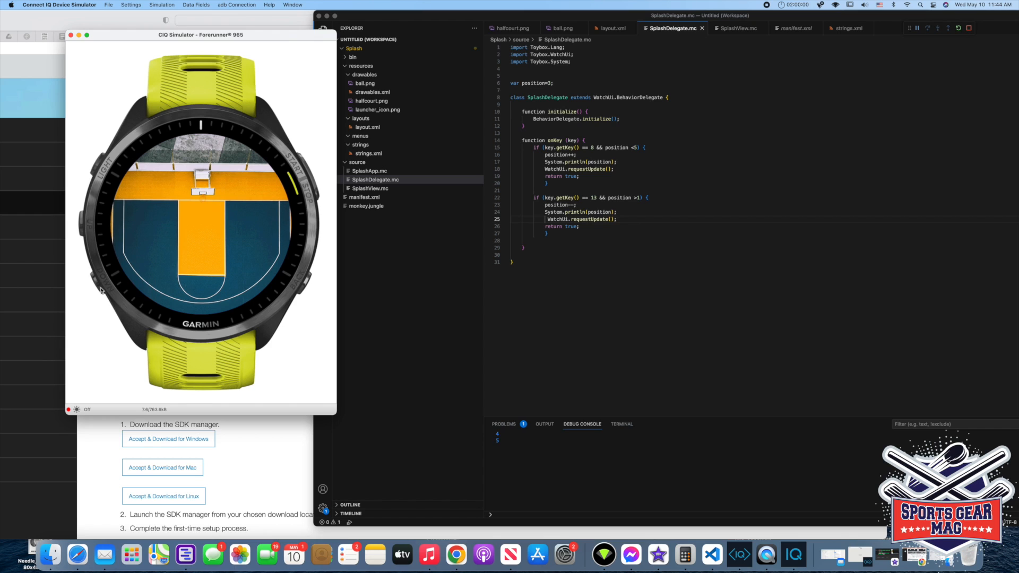
mouse_move(99, 289)
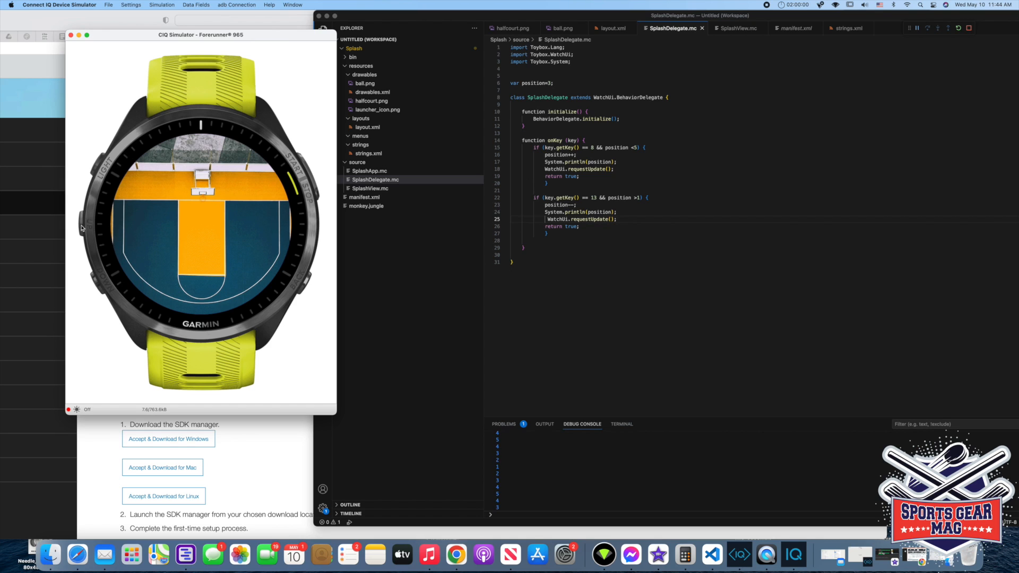
mouse_move(324, 301)
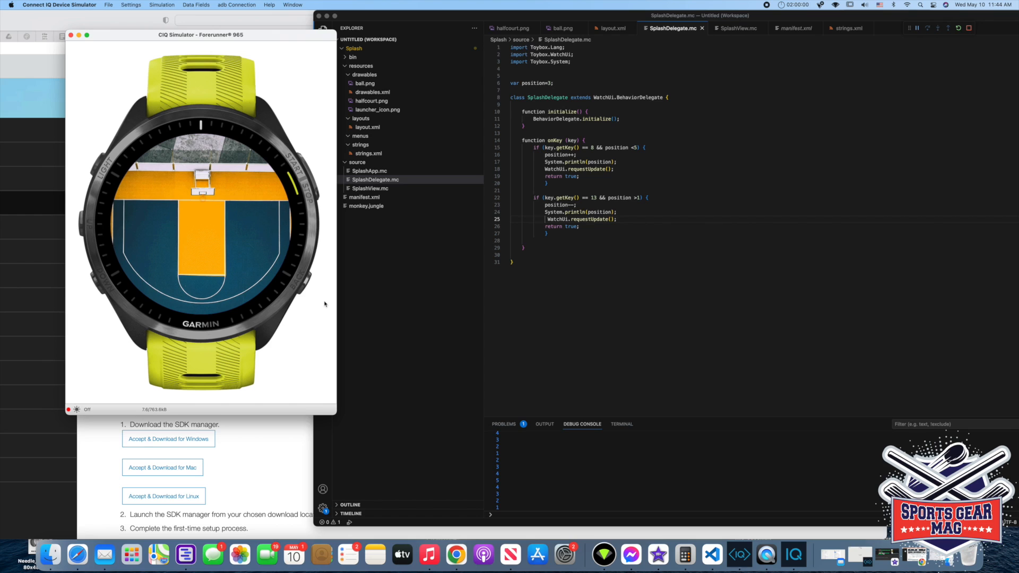
mouse_move(379, 189)
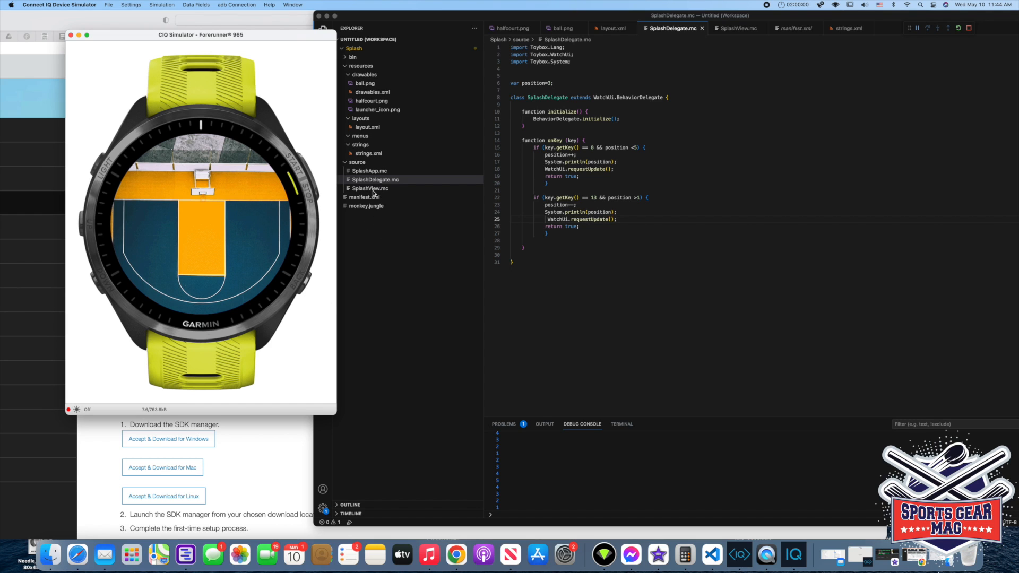
mouse_move(391, 197)
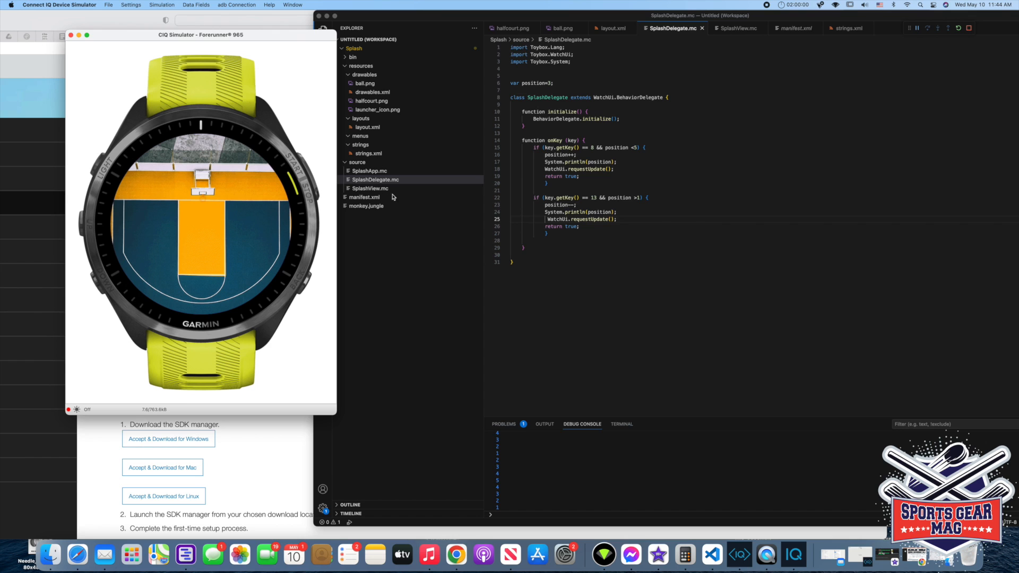